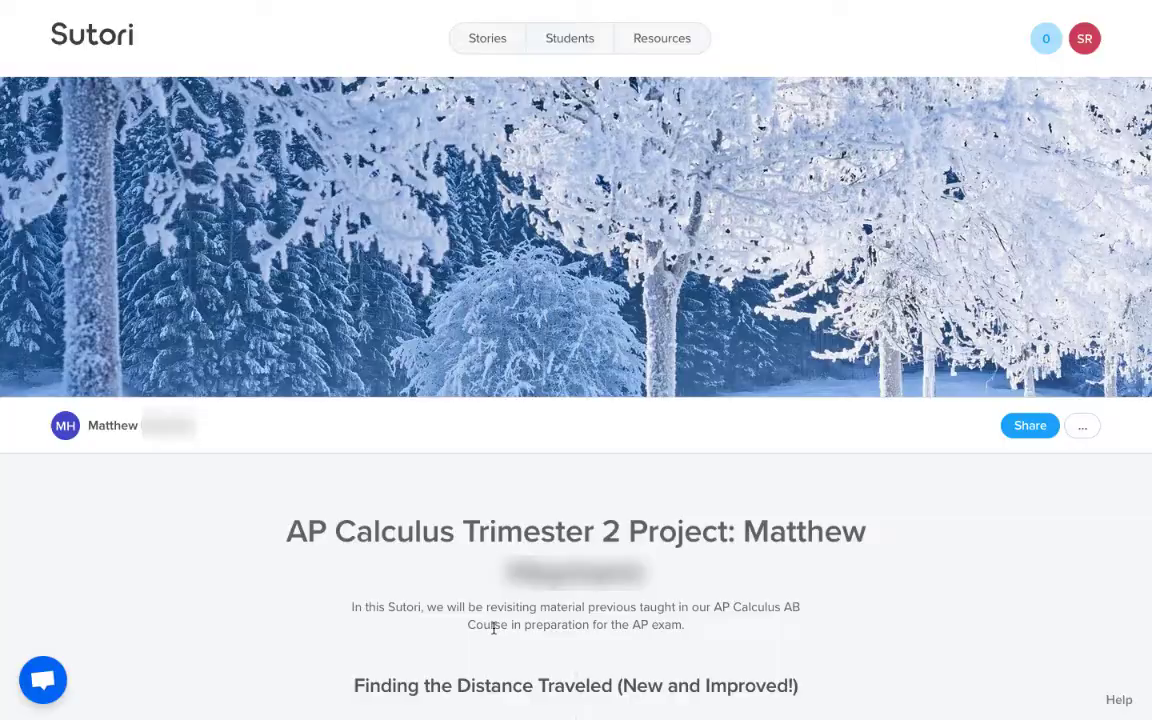
Scroll past the AP Calculus cover image to the Finding the Distance Traveled BEFORE solution
scroll("down", 3)
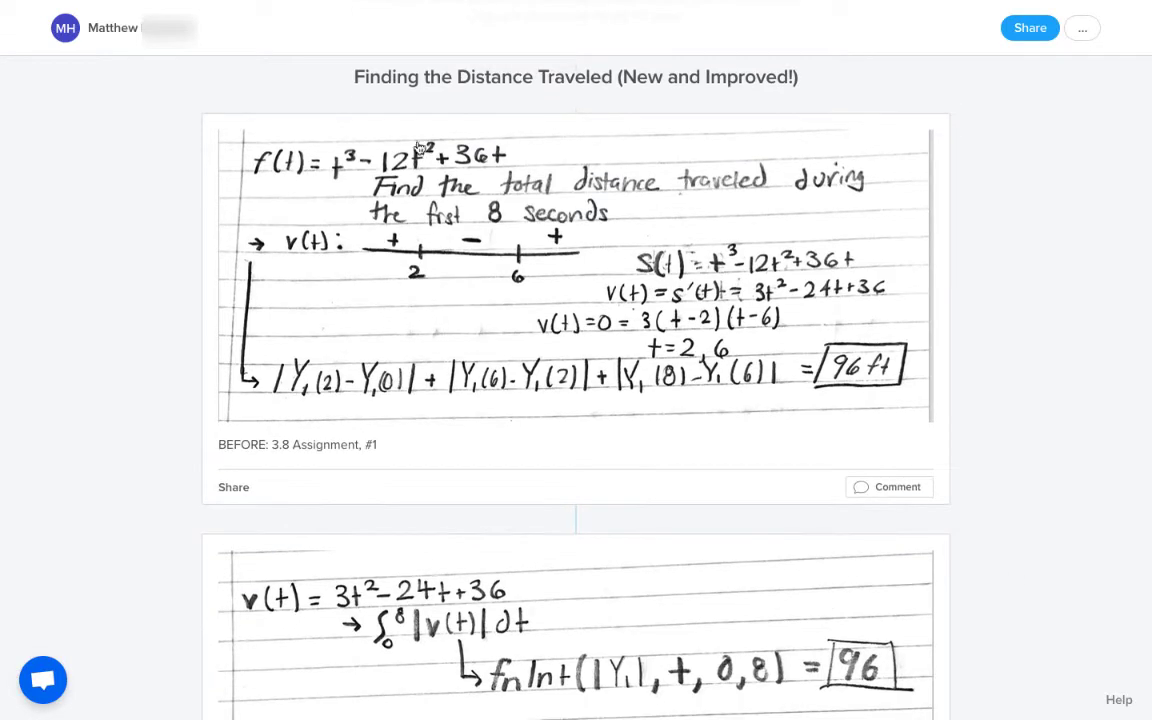
mouse_move(588, 100)
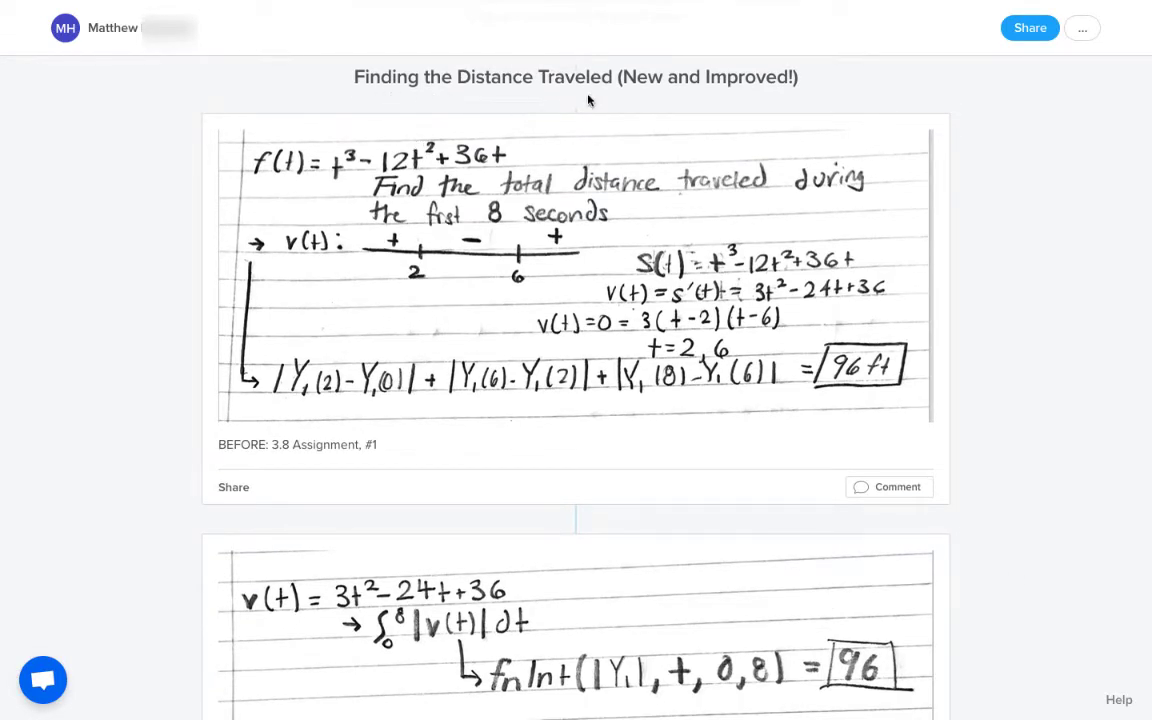
mouse_move(315, 425)
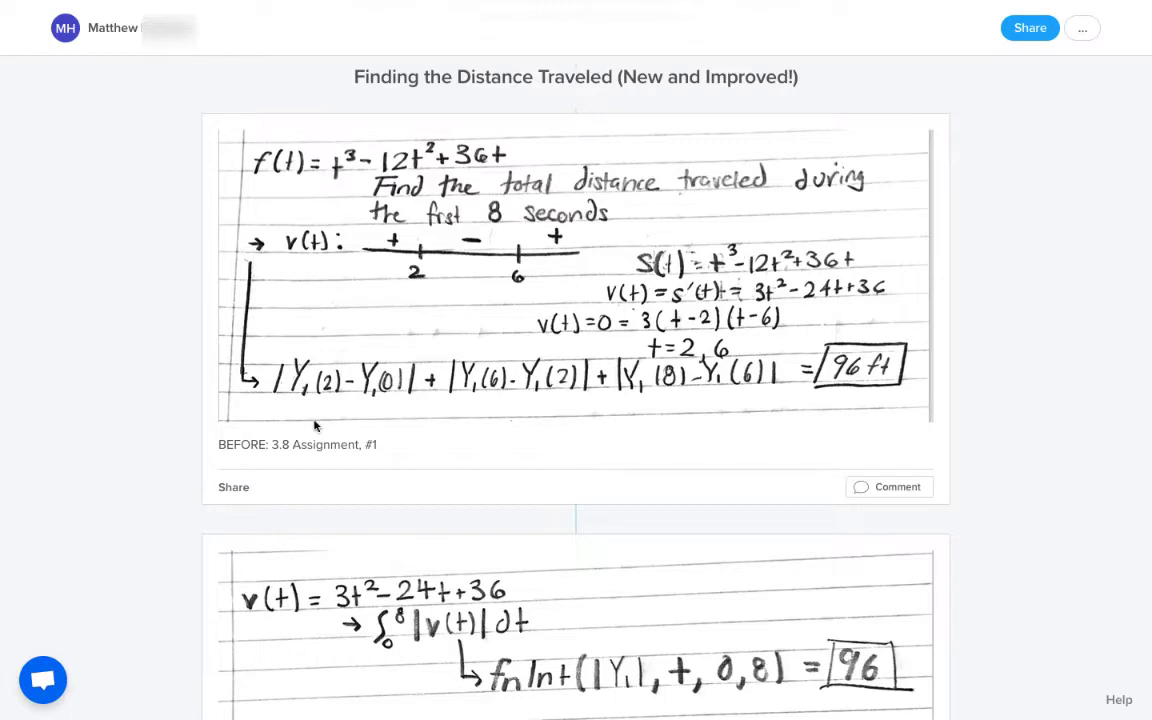
mouse_move(405, 372)
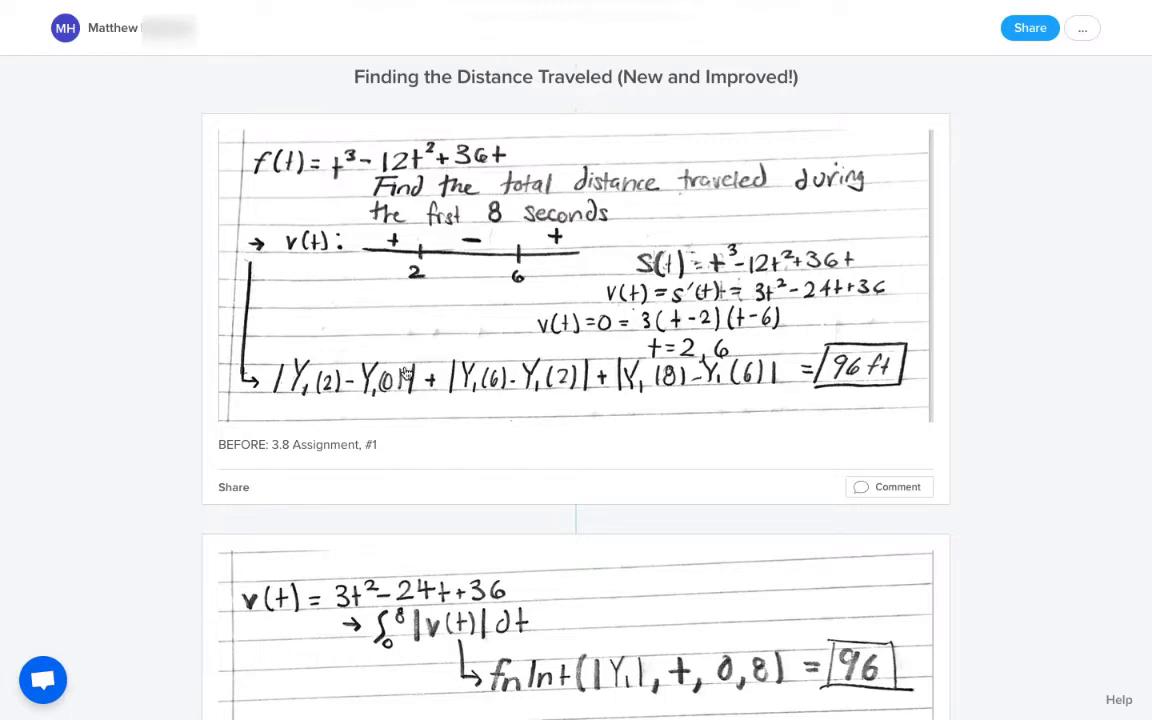
mouse_move(463, 391)
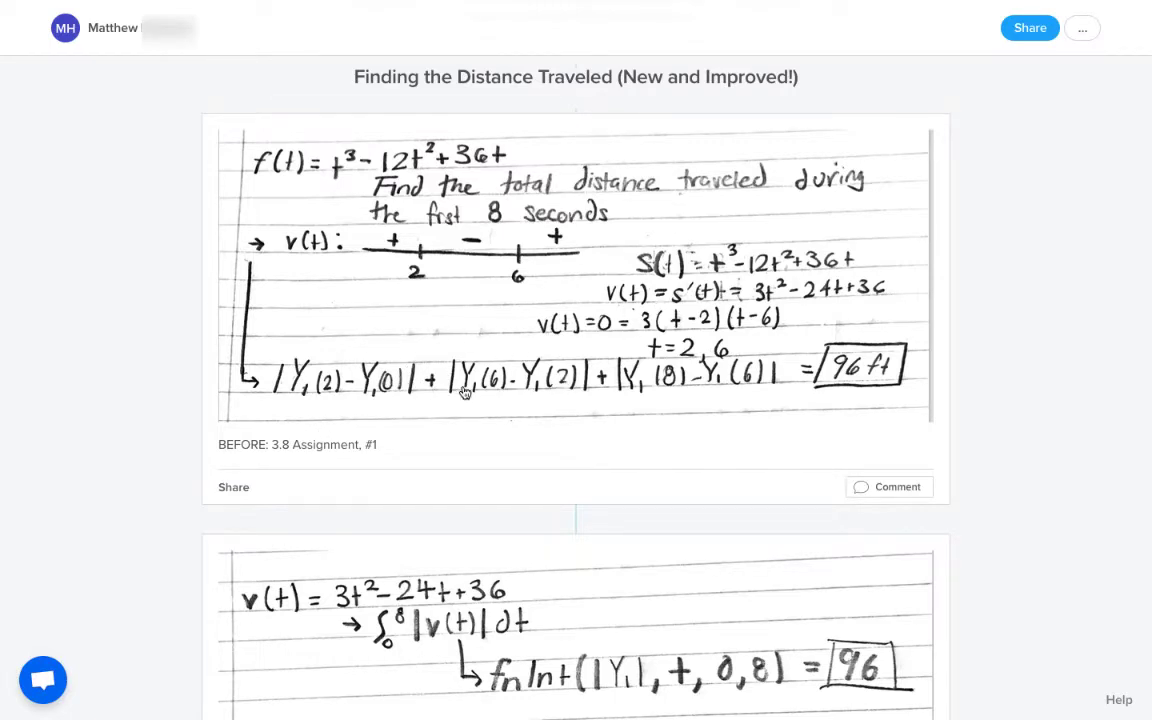
scroll("down", 3)
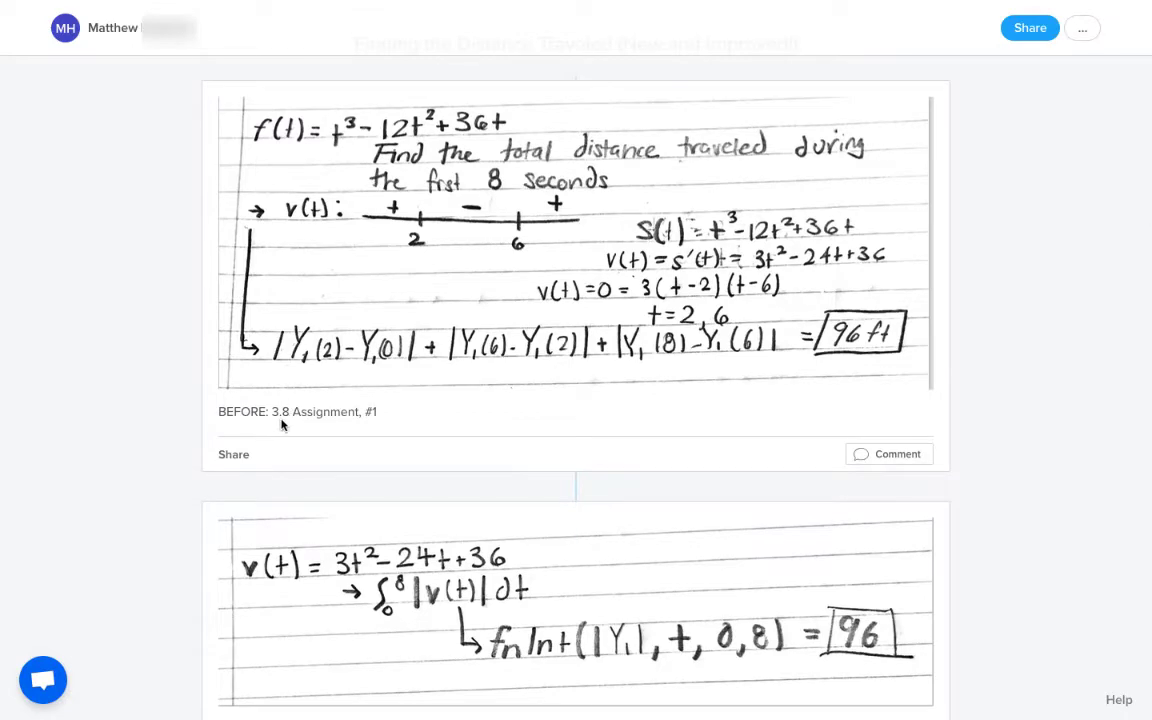
scroll("down", 3)
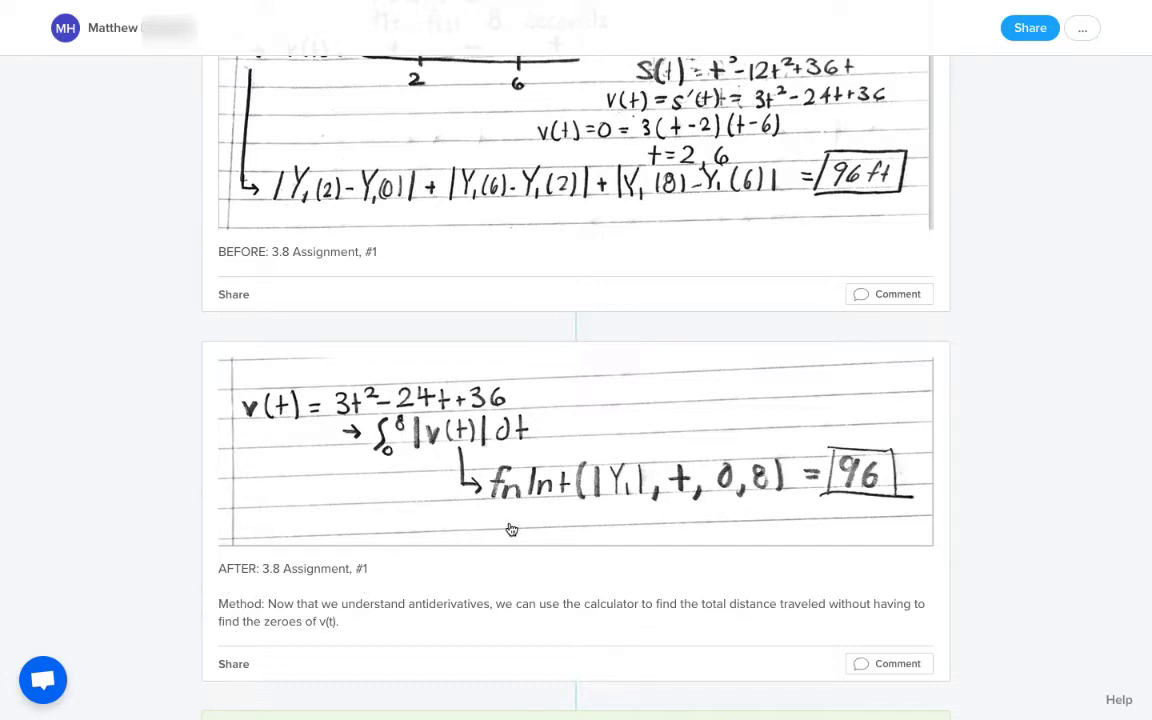
mouse_move(511, 530)
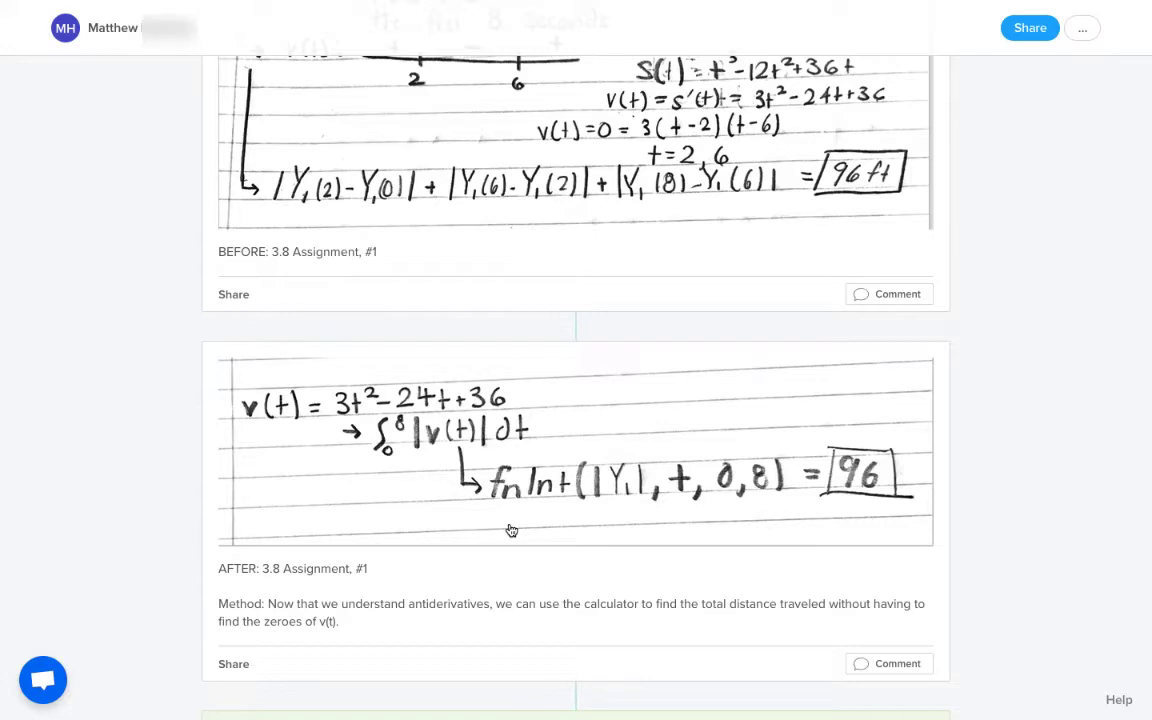
scroll("down", 3)
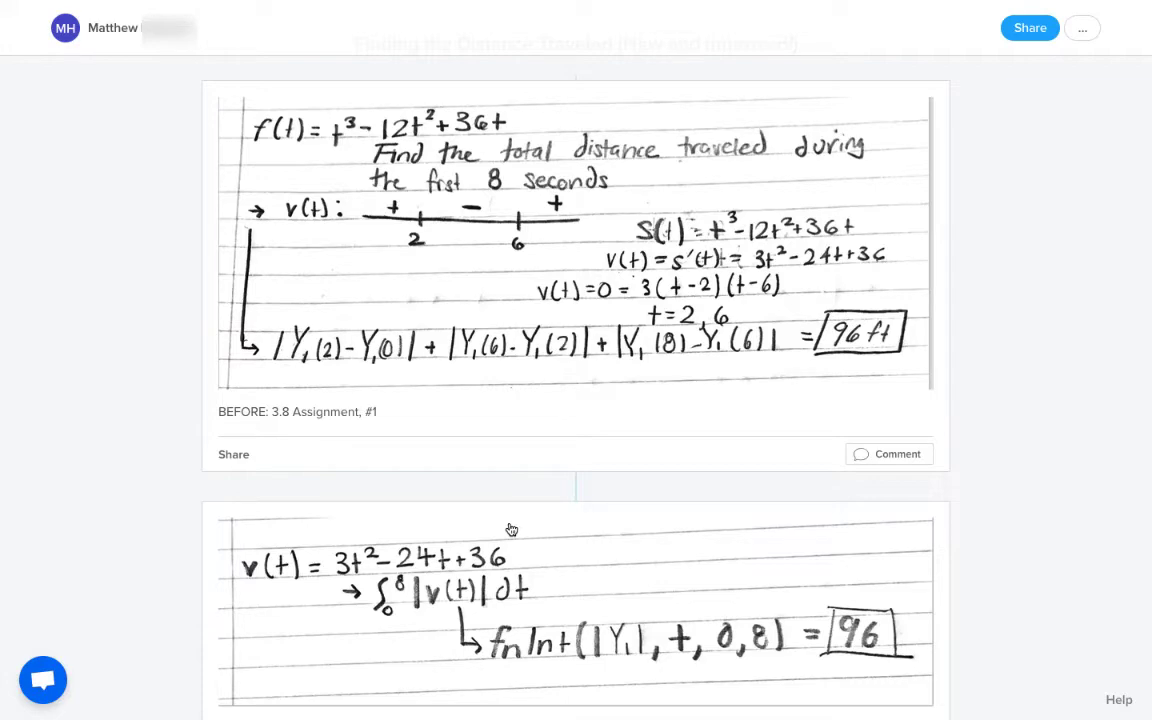
Scroll past the AFTER solution to the Did you know? car fact and Quiz 5.1-5.3 #5
scroll("down", 3)
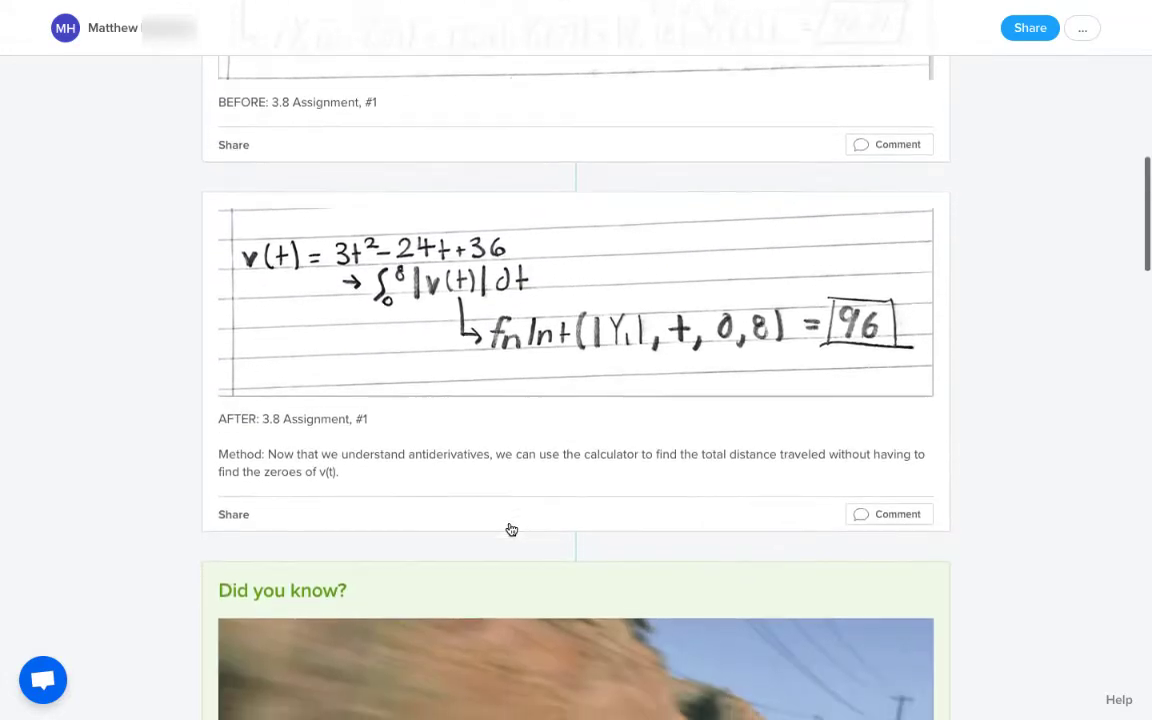
scroll("down", 3)
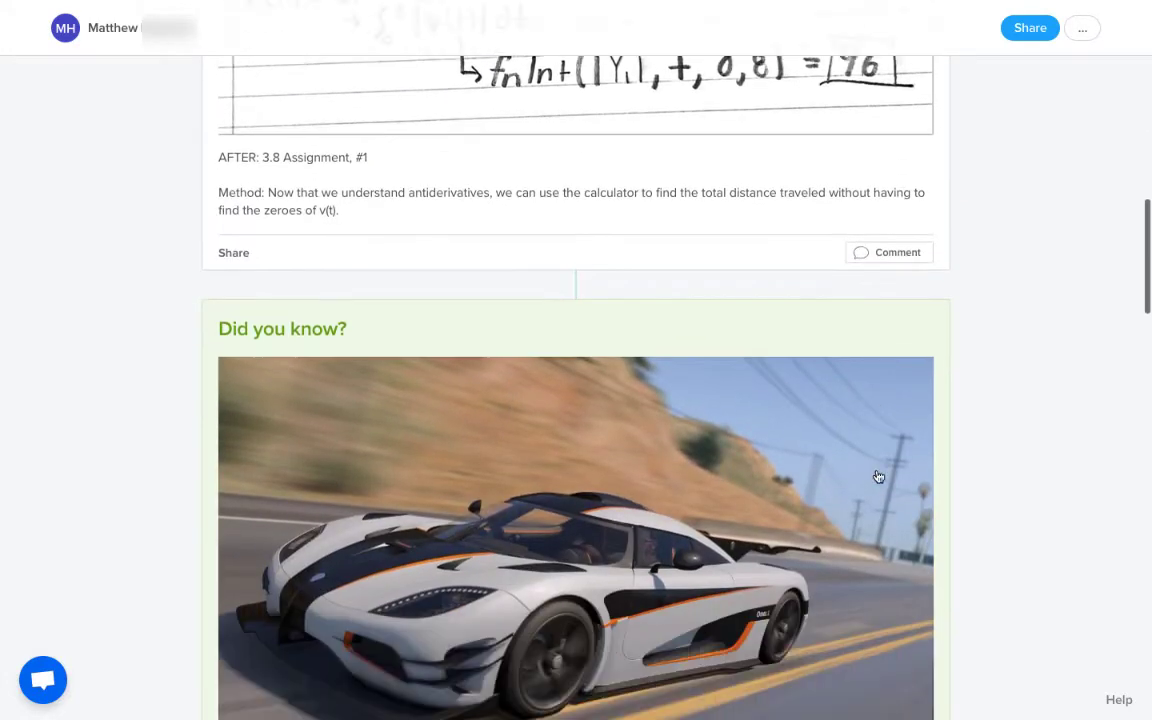
scroll("down", 3)
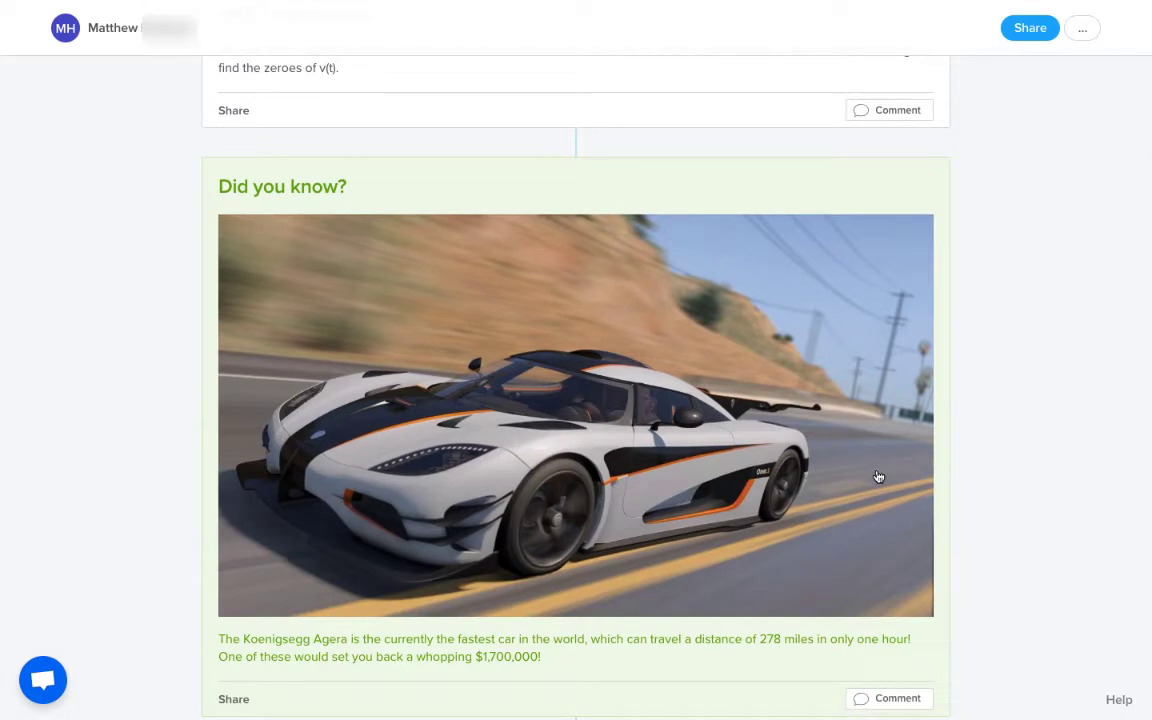
scroll("down", 3)
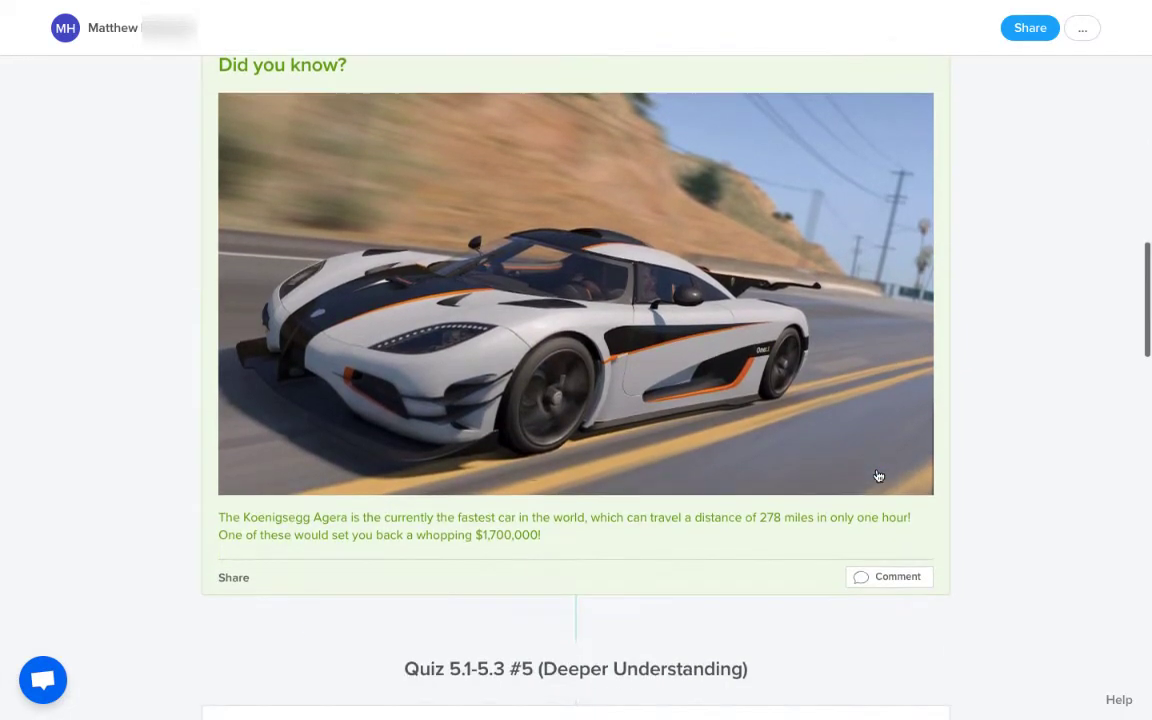
scroll("down", 3)
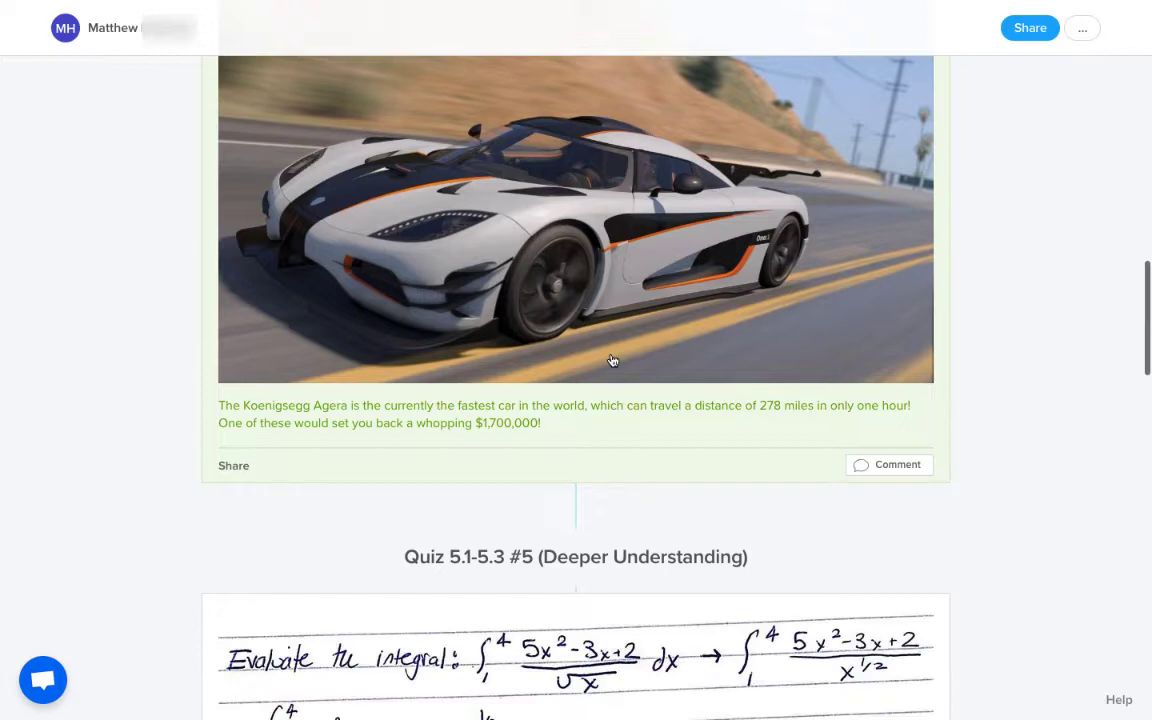
scroll("down", 3)
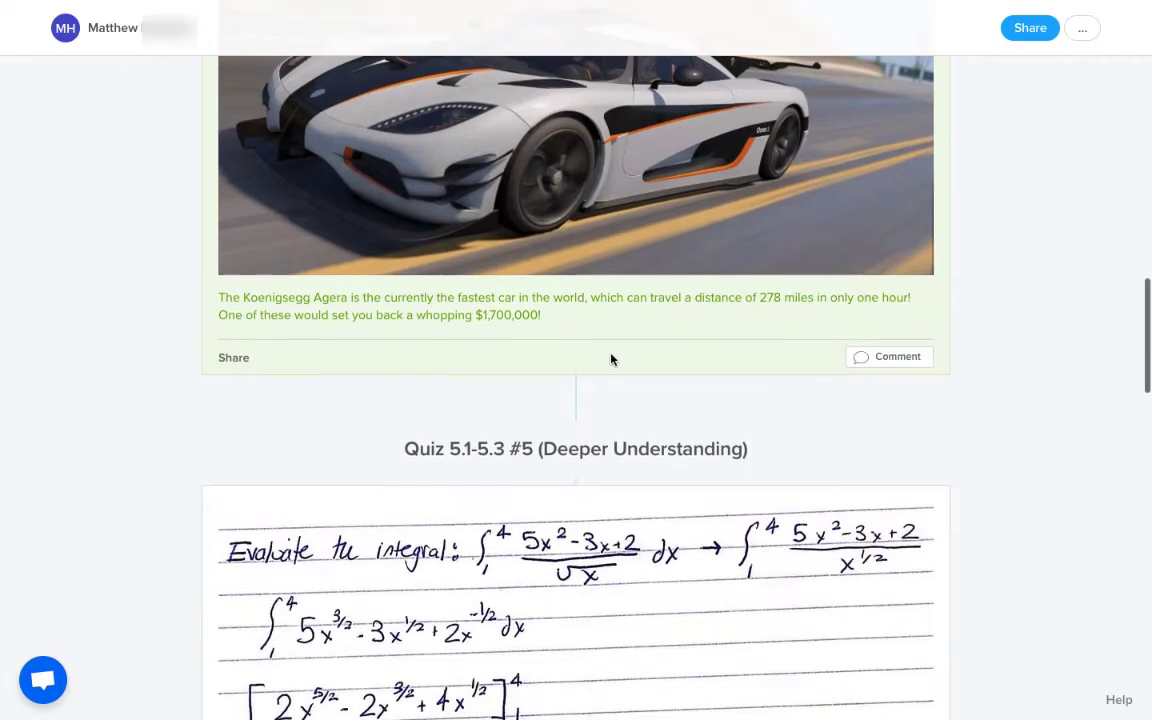
Scroll to the calculator graph showing the integral equals 52 and the Chapter 2 heading
scroll("down", 3)
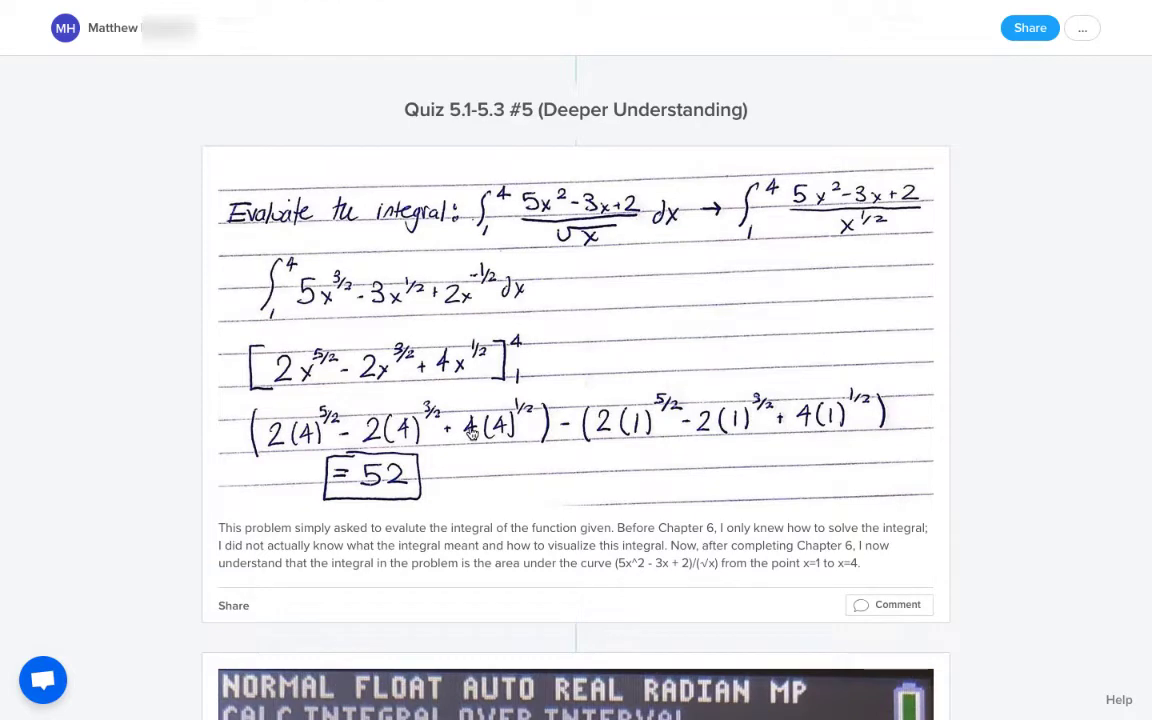
scroll("down", 3)
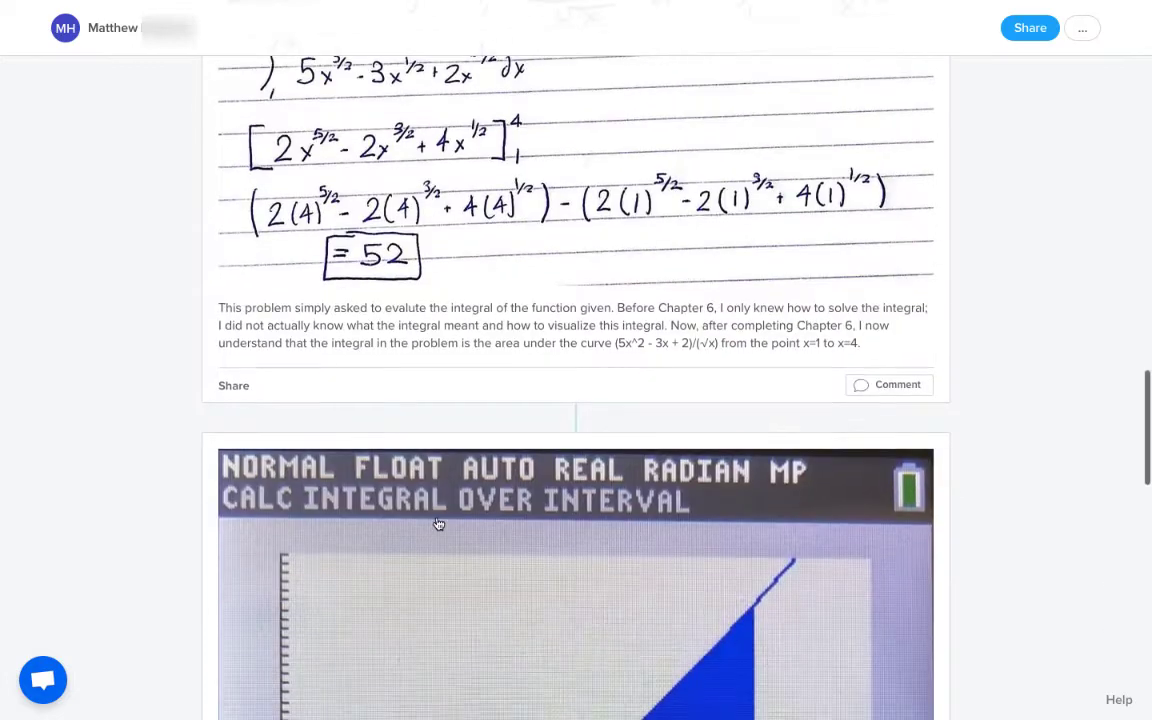
scroll("down", 3)
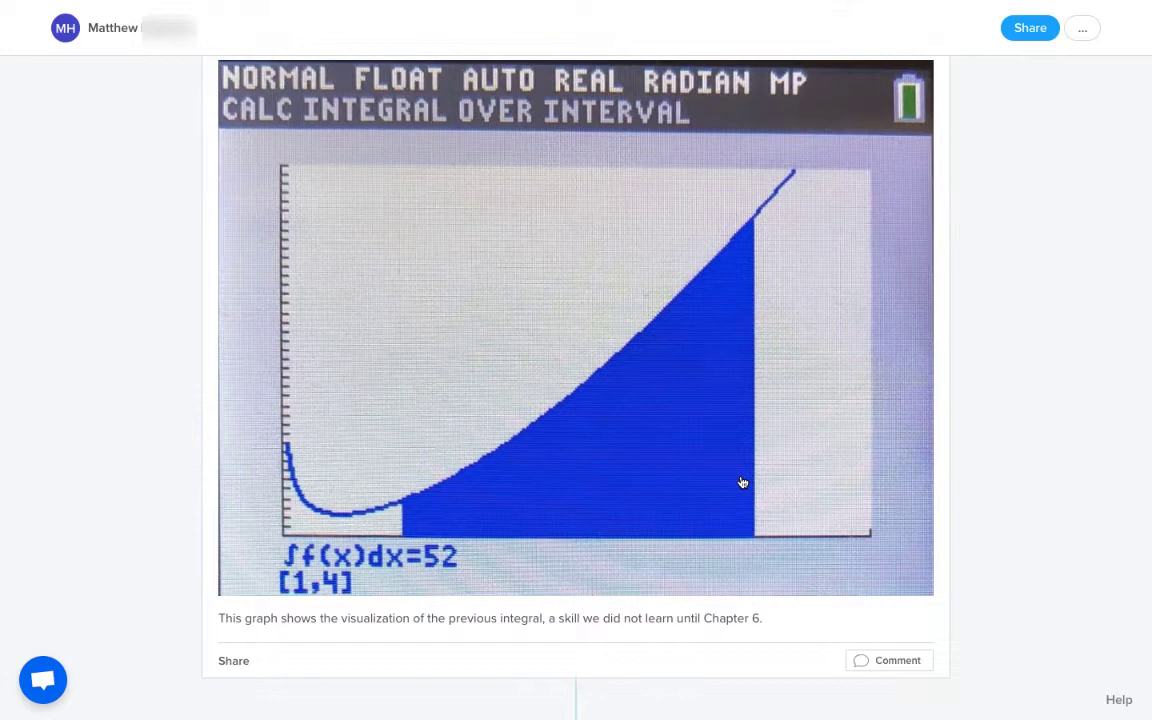
scroll("down", 3)
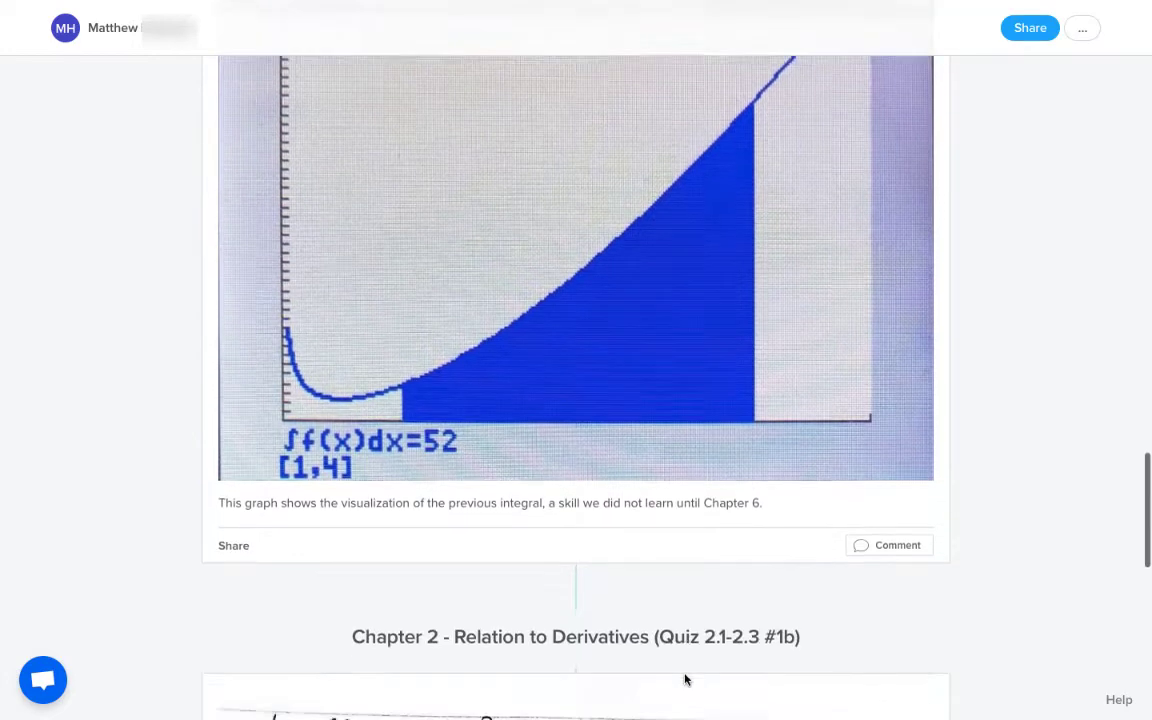
Scroll through the 57.48 m/s instantaneous velocity work to the trig-derivatives Pop Quiz
scroll("down", 3)
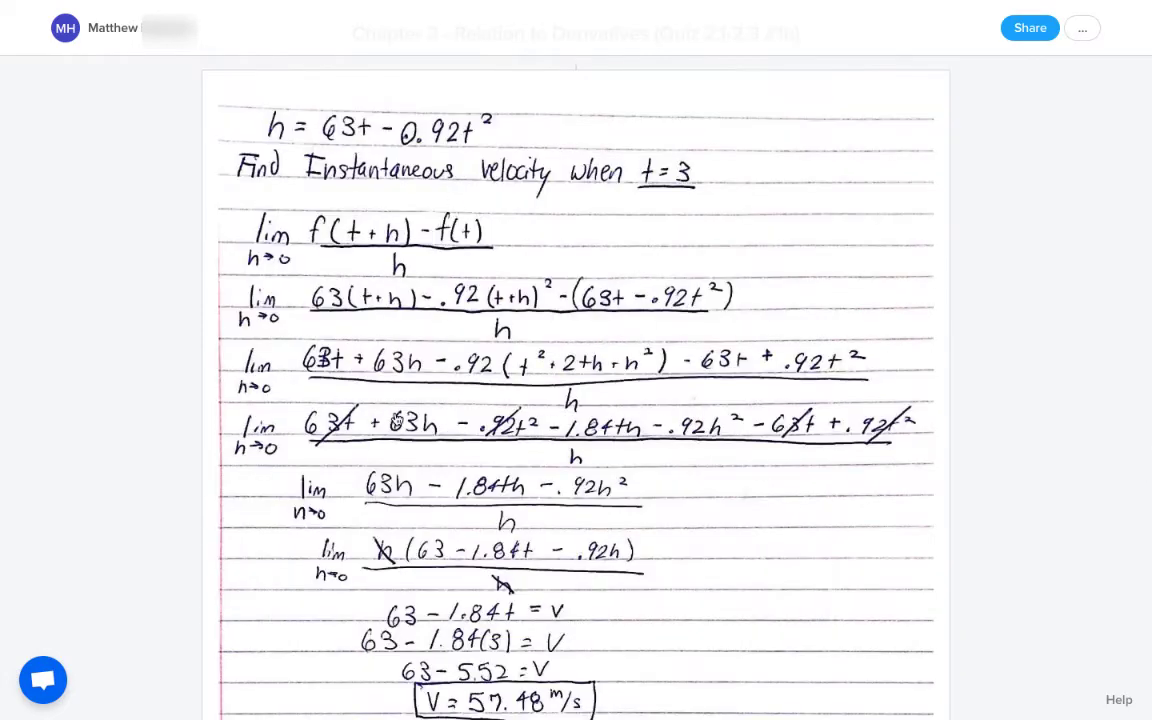
scroll("down", 3)
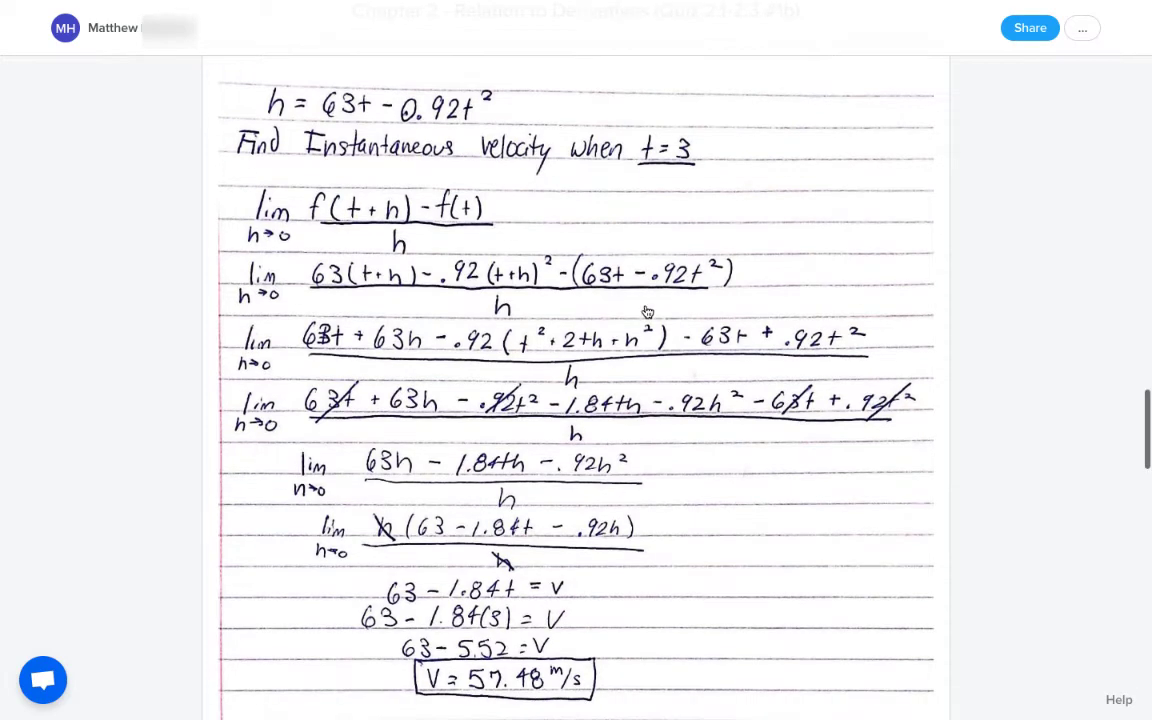
scroll("down", 3)
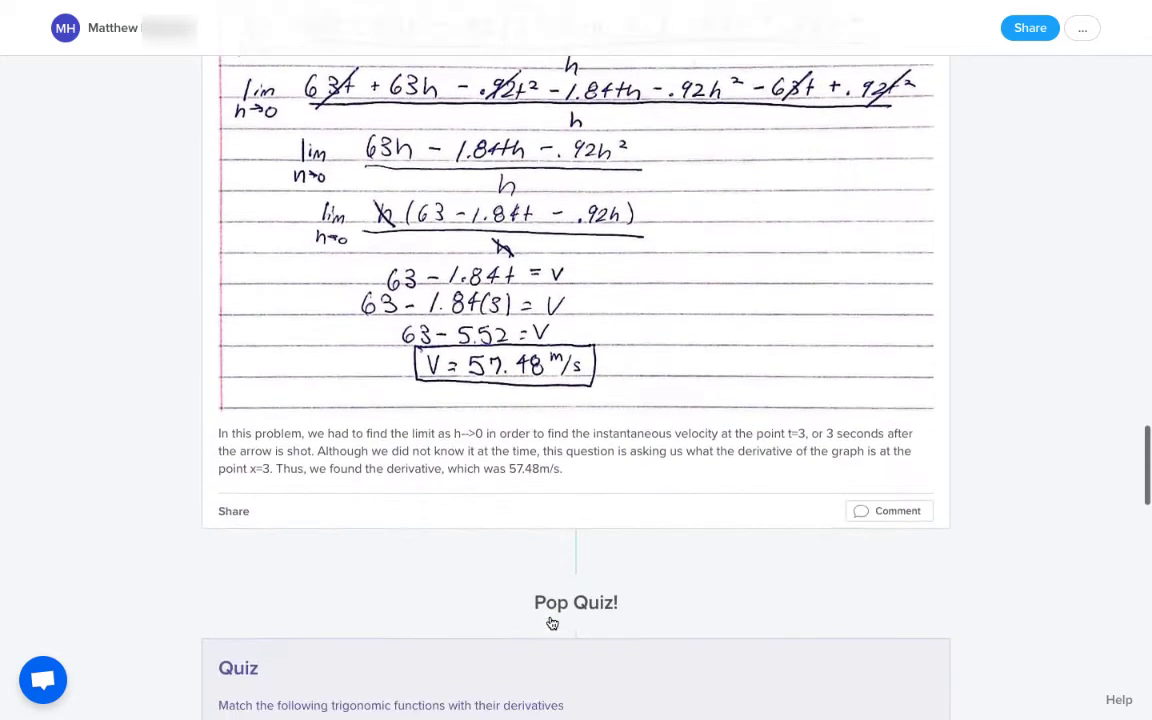
scroll("down", 3)
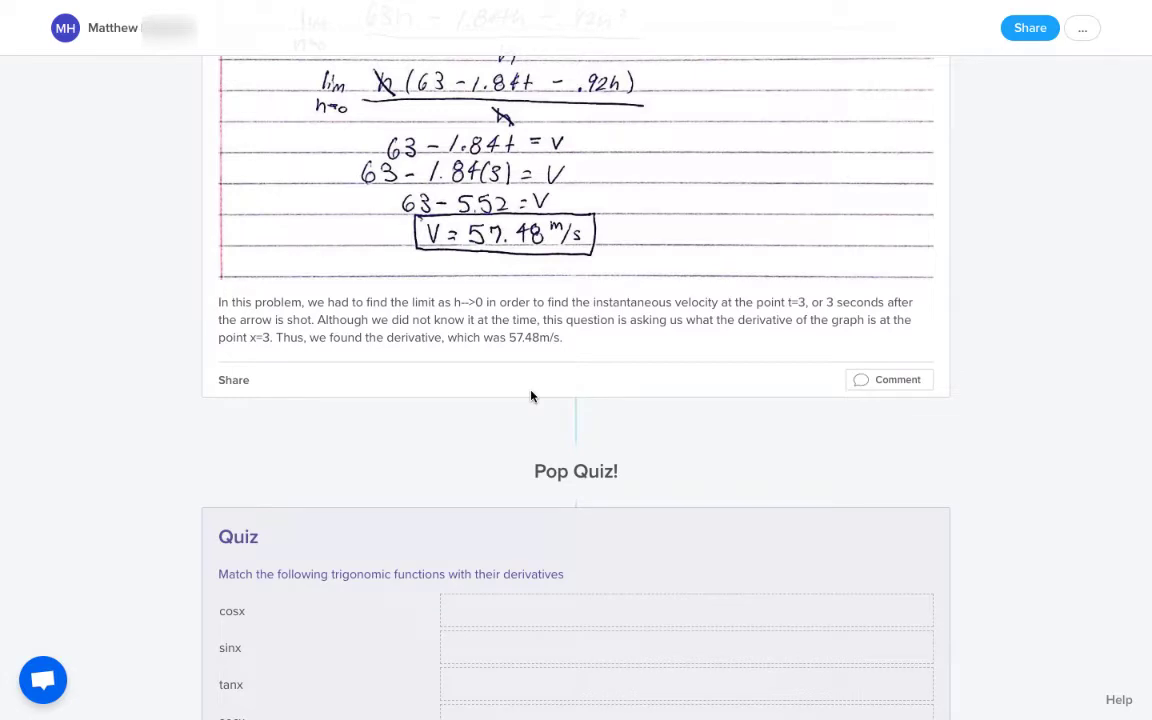
scroll("down", 3)
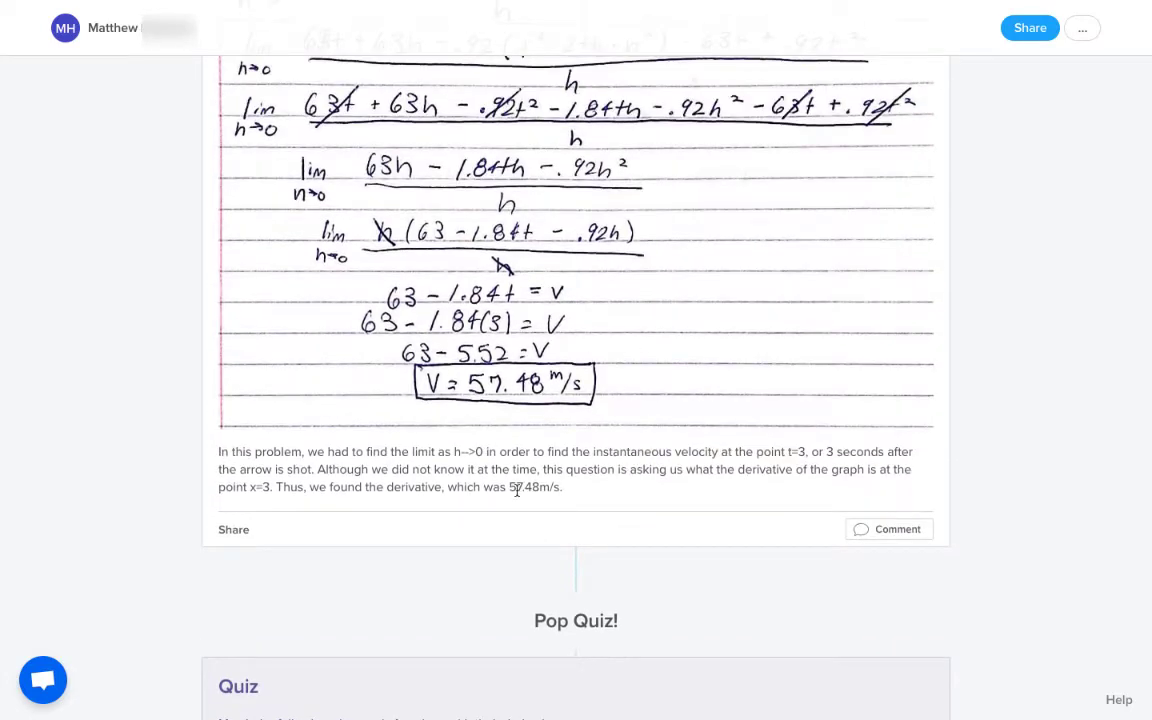
scroll("down", 3)
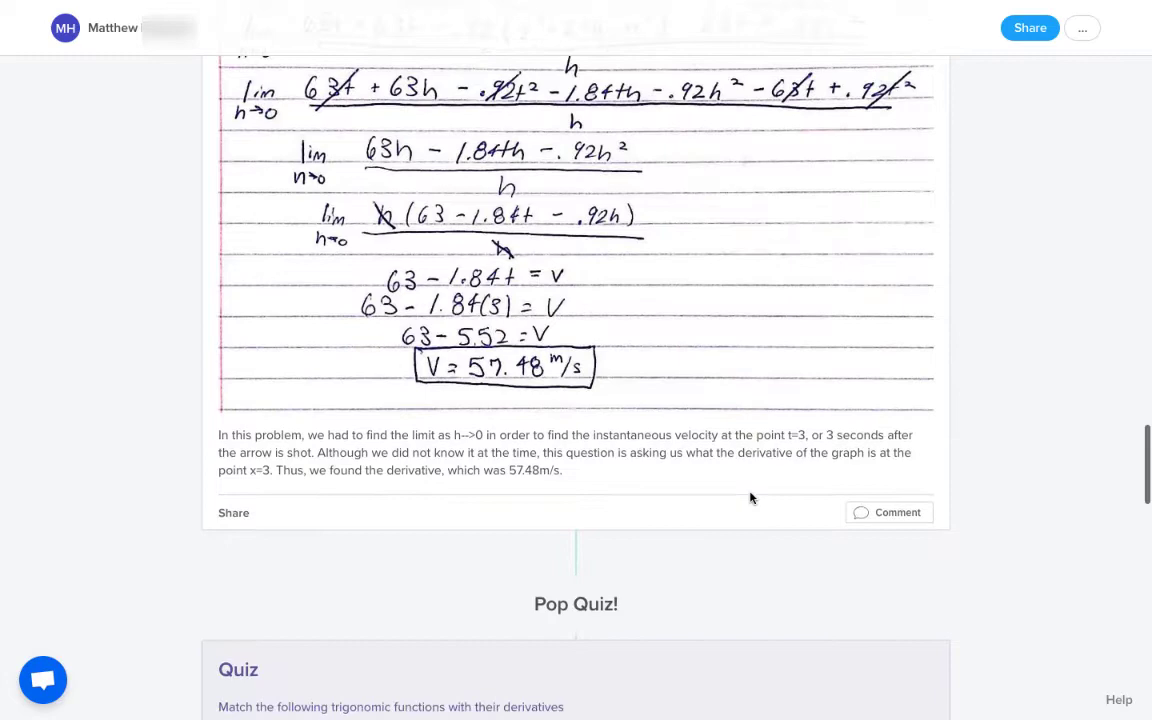
scroll("down", 3)
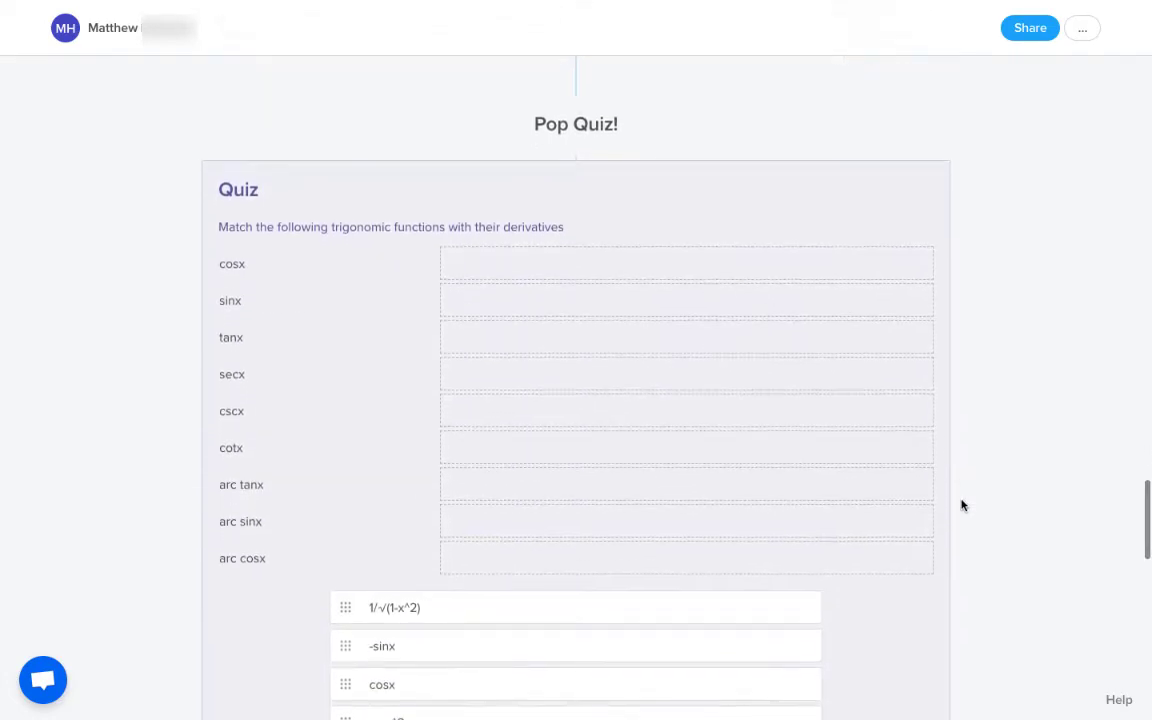
Scroll past the Pop Quiz answers to Quiz: Chapter 6 #5 on rotating √x (96/5)
scroll("down", 3)
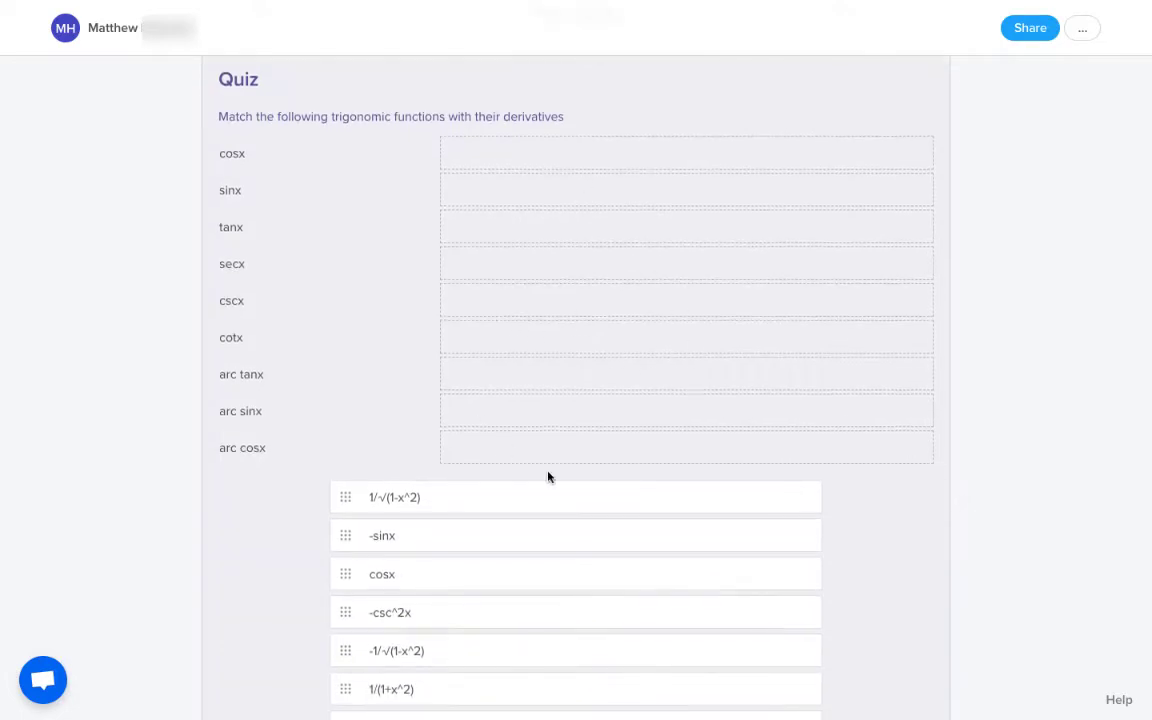
mouse_move(555, 376)
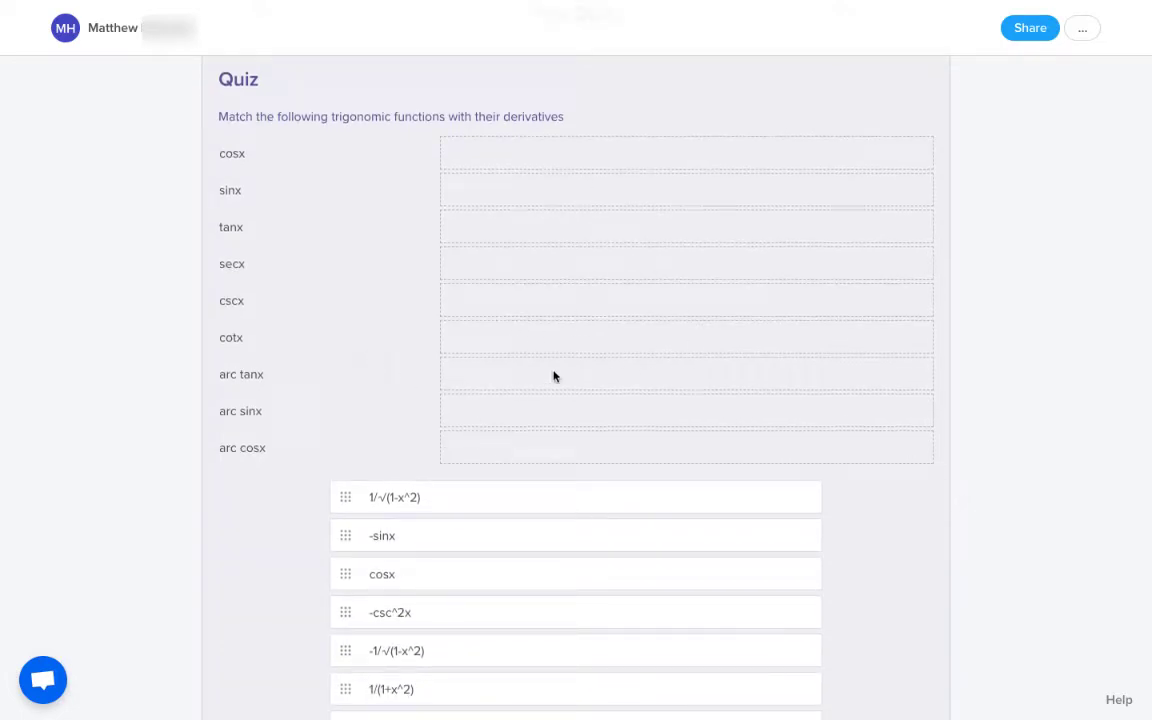
scroll("down", 3)
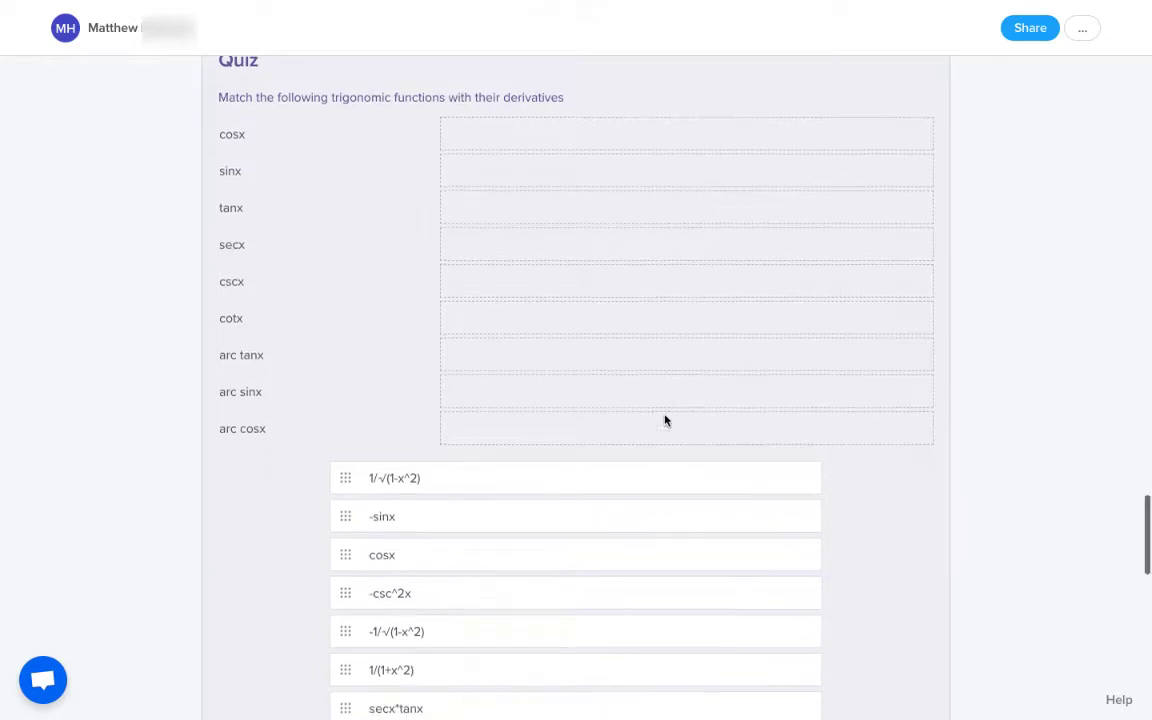
scroll("down", 3)
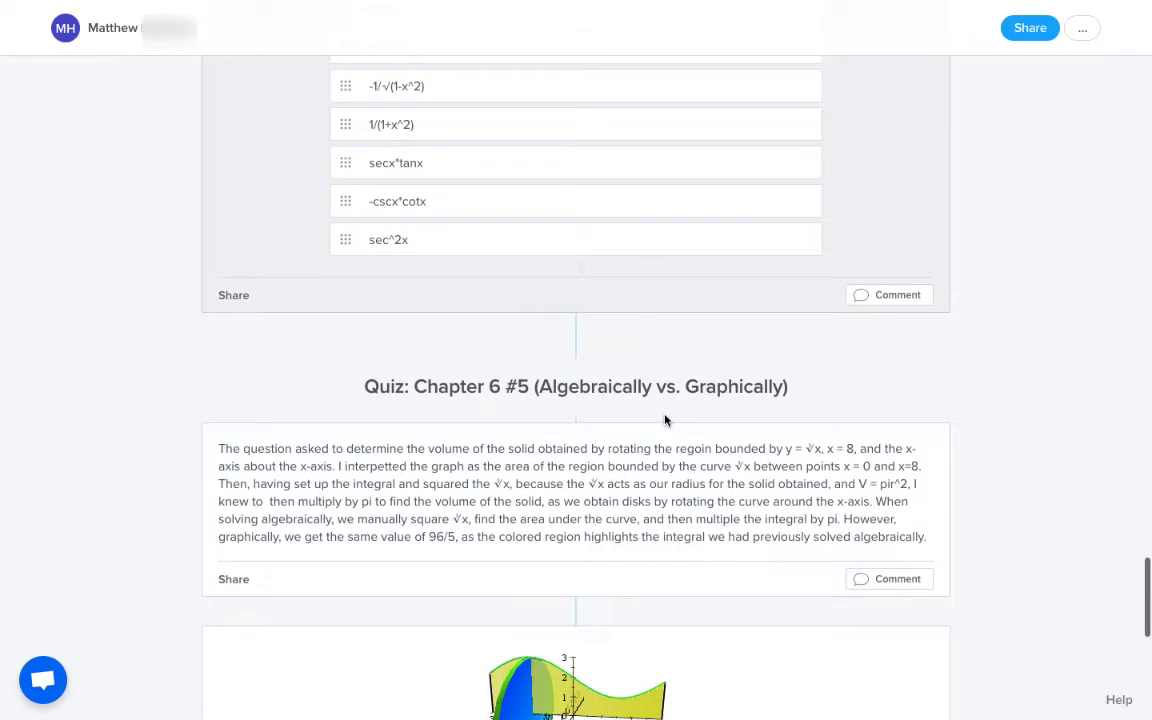
Scroll past the 3D disk and calculator solutions to the fencing Socratic Post on maximization
scroll("down", 3)
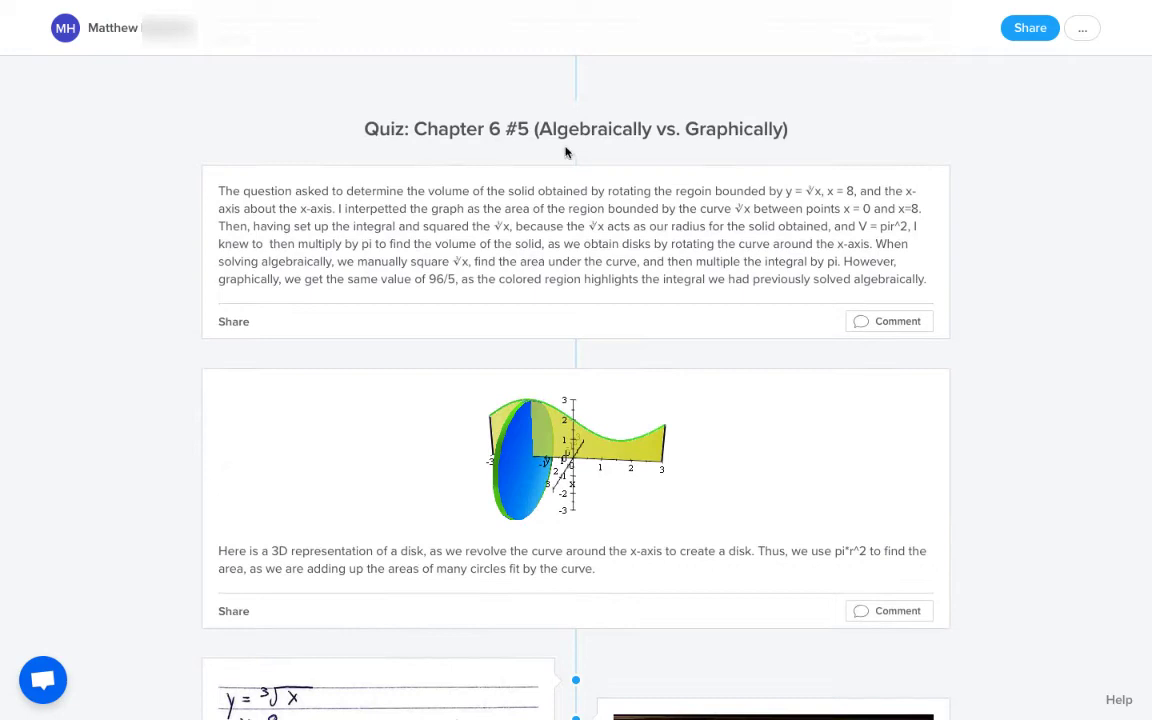
mouse_move(713, 146)
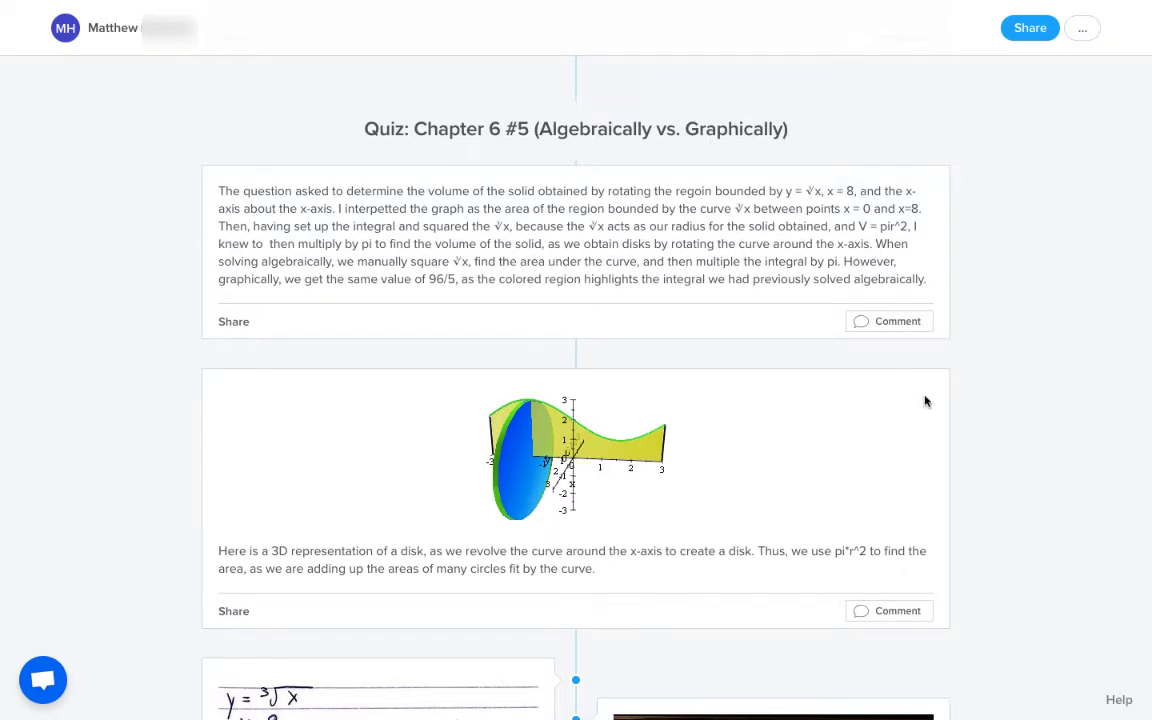
scroll("down", 3)
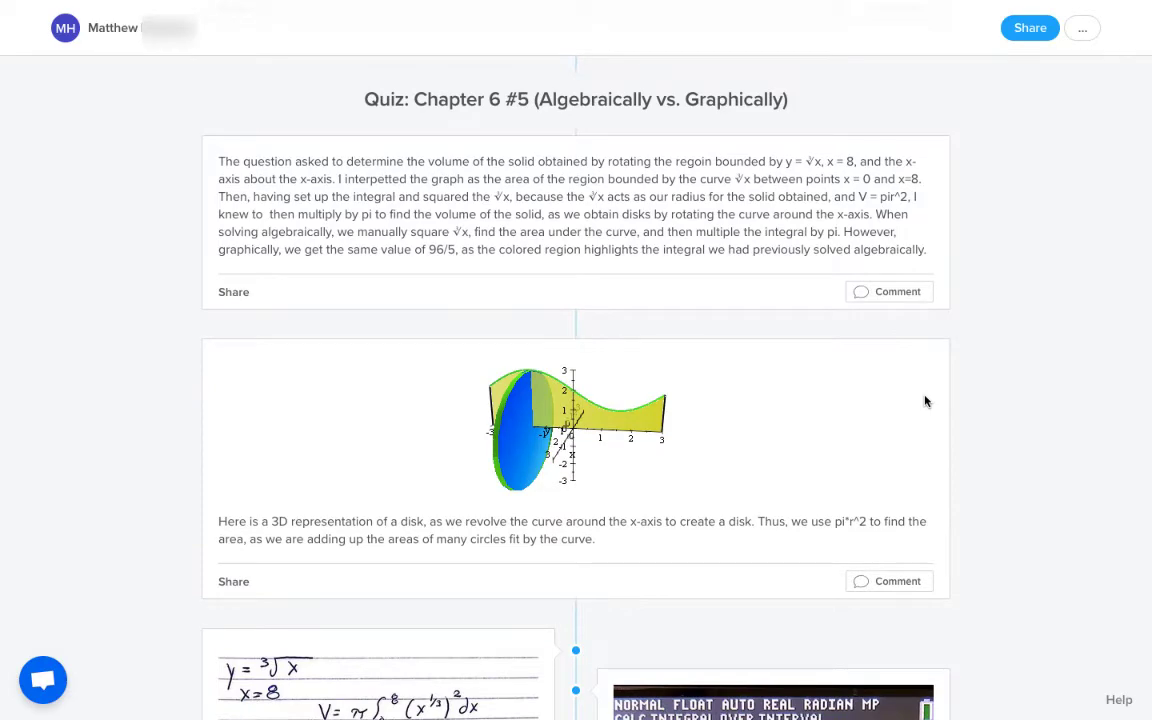
scroll("down", 3)
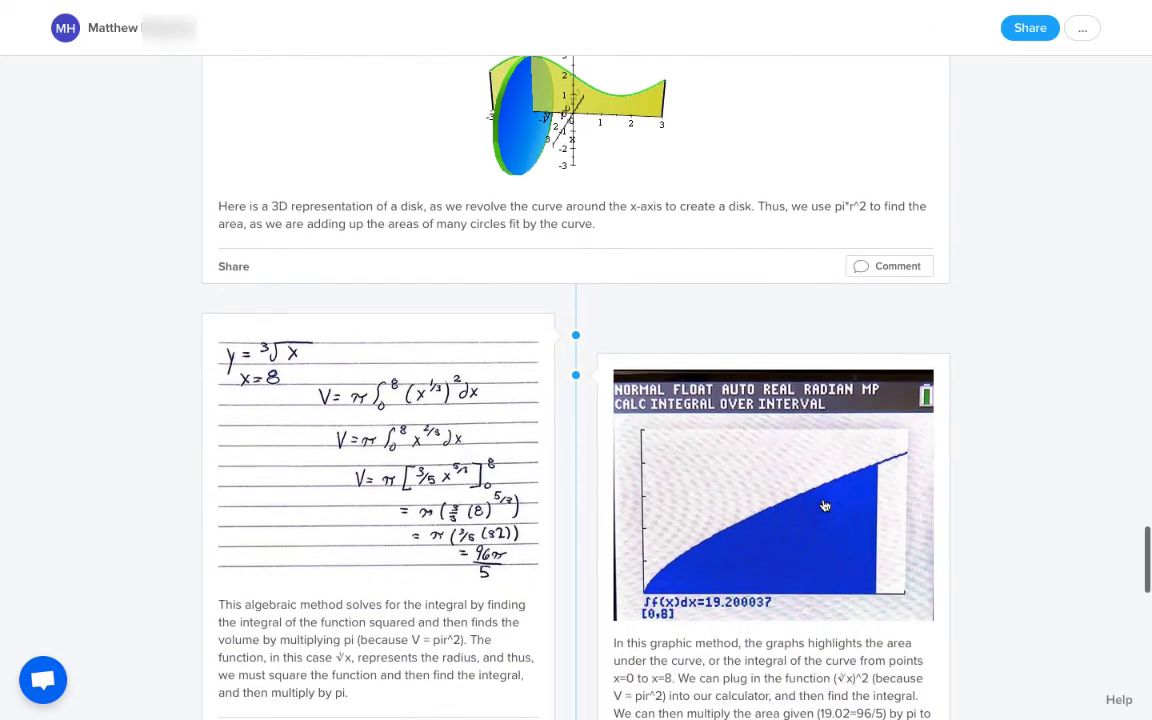
scroll("down", 3)
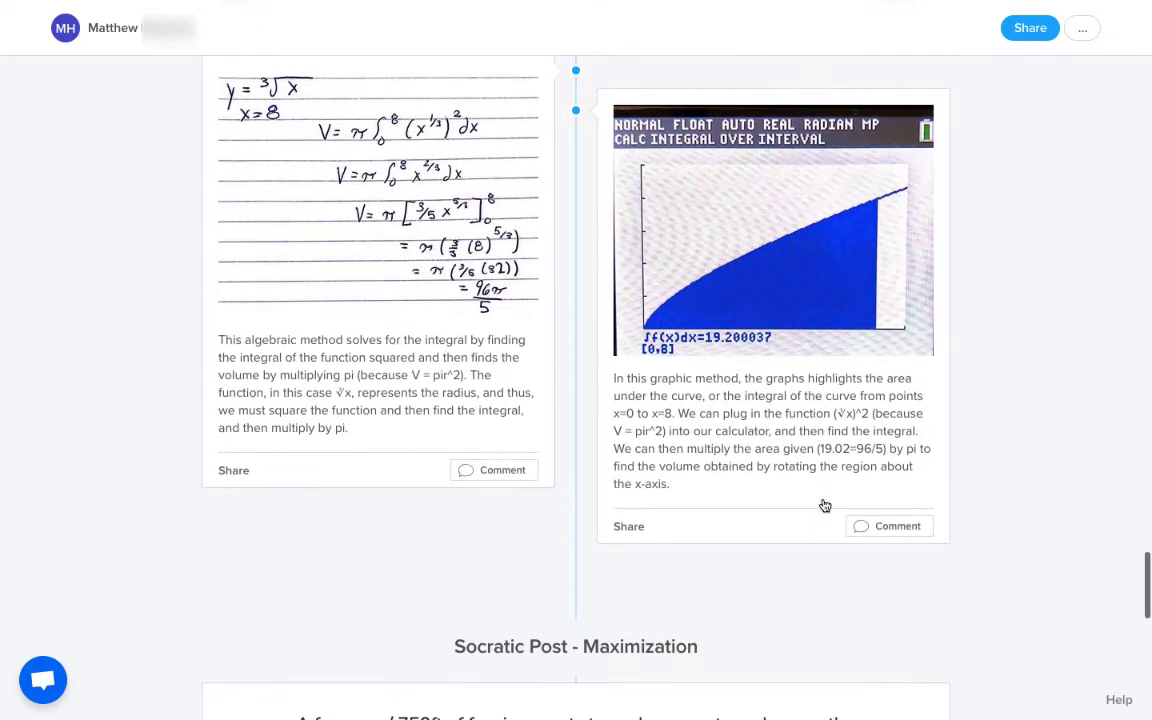
scroll("down", 3)
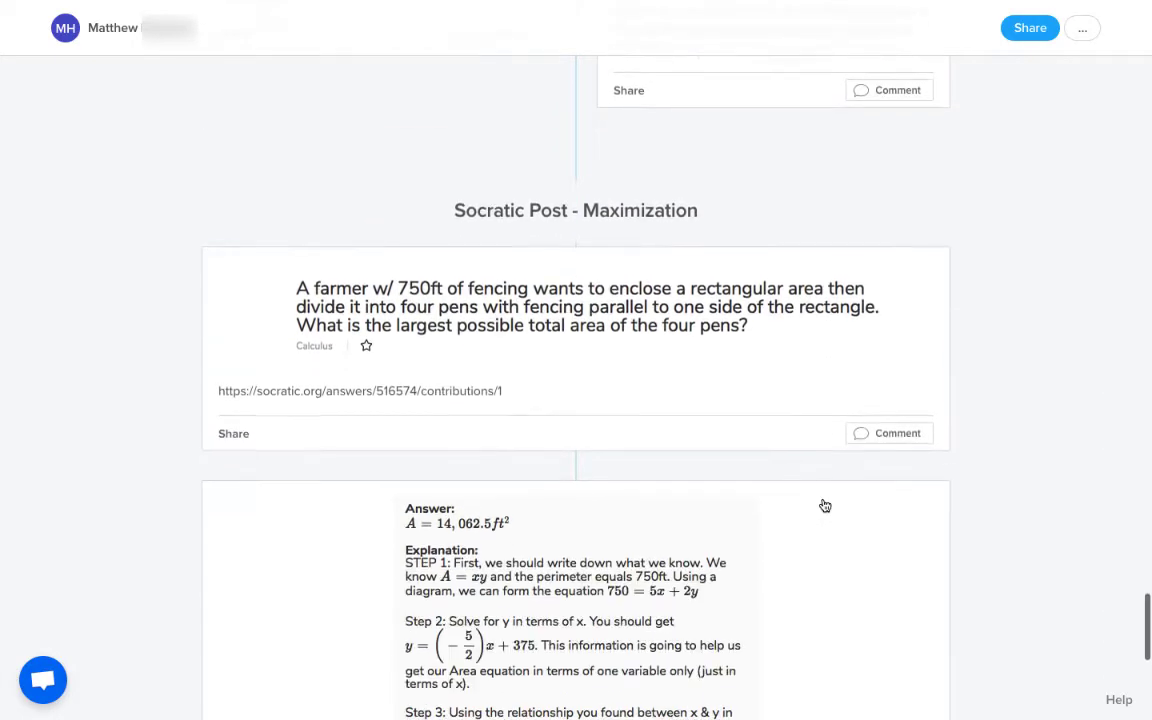
Scroll past Flipgrid 4.1 Related Rates and the edpuzzle review to Final Reflection Flipgrids
scroll("down", 3)
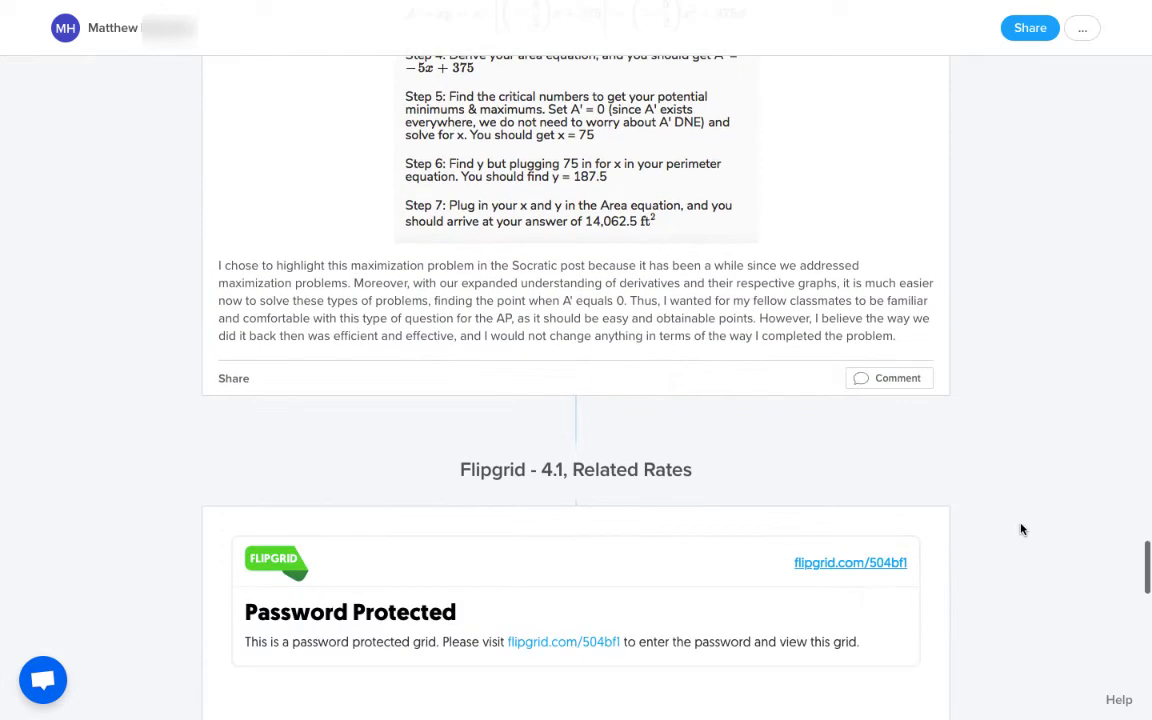
scroll("down", 3)
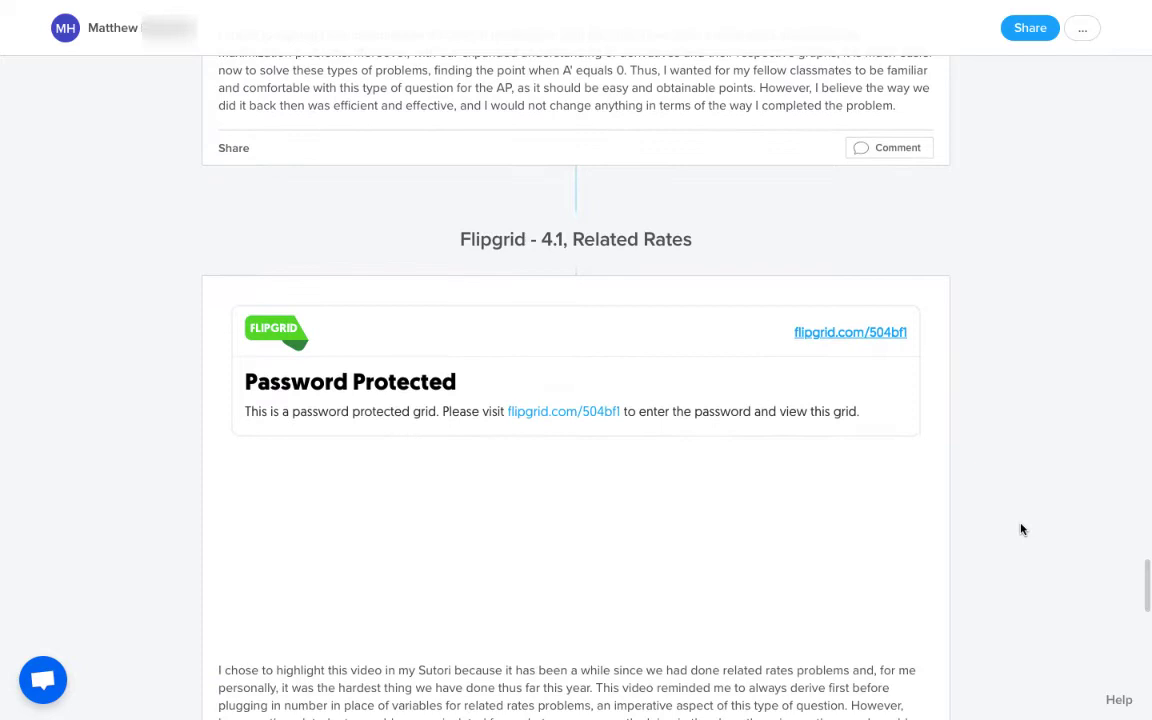
scroll("down", 3)
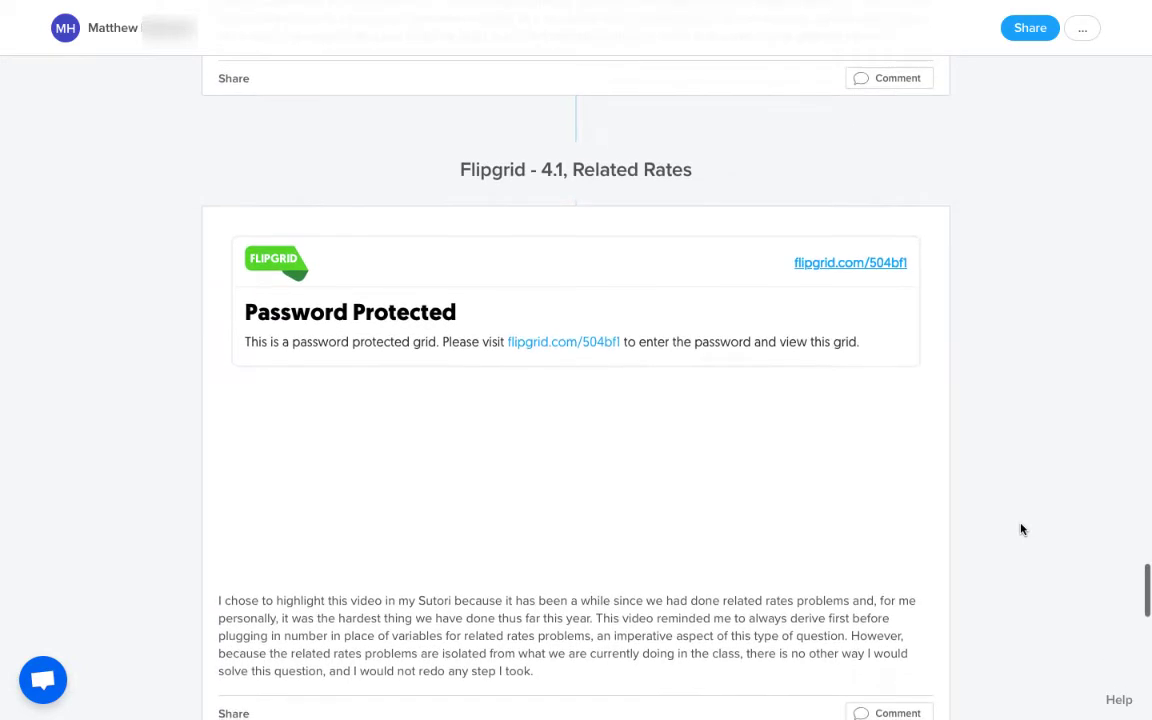
scroll("down", 3)
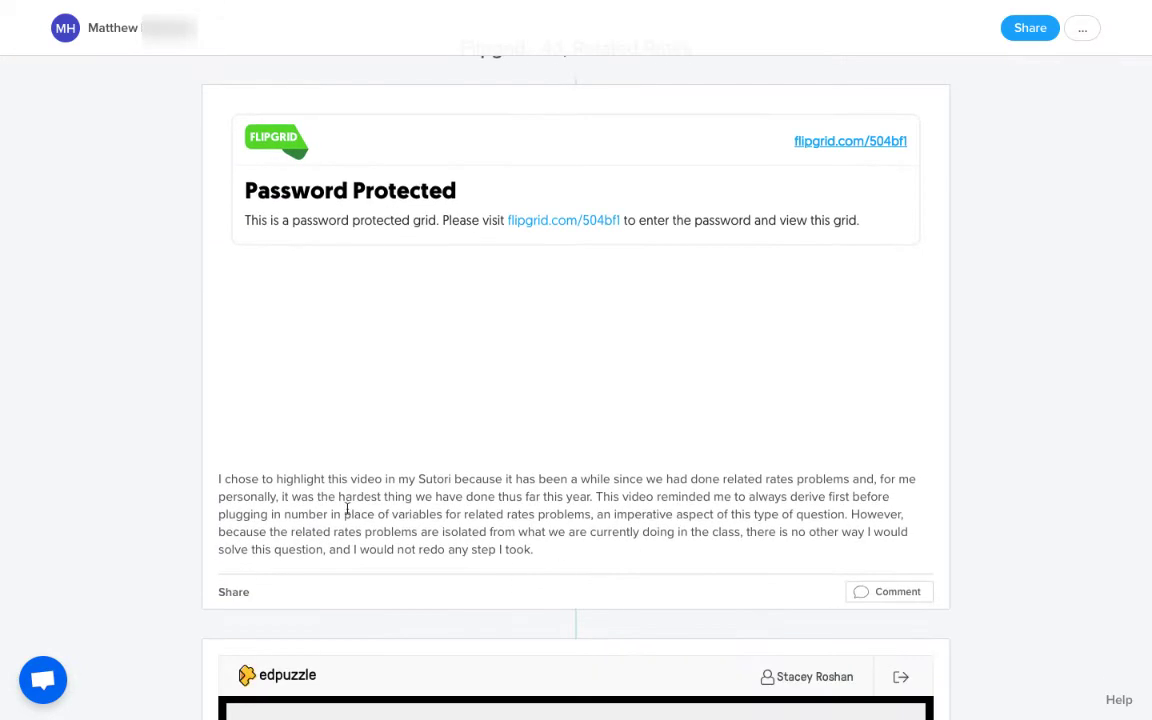
scroll("down", 3)
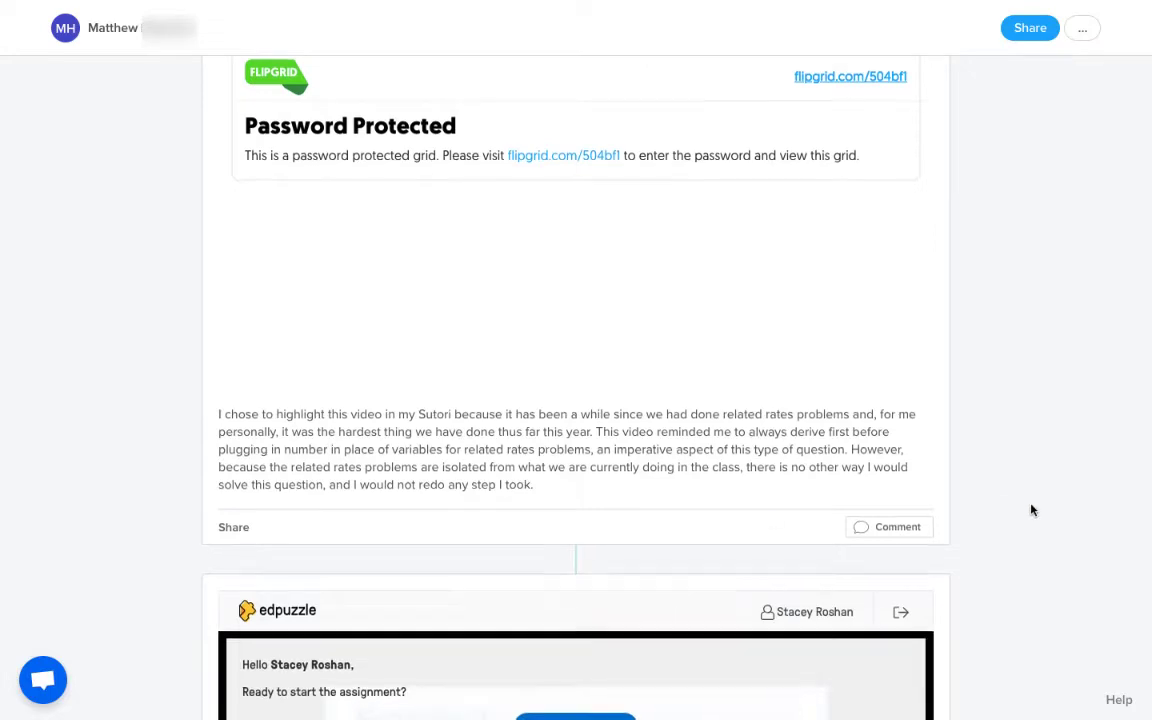
scroll("down", 3)
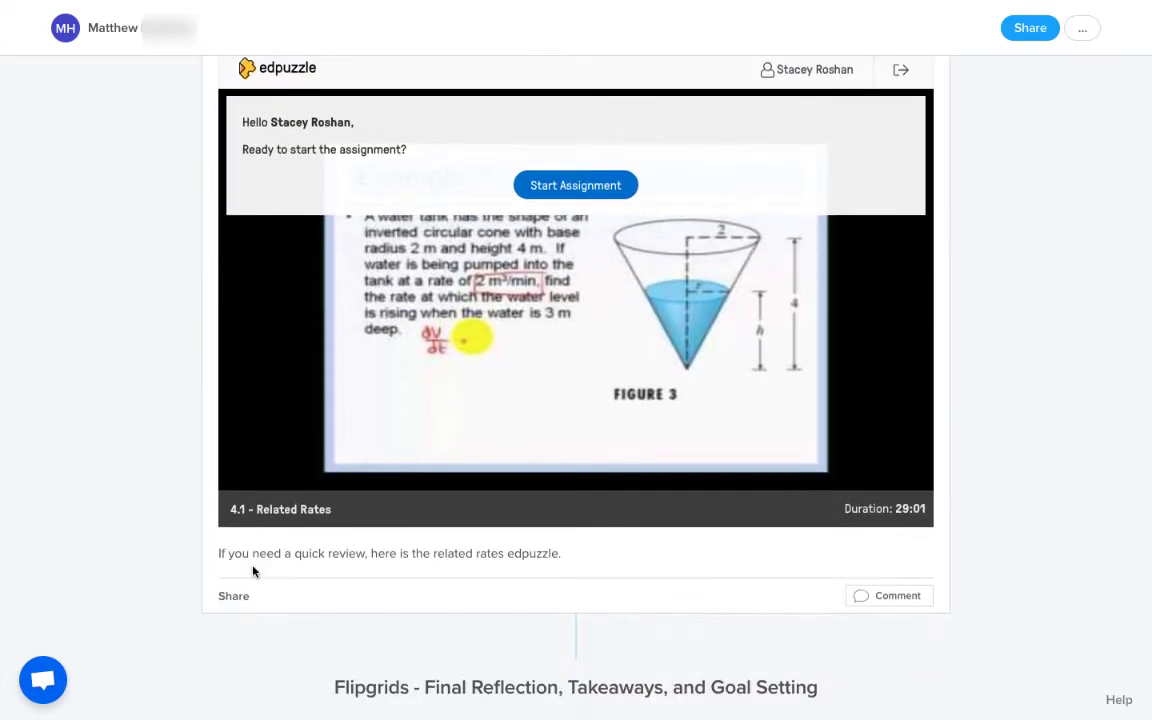
mouse_move(453, 568)
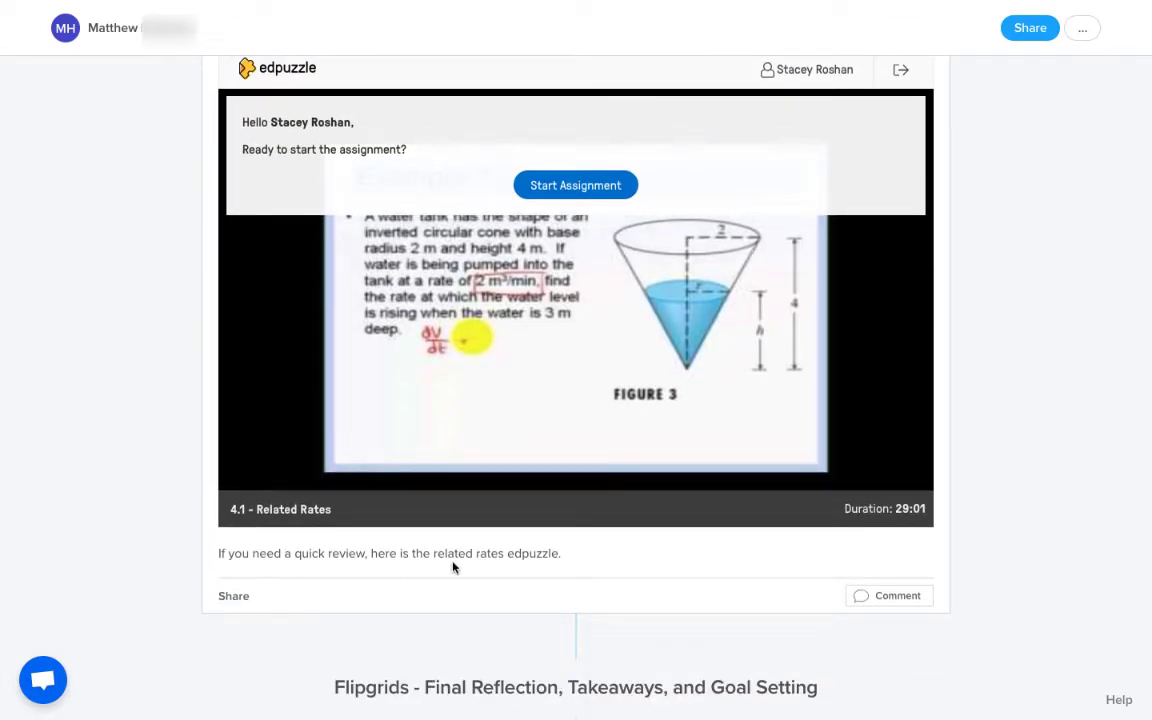
scroll("down", 3)
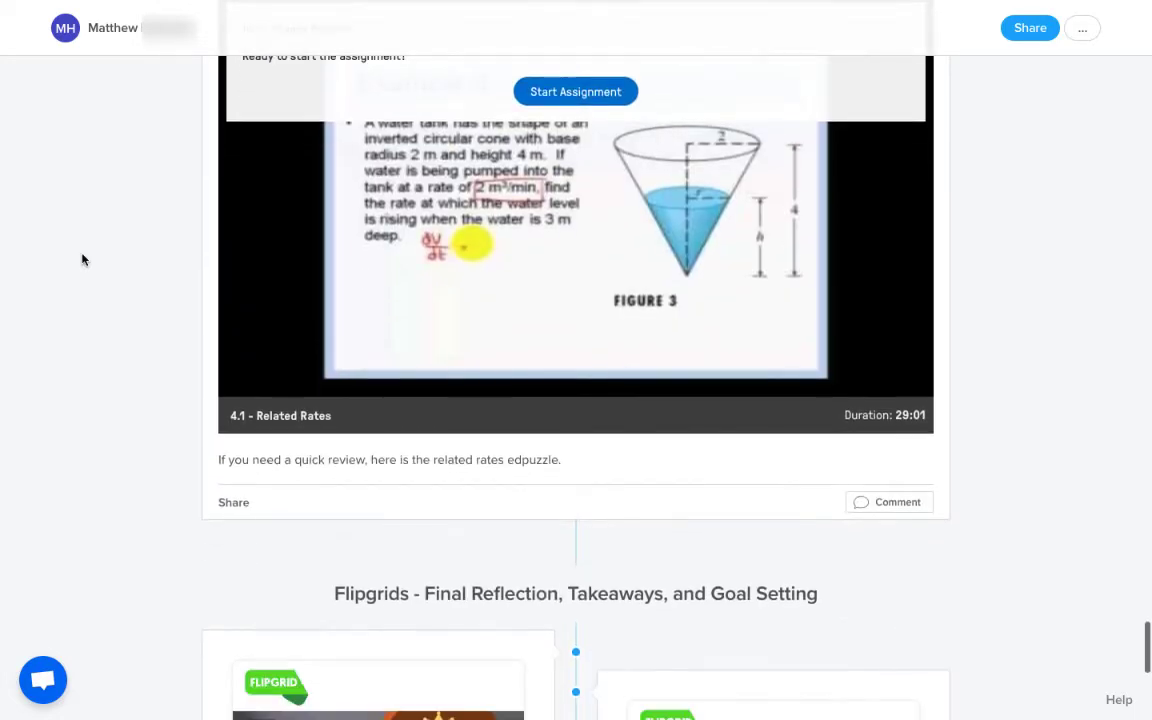
Scroll until both Flipgrid Sutori Entries videos show and read the left card's description
scroll("down", 3)
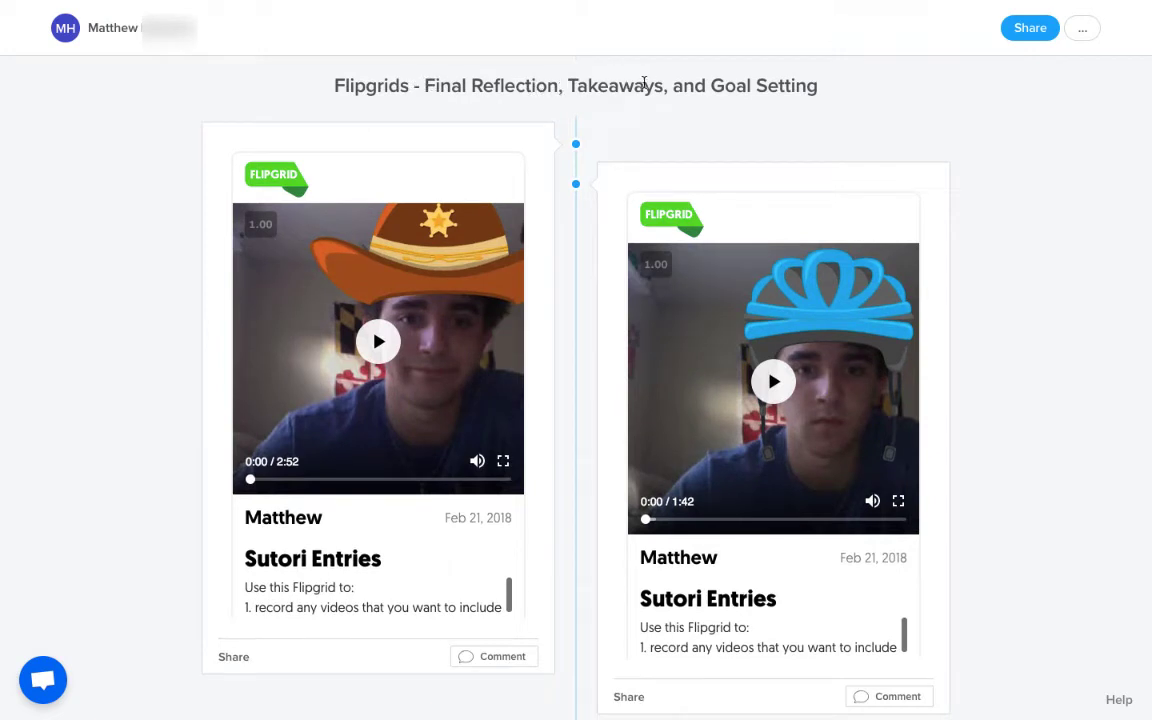
scroll("down", 3)
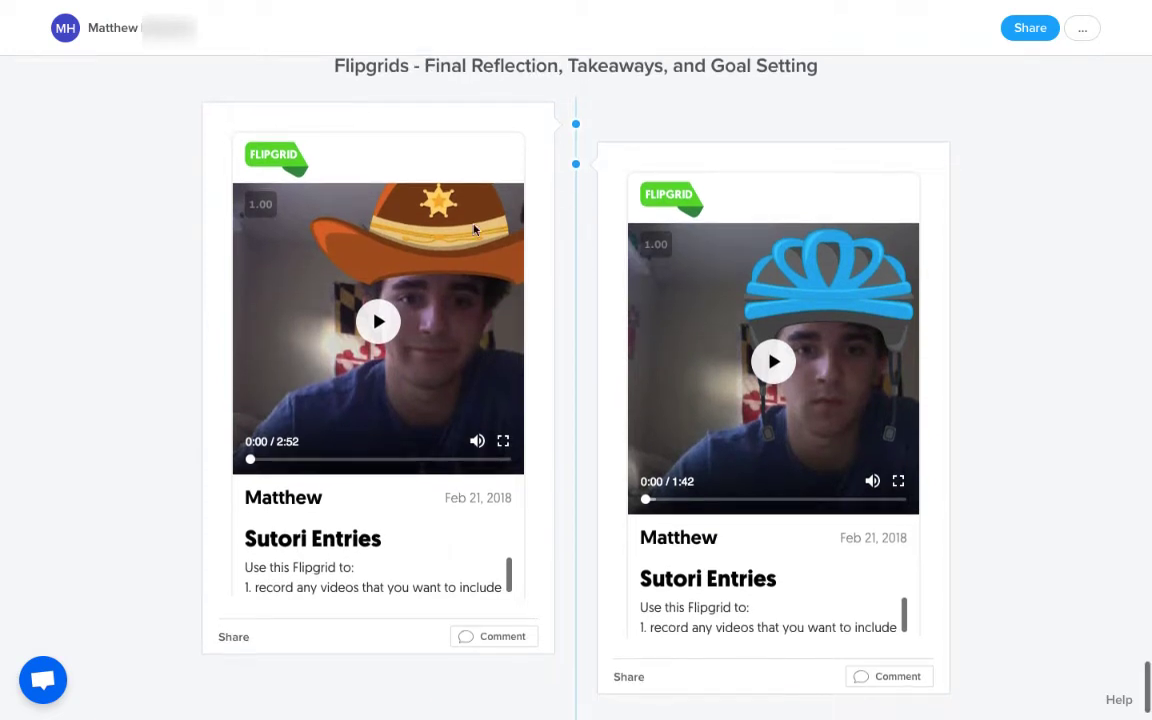
mouse_move(378, 331)
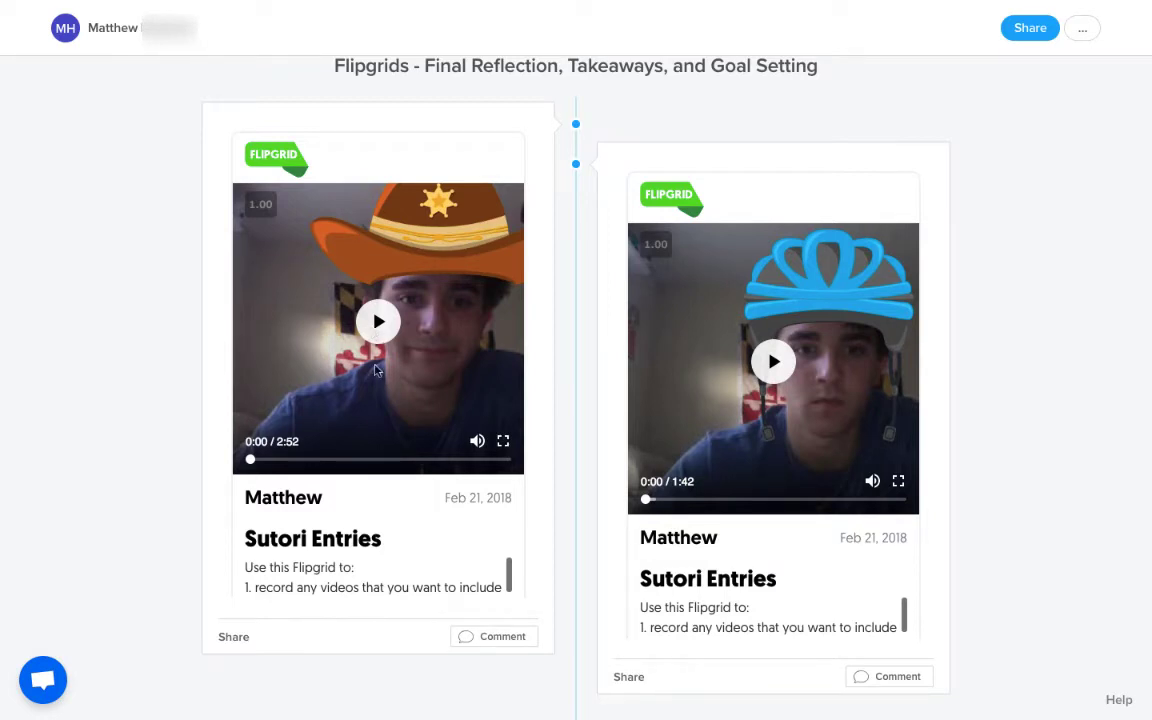
mouse_move(459, 550)
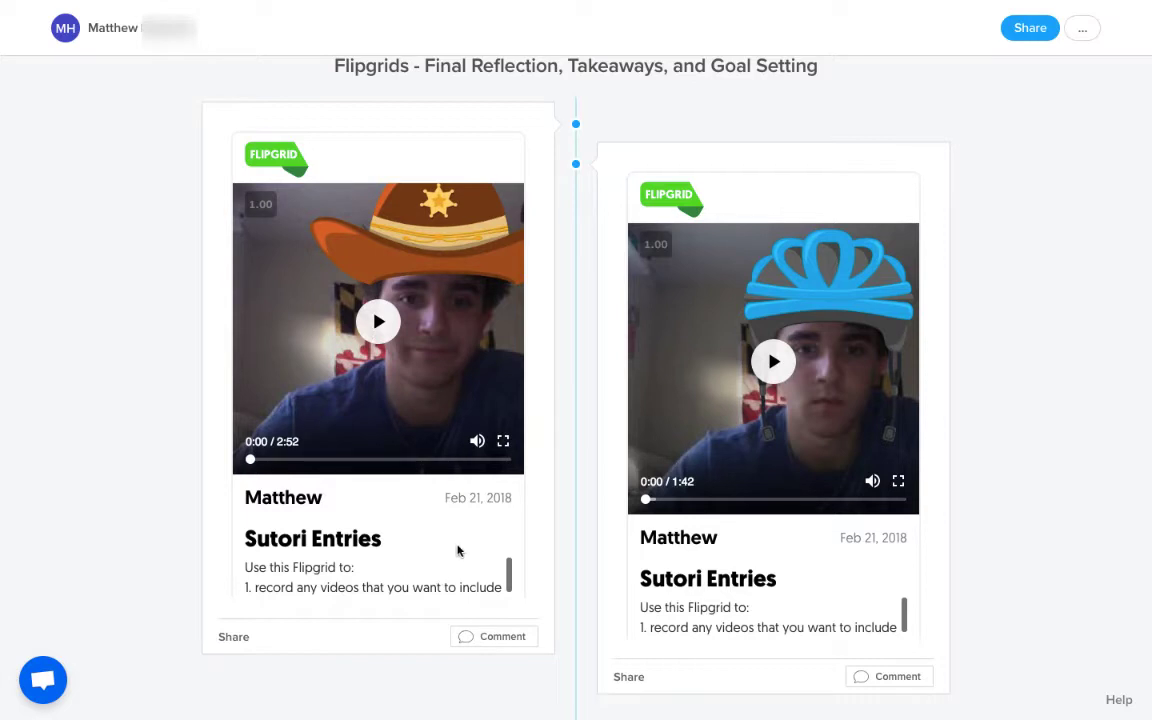
scroll("down", 3)
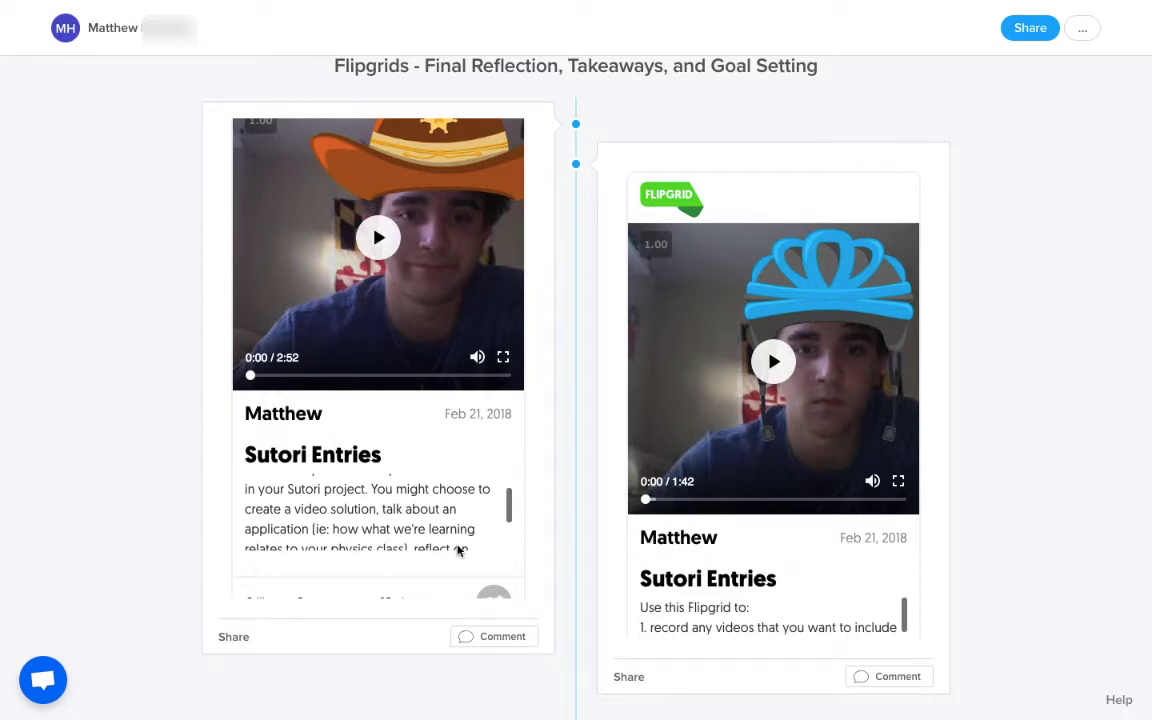
scroll("down", 3)
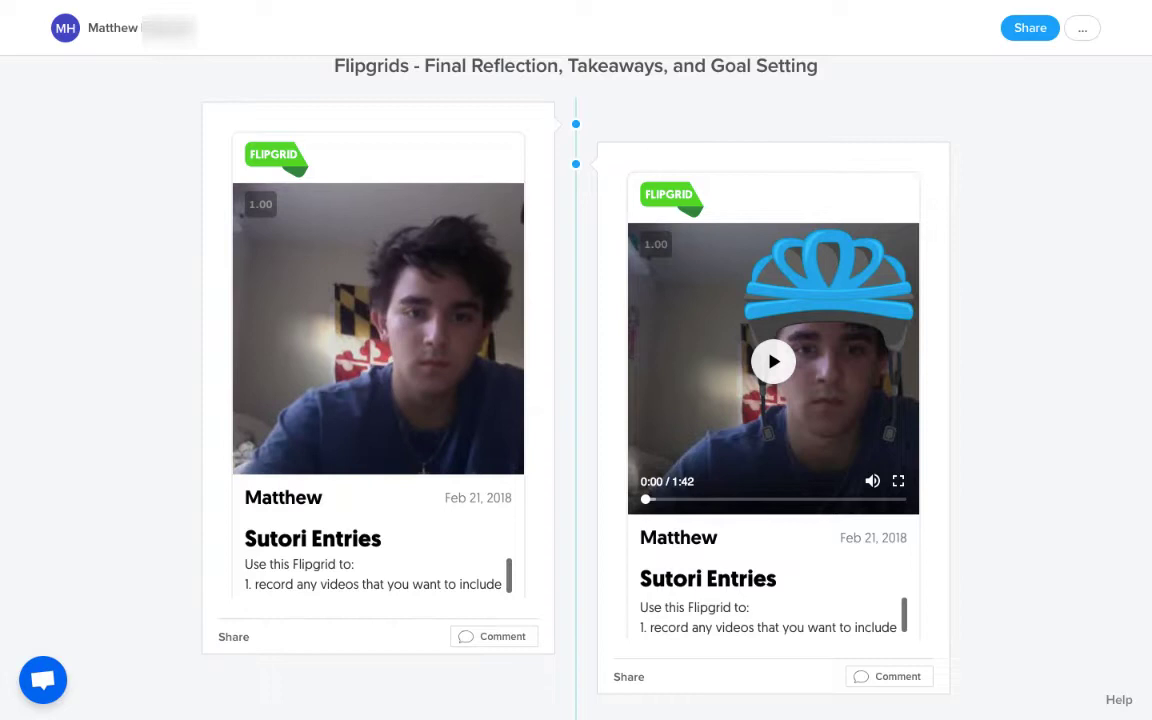
Restart the left Final Reflection Flipgrid video from 0:00 and watch it play
left_click(378, 361)
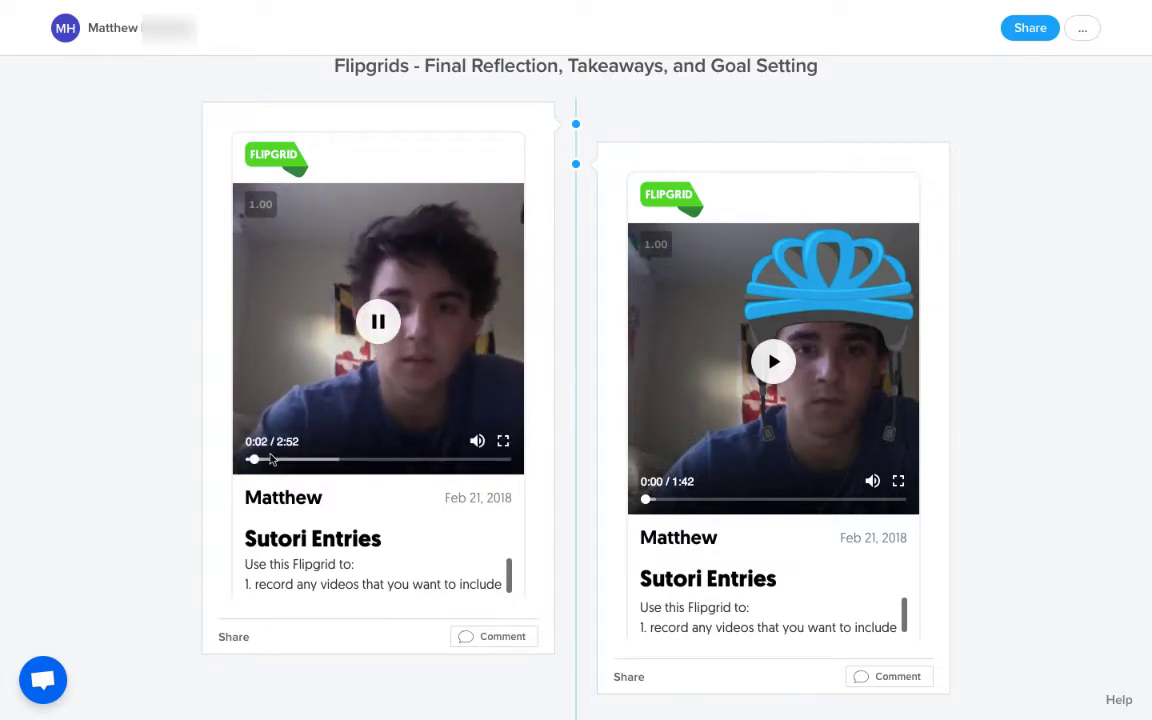
left_click(378, 321)
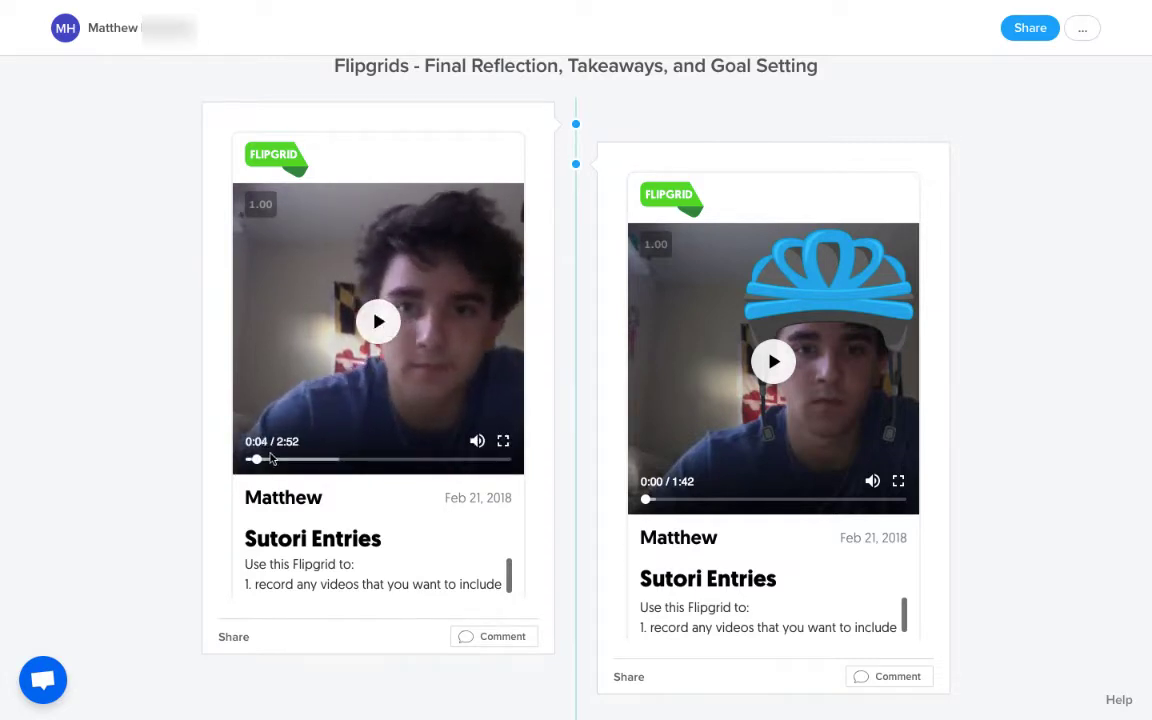
left_click(252, 459)
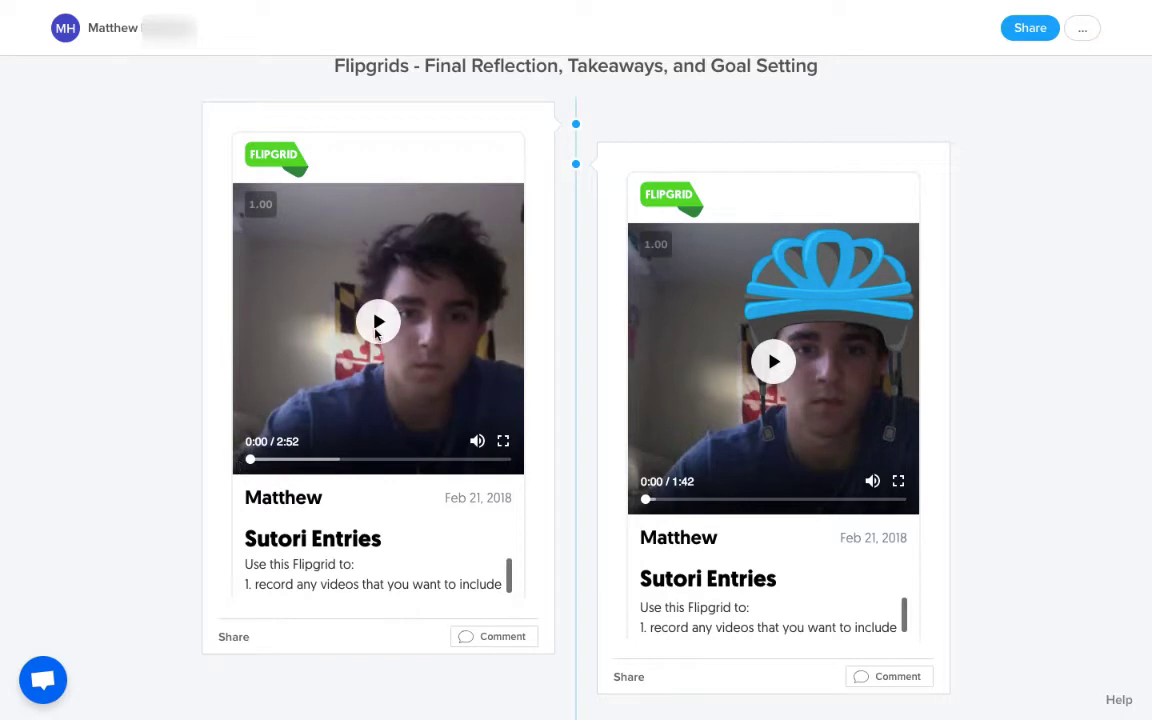
left_click(378, 321)
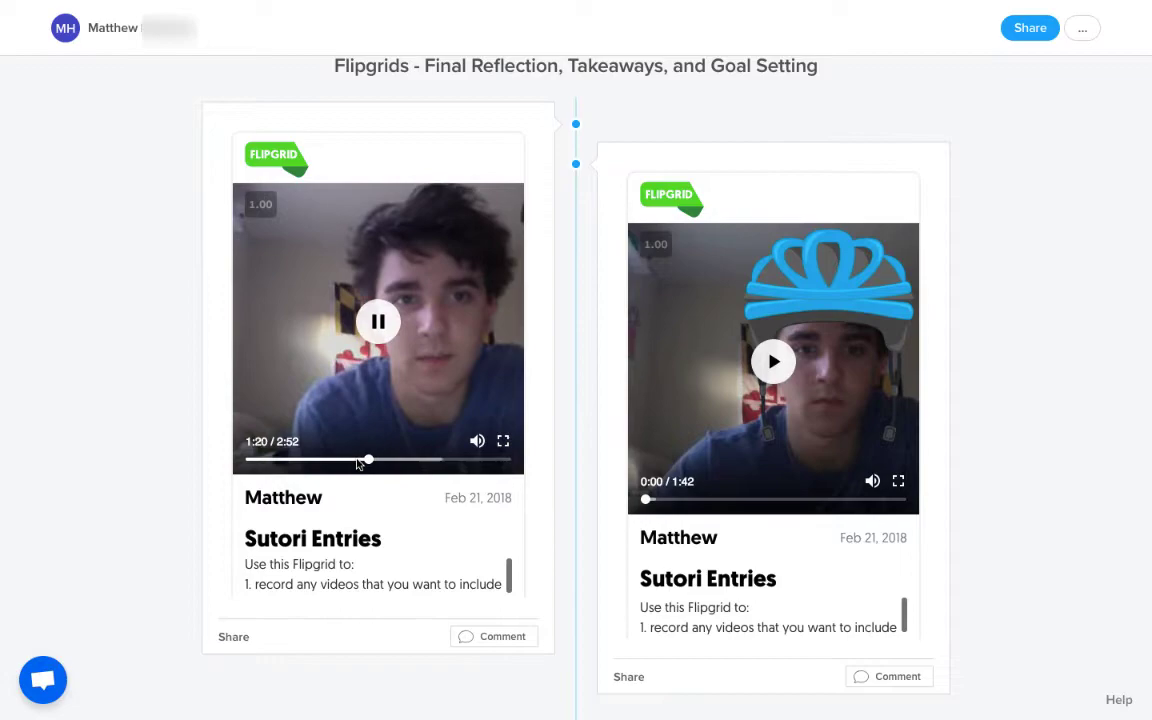
scroll("down", 3)
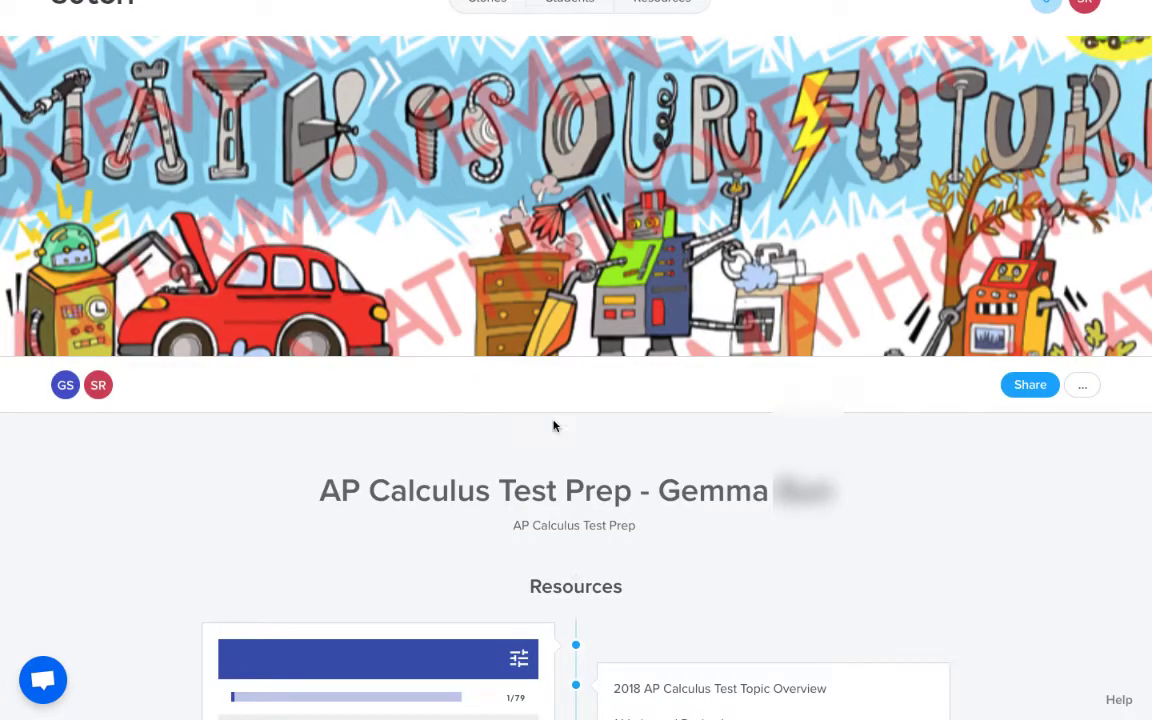
mouse_move(962, 528)
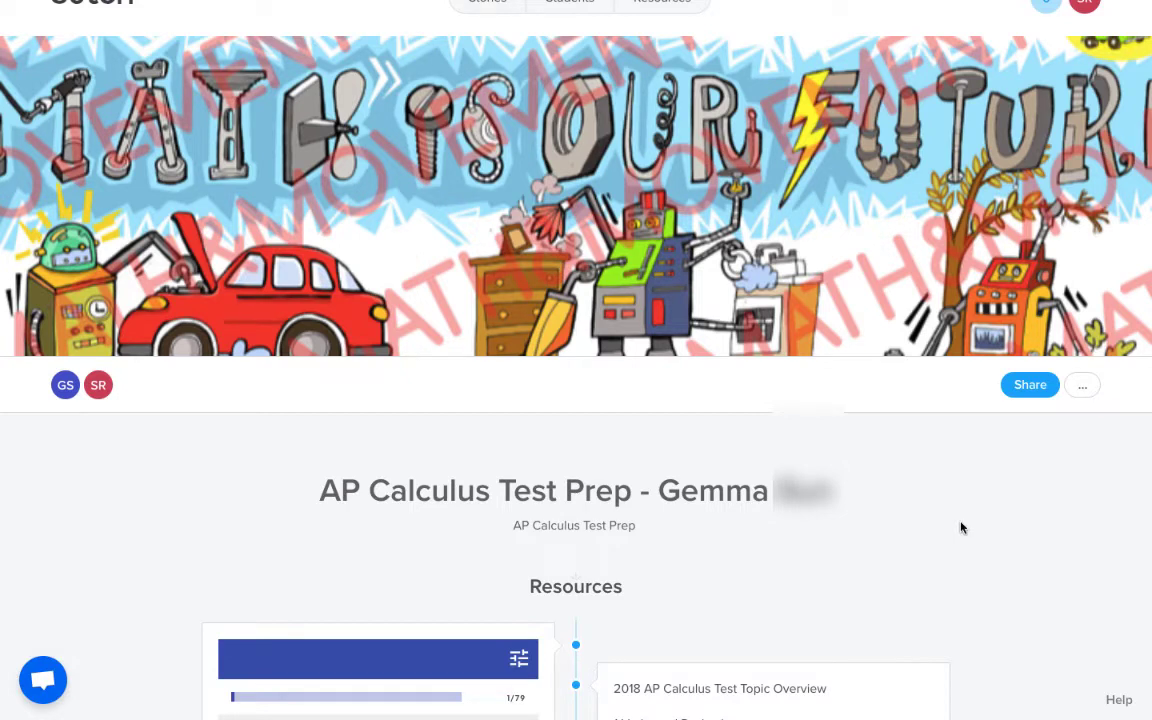
Scroll past Resources and Quizlet notecards to the April 17, 2018 derivative formulas entry
scroll("down", 3)
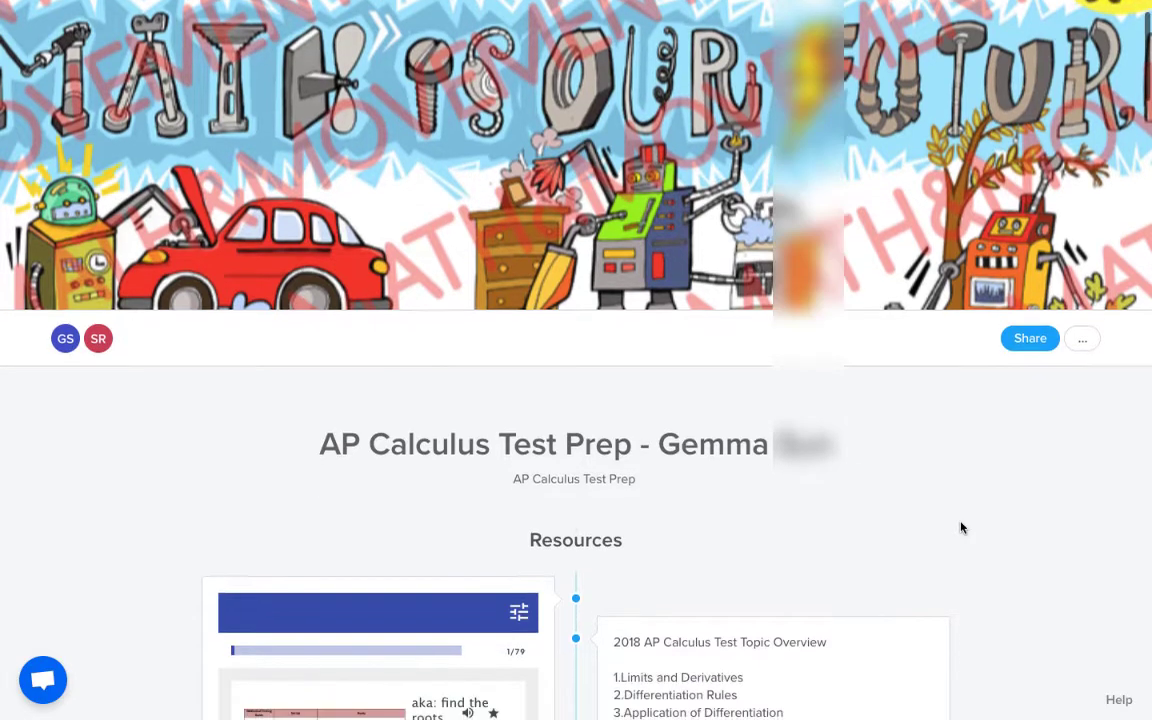
scroll("down", 3)
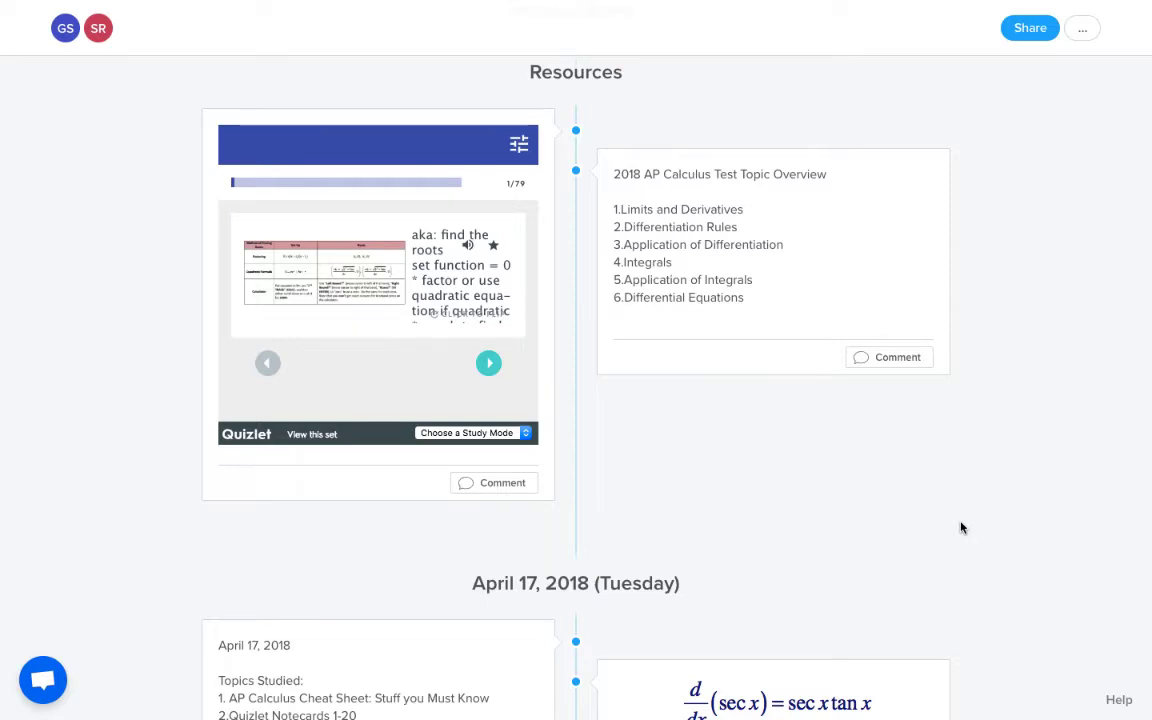
scroll("down", 3)
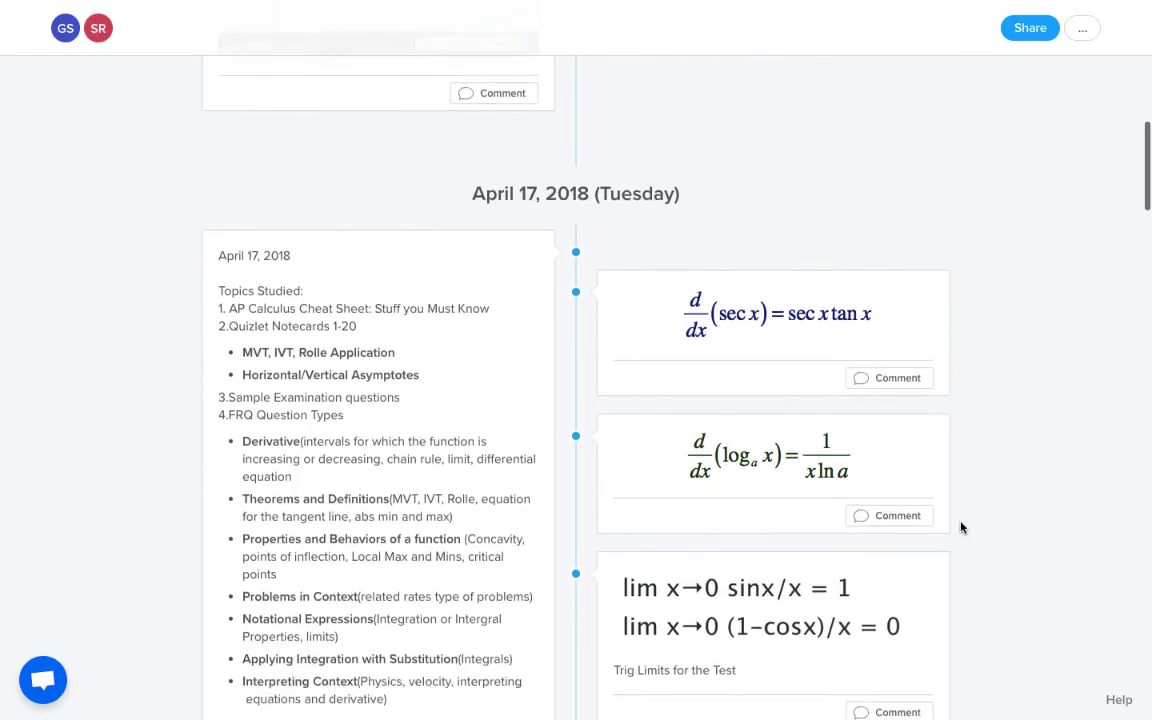
Read the April 17 trig limits, Questions and Goals notes, down to the April 18 heading
scroll("down", 3)
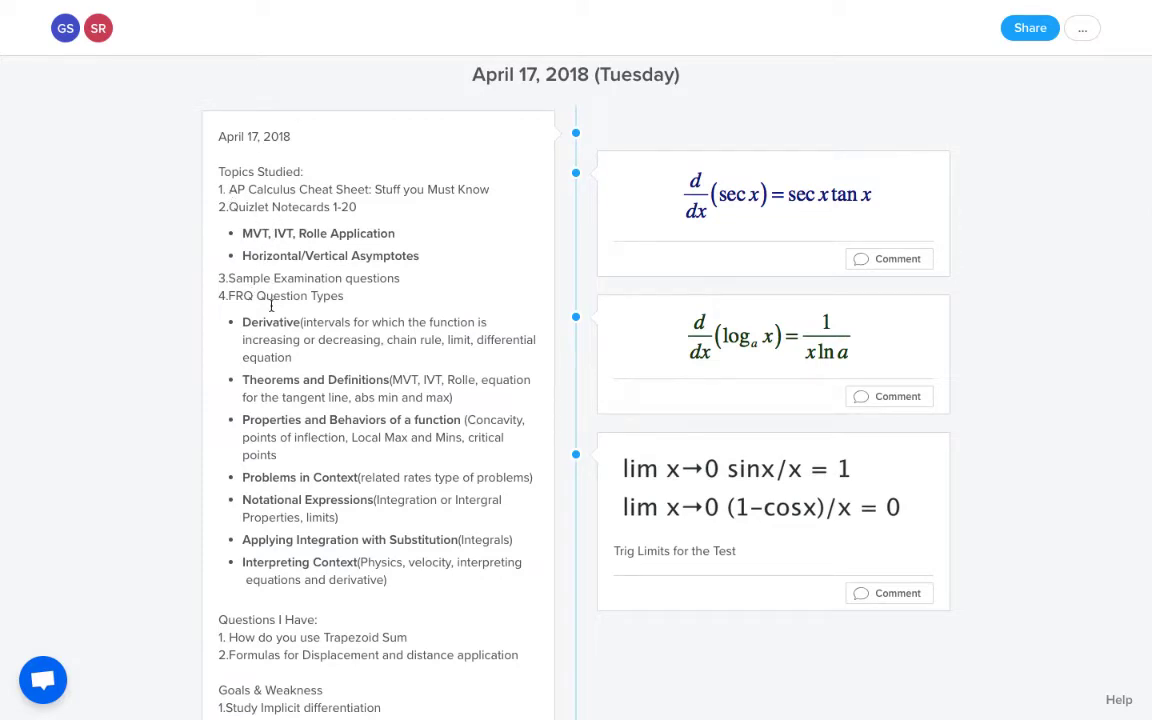
scroll("down", 3)
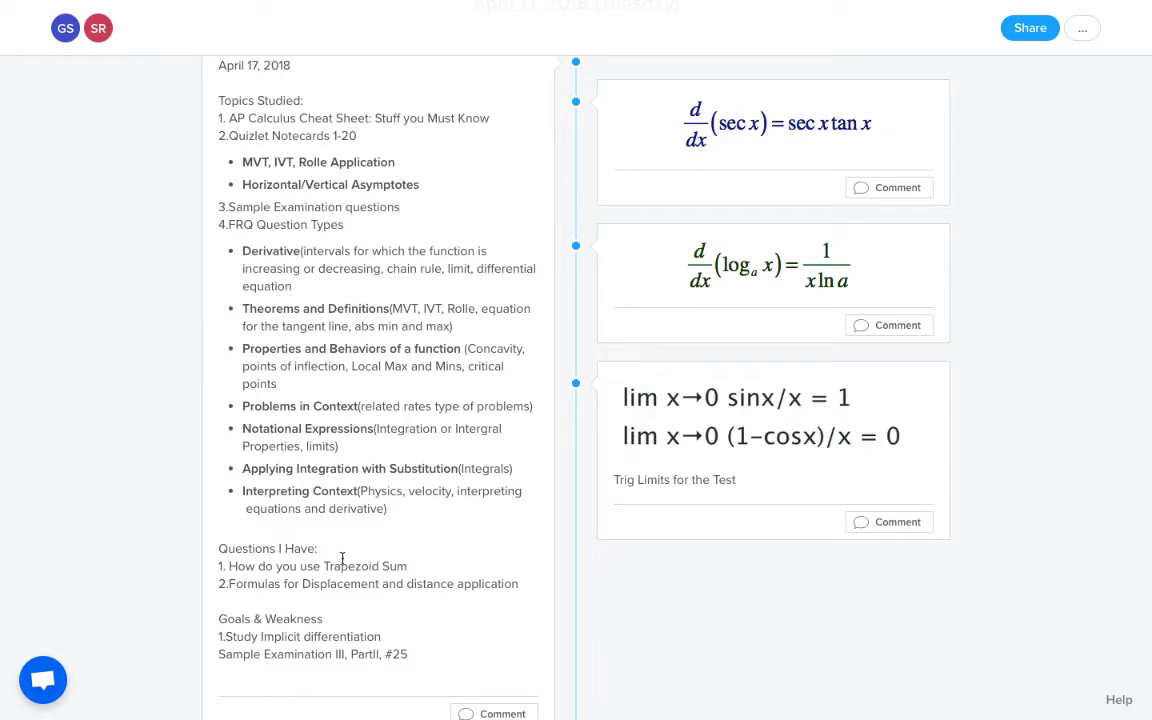
mouse_move(332, 556)
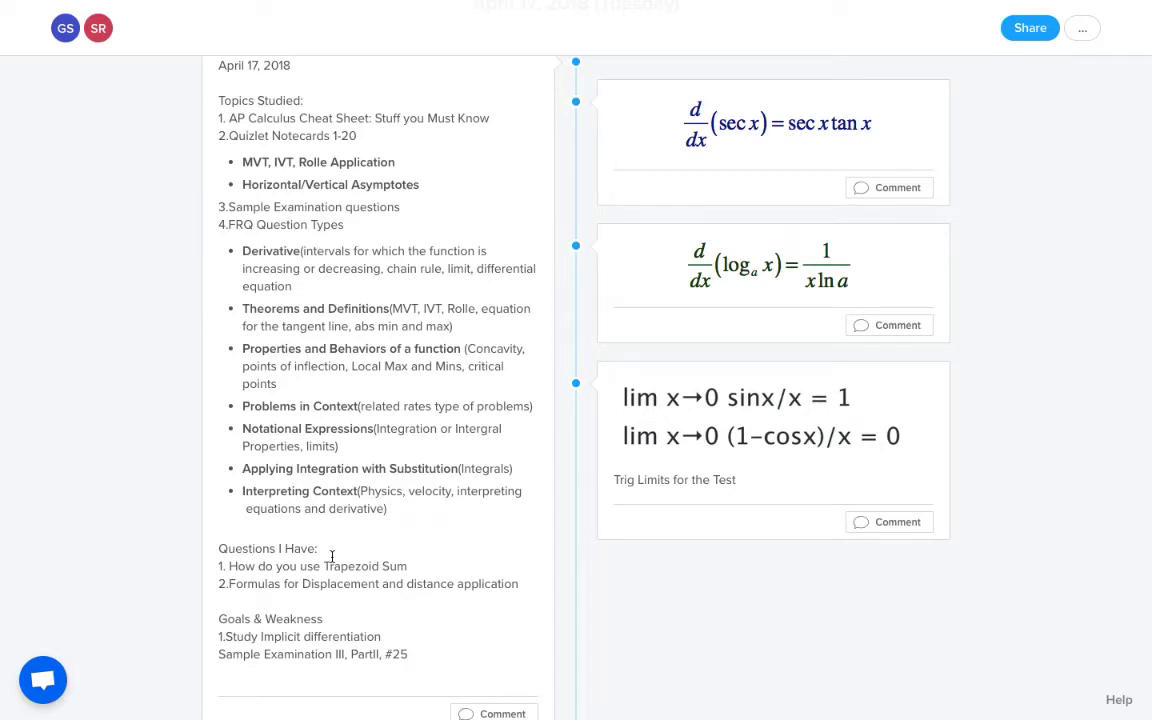
mouse_move(283, 633)
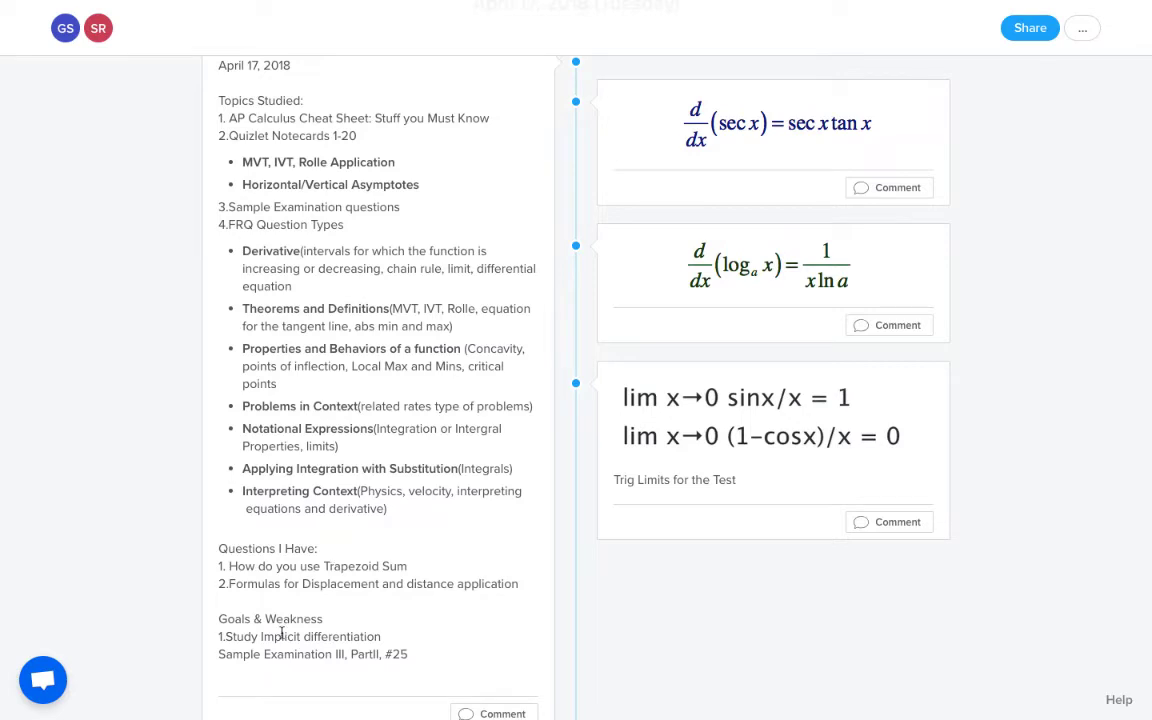
scroll("down", 3)
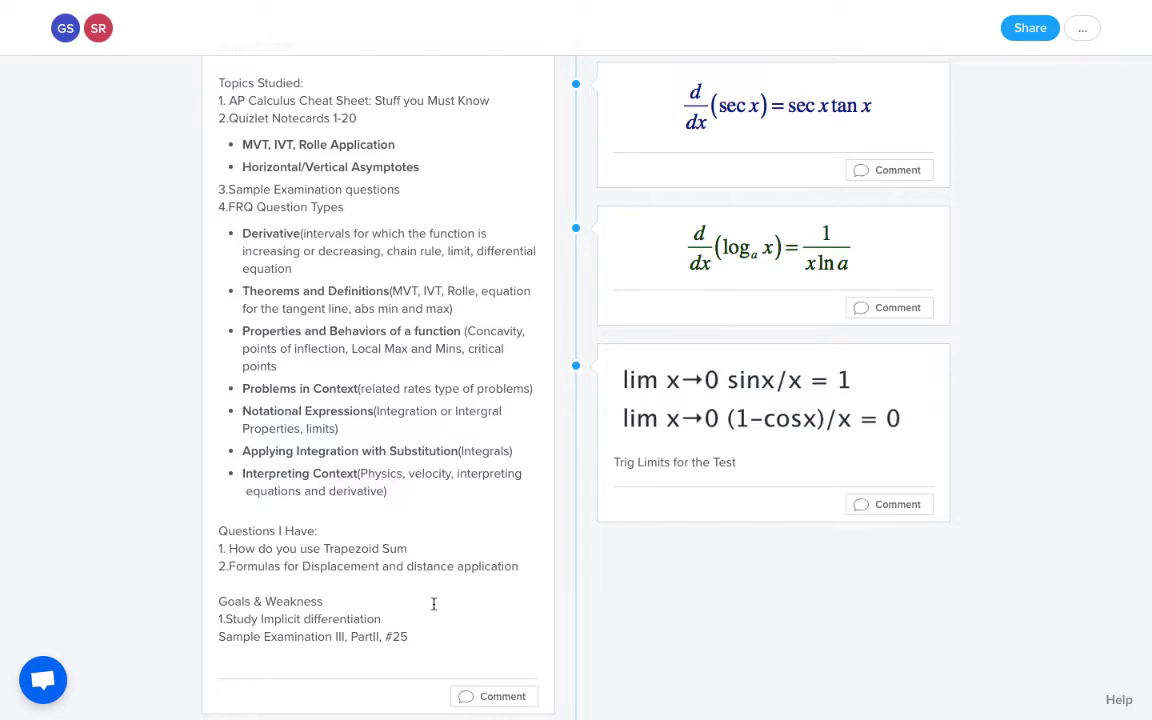
mouse_move(770, 393)
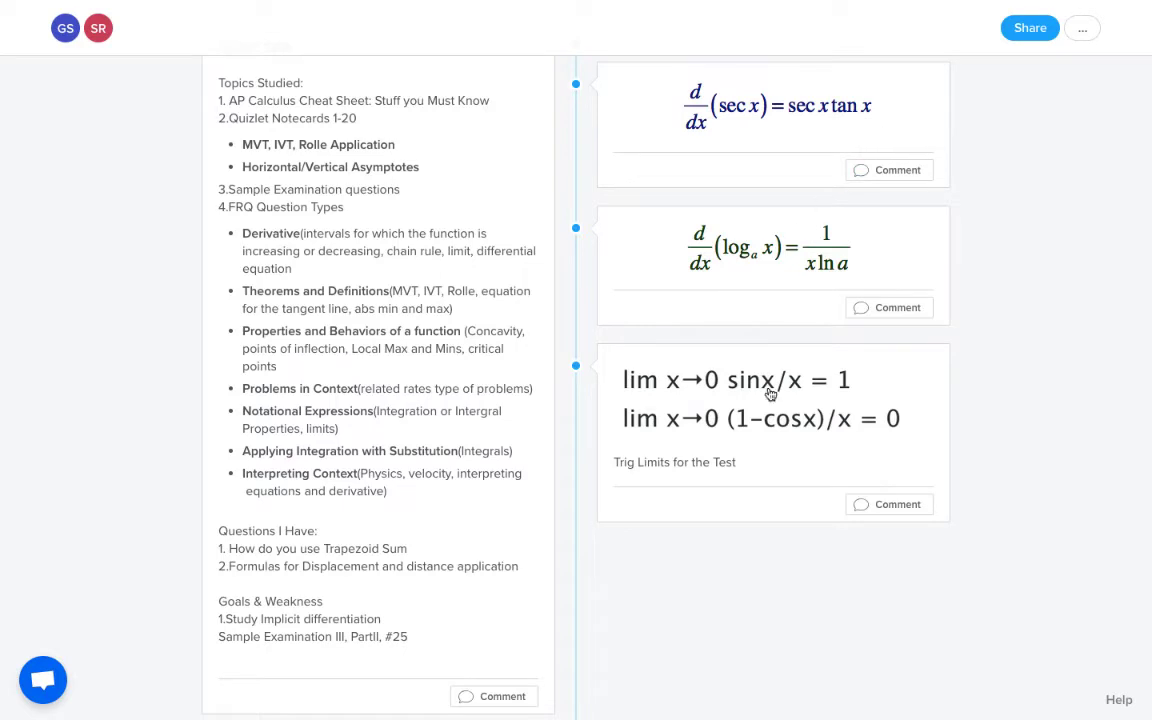
mouse_move(788, 221)
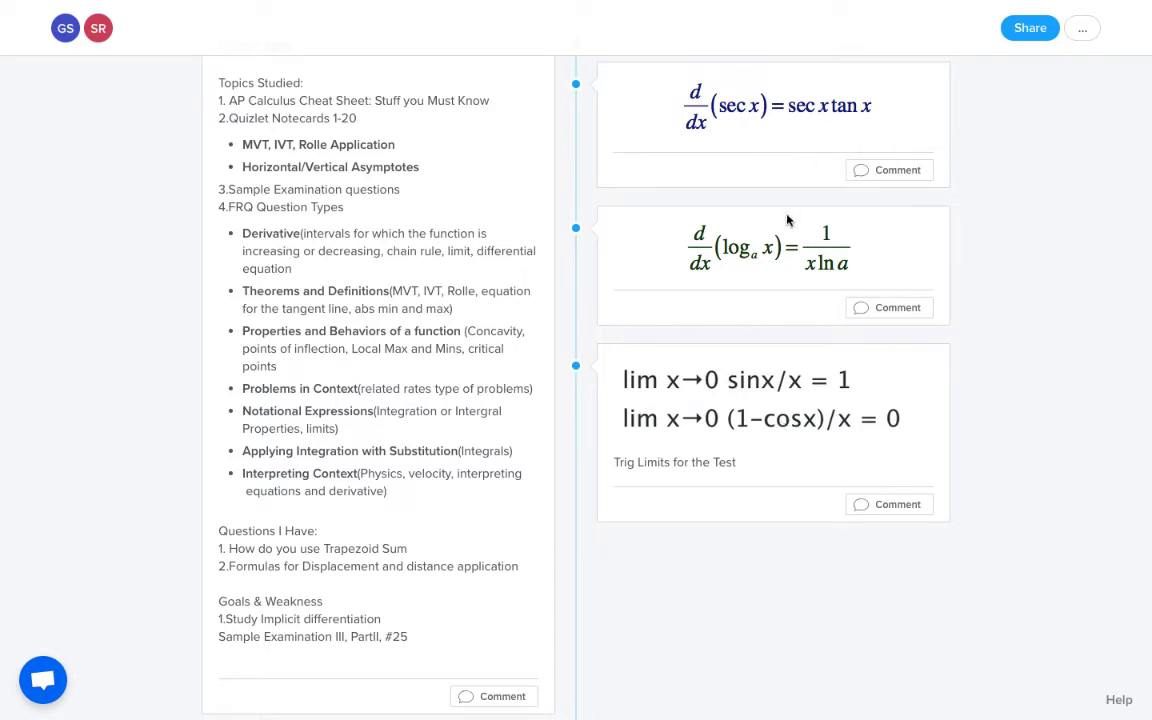
mouse_move(797, 327)
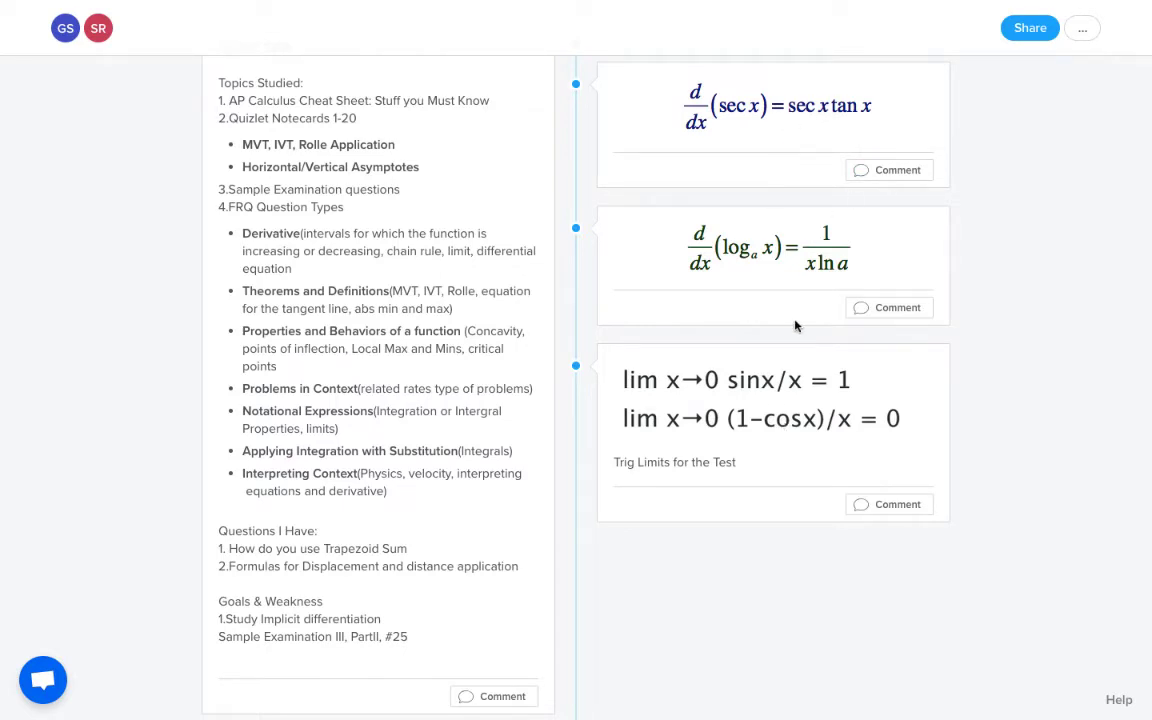
mouse_move(706, 253)
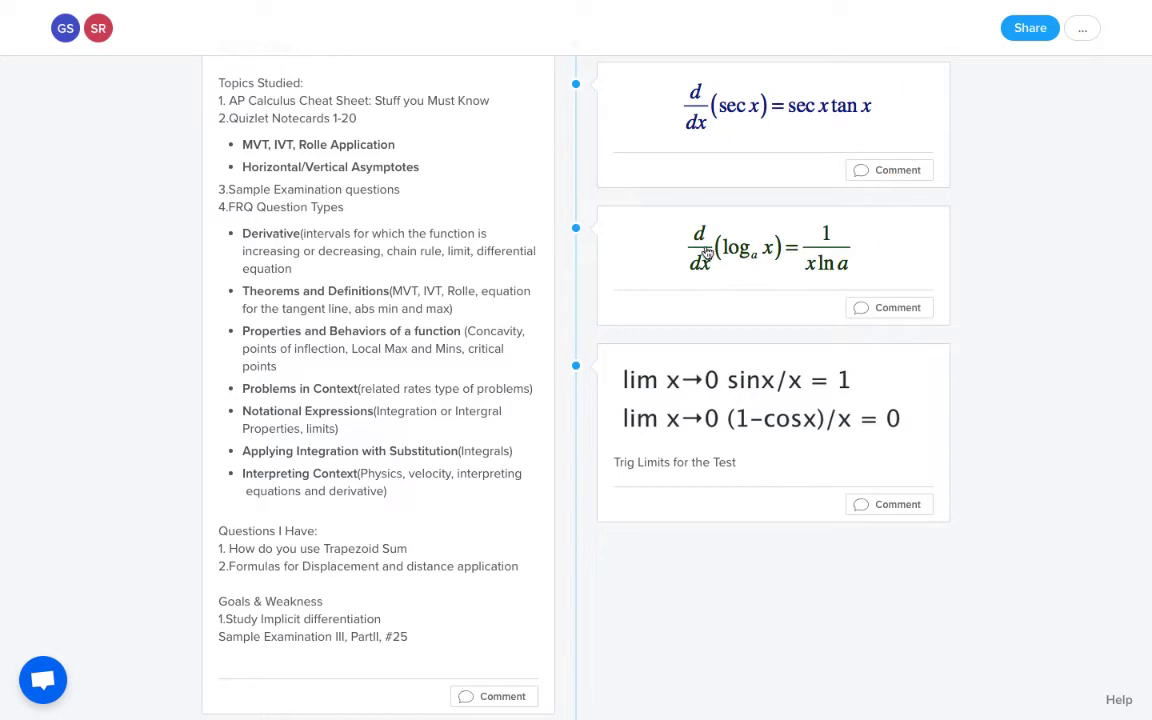
mouse_move(780, 452)
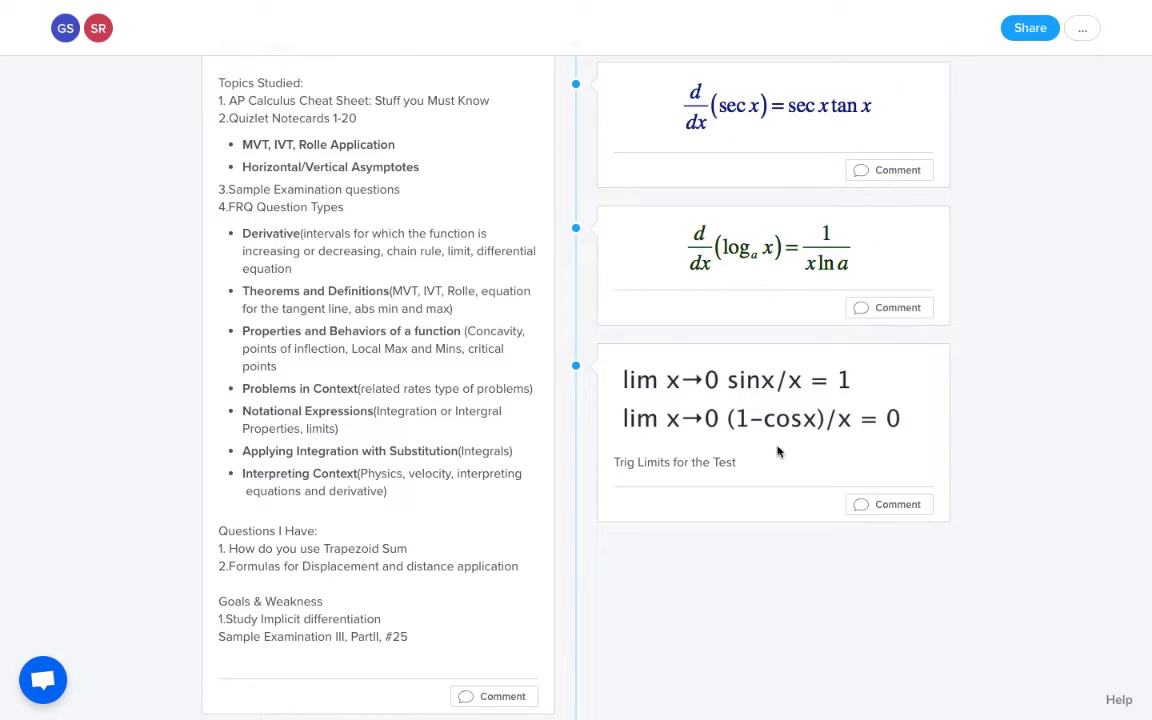
scroll("down", 3)
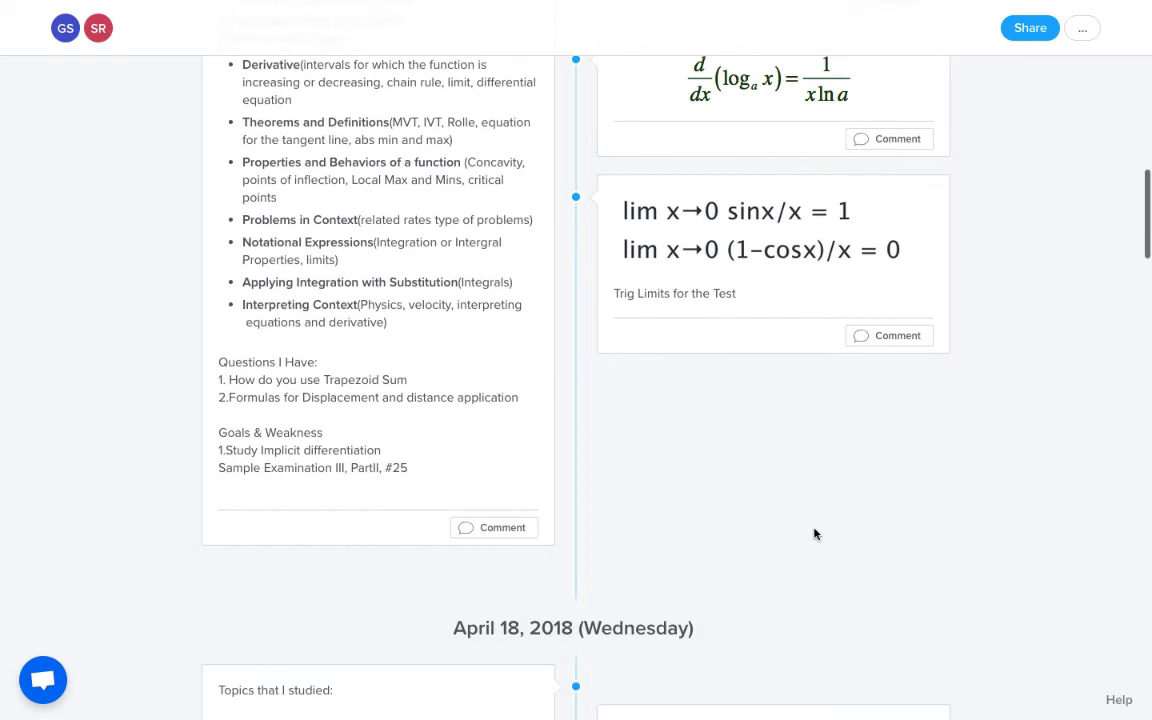
scroll("down", 3)
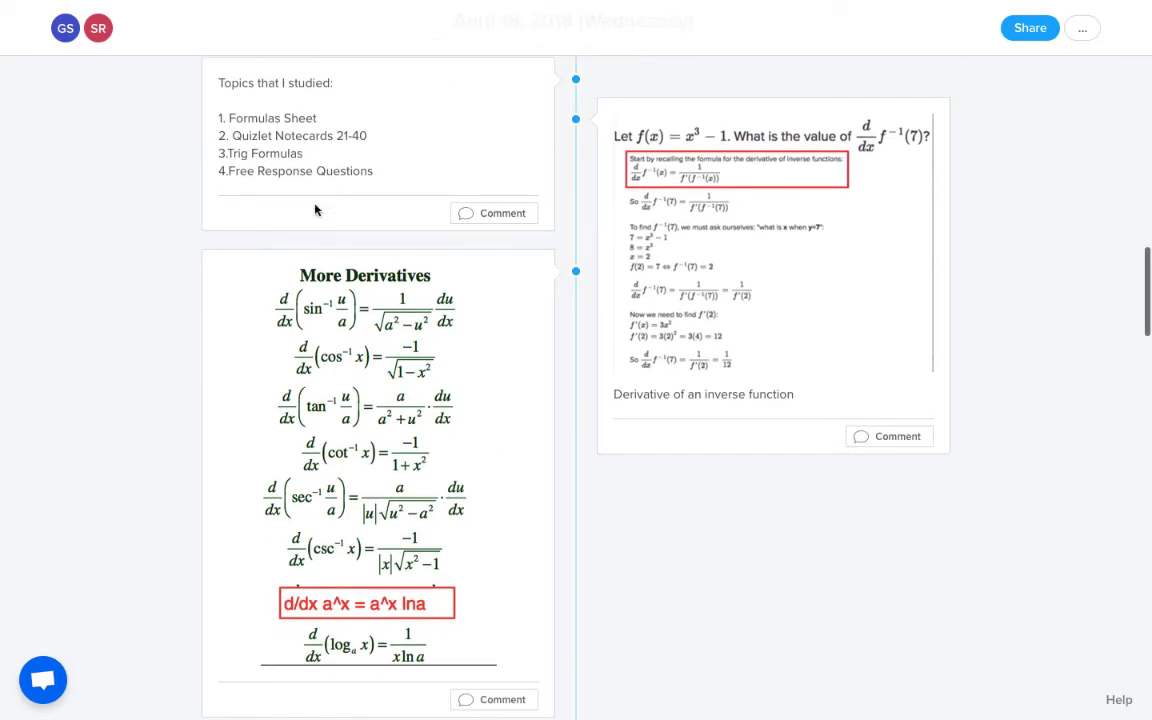
mouse_move(384, 540)
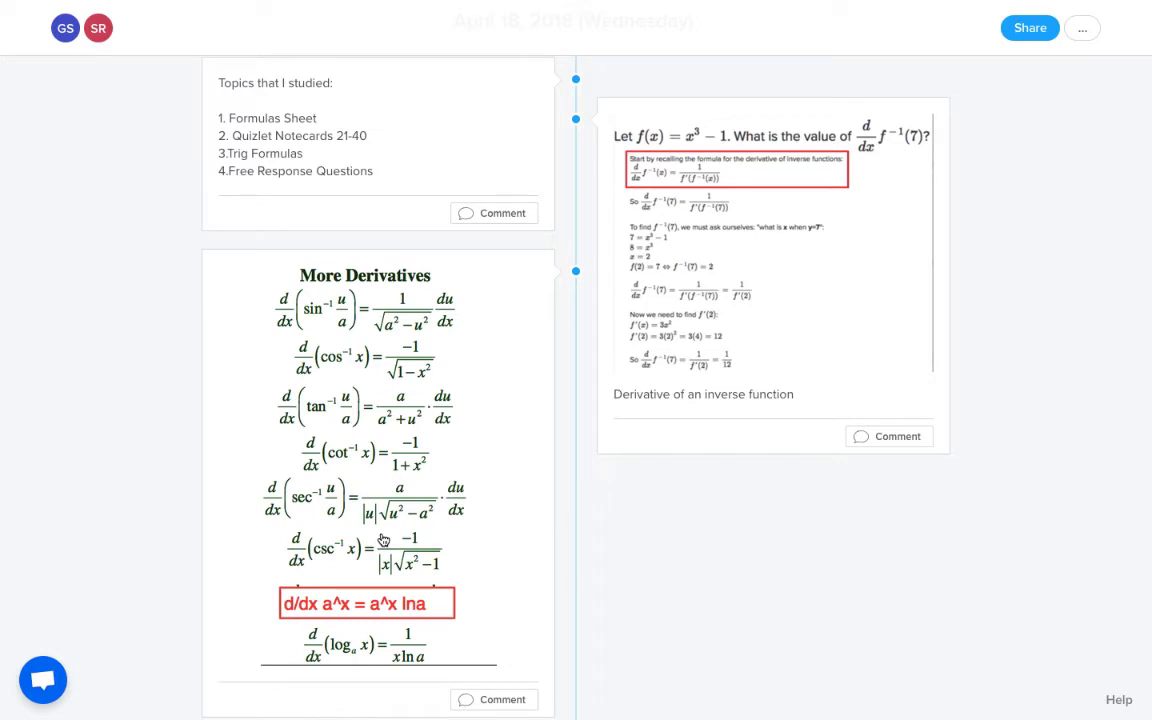
mouse_move(422, 479)
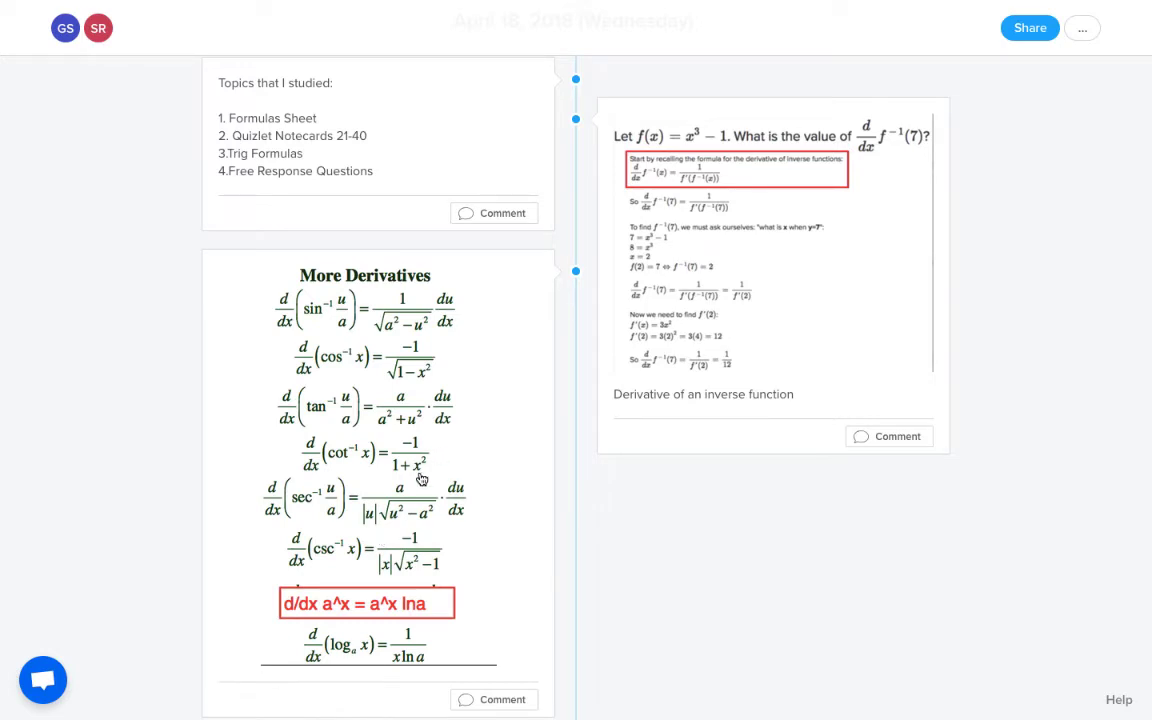
mouse_move(737, 411)
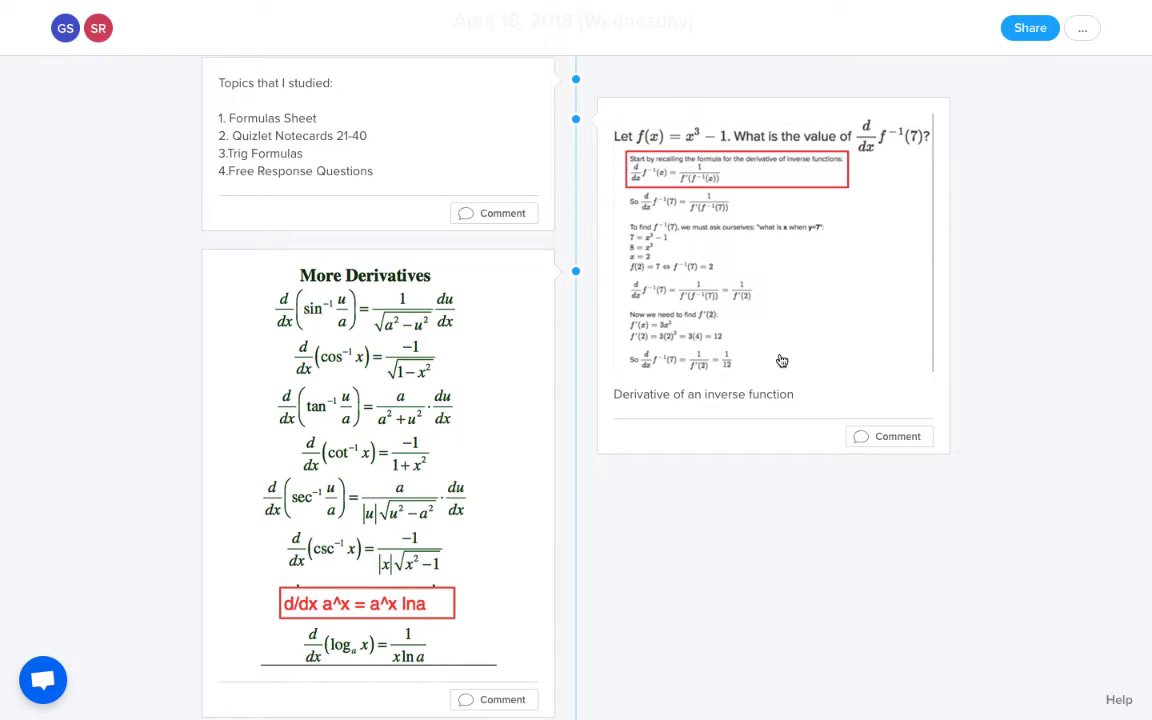
Read the April 18 More Derivatives sheet and inverse-function example, then reach April 19
scroll("down", 3)
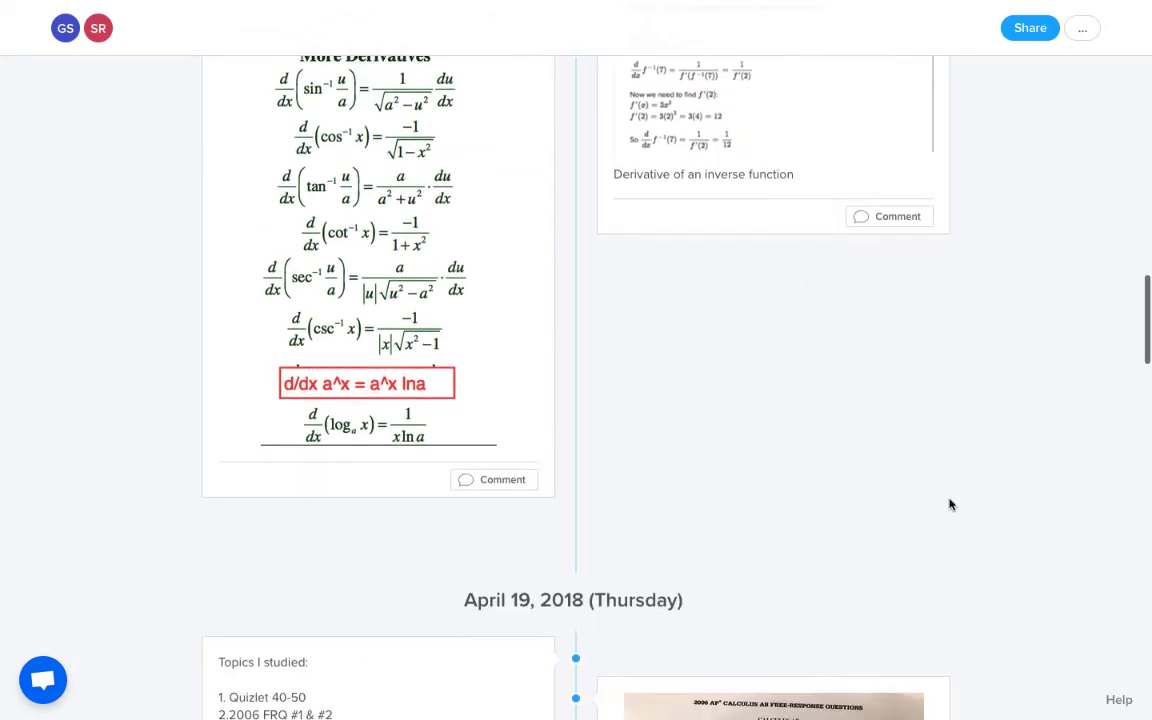
View the April 19 photographed 2006 FRQ solutions and the Question for #2c card
scroll("down", 3)
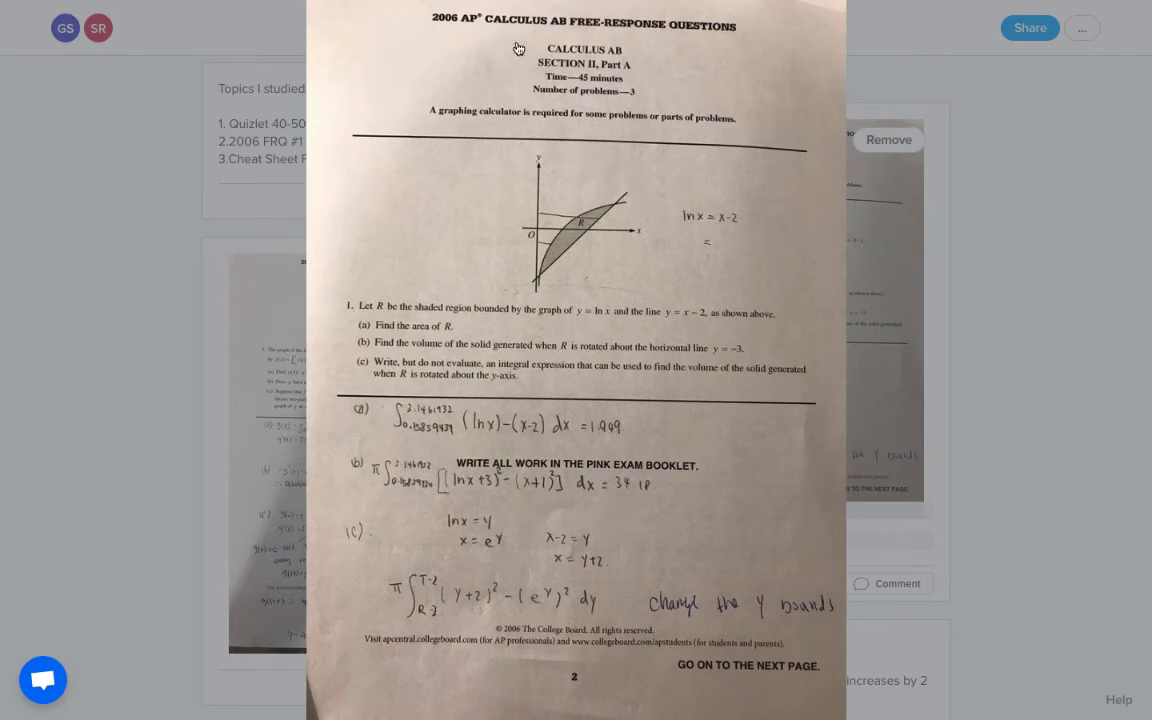
mouse_move(920, 463)
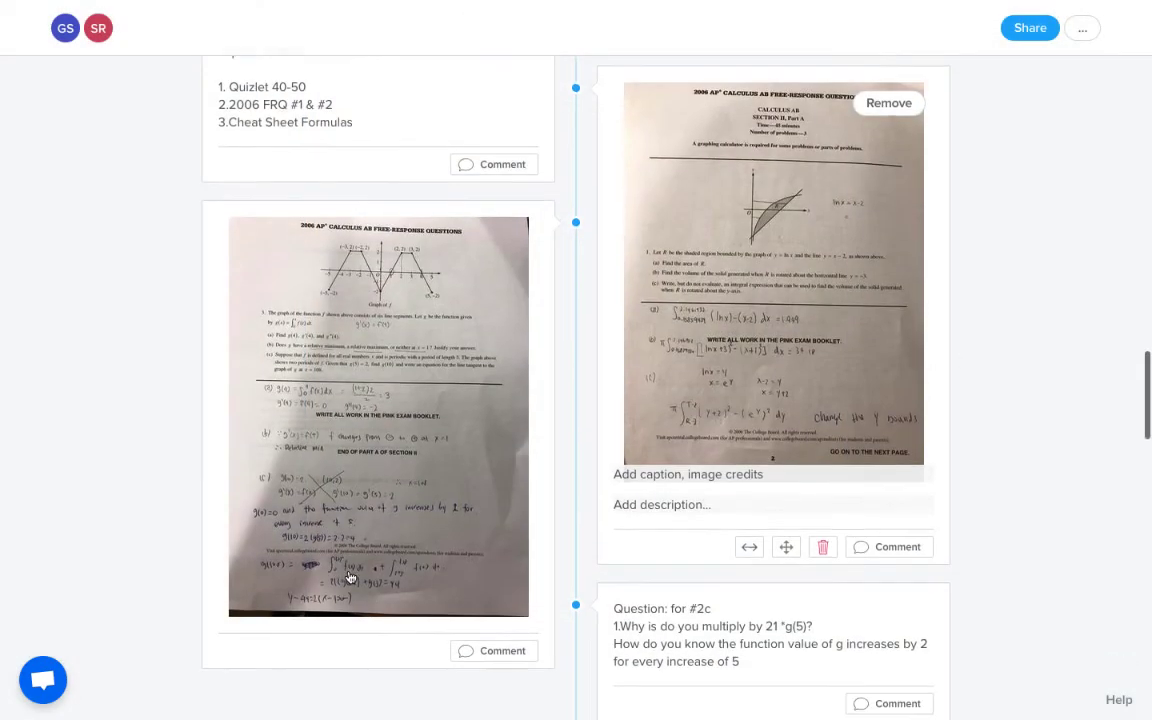
scroll("down", 3)
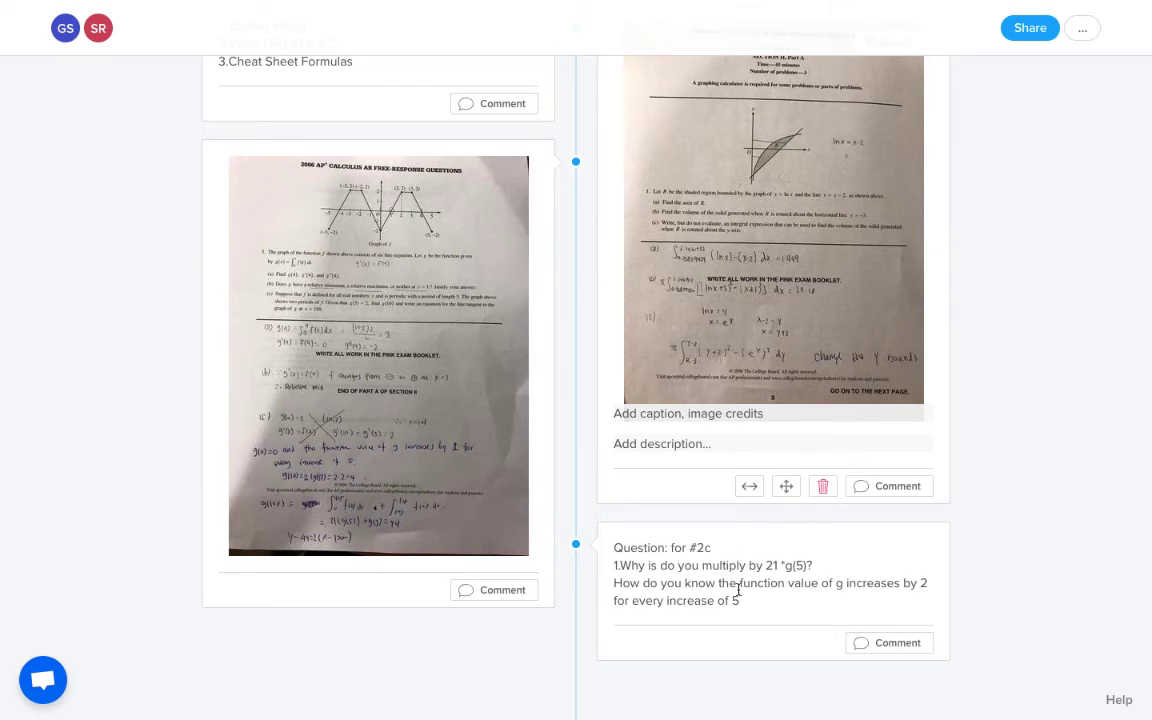
Scroll past the Mean Value, Intermediate Value and Rolle's Theorem cards to the 4.21.2018 entry
scroll("down", 3)
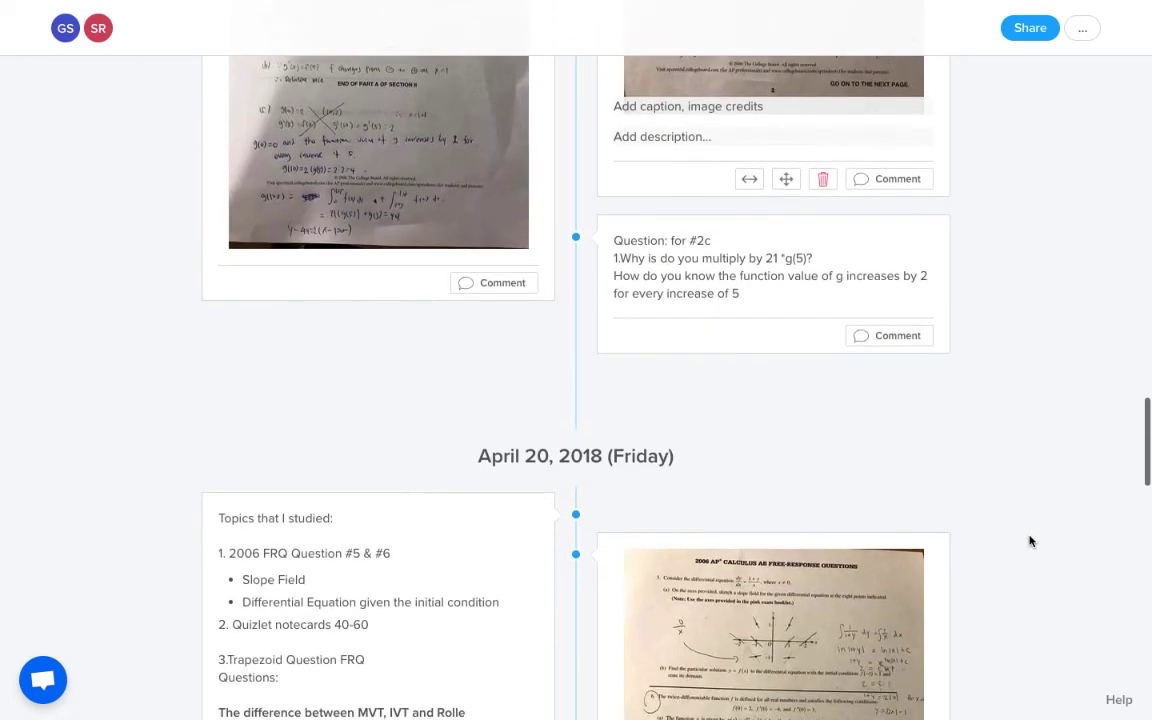
scroll("down", 3)
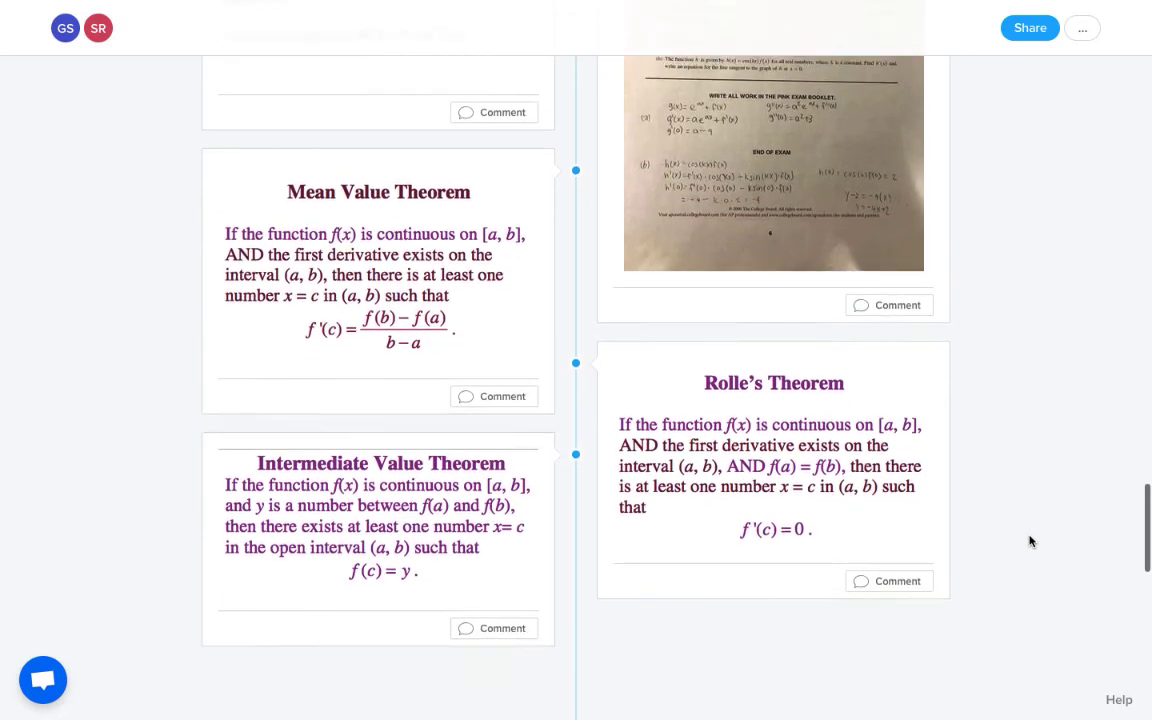
scroll("down", 3)
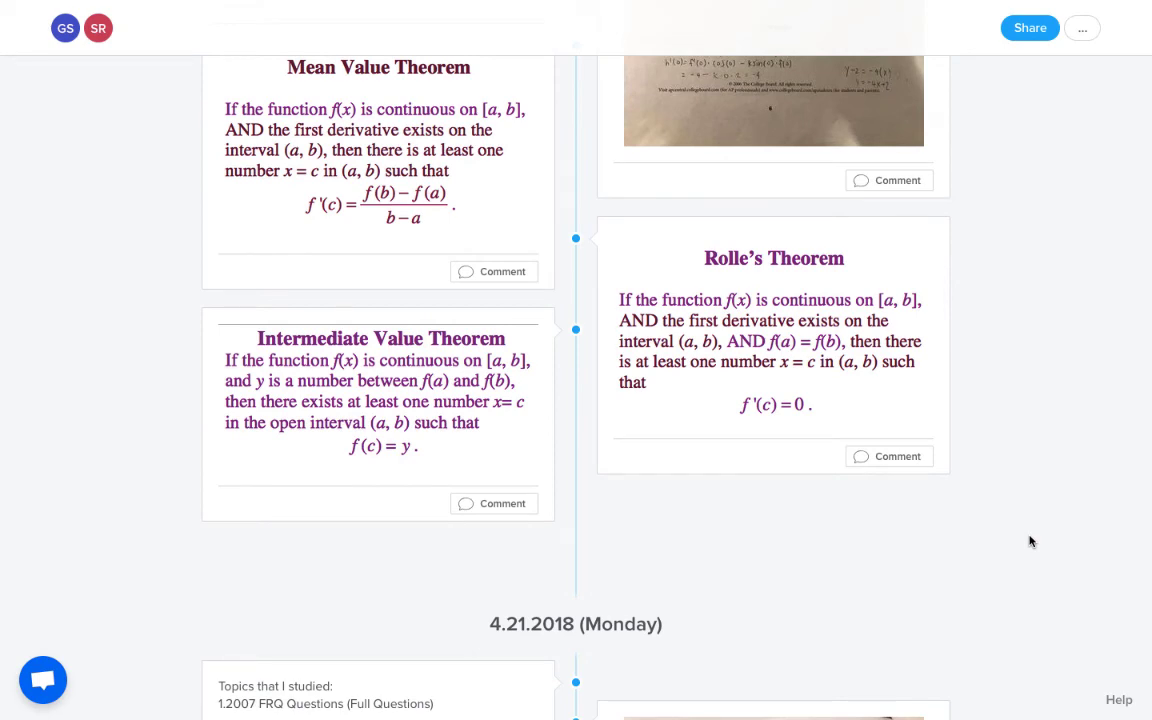
scroll("down", 3)
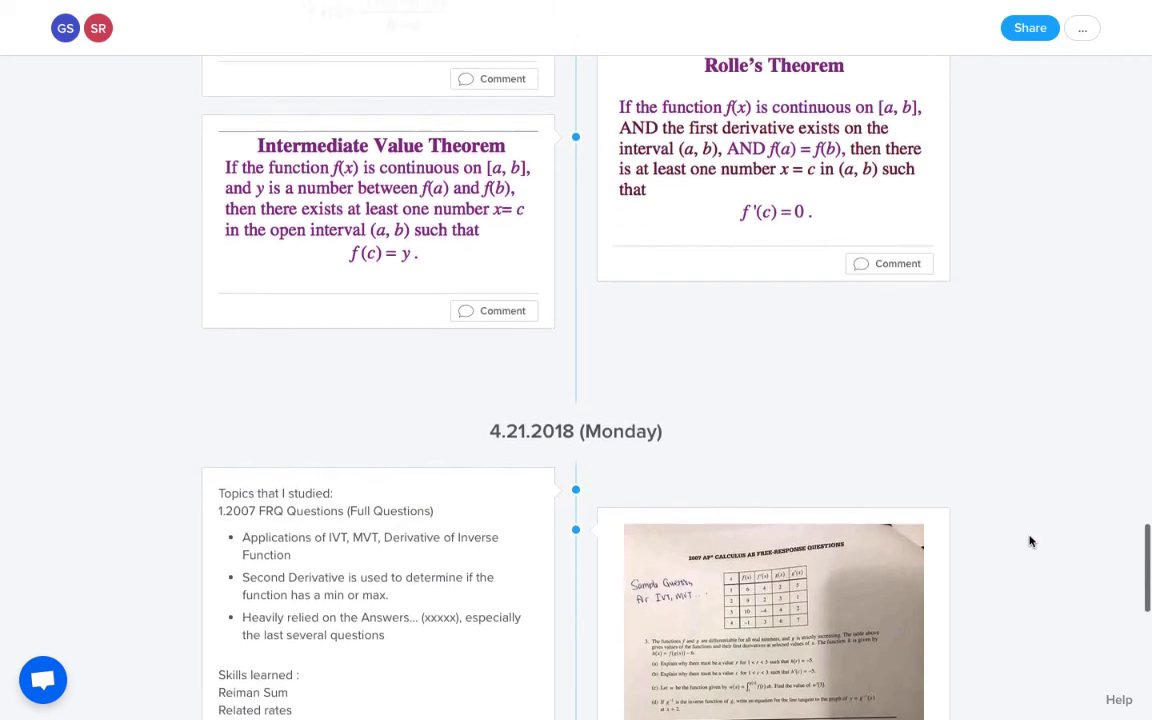
scroll("down", 3)
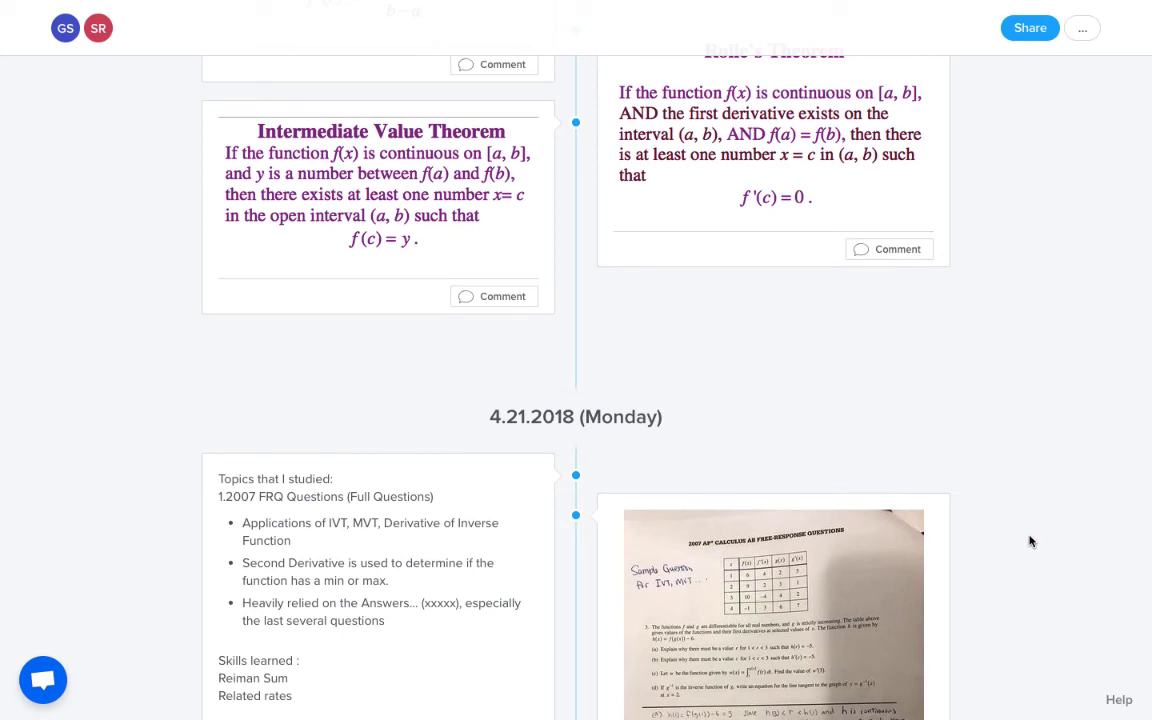
scroll("down", 3)
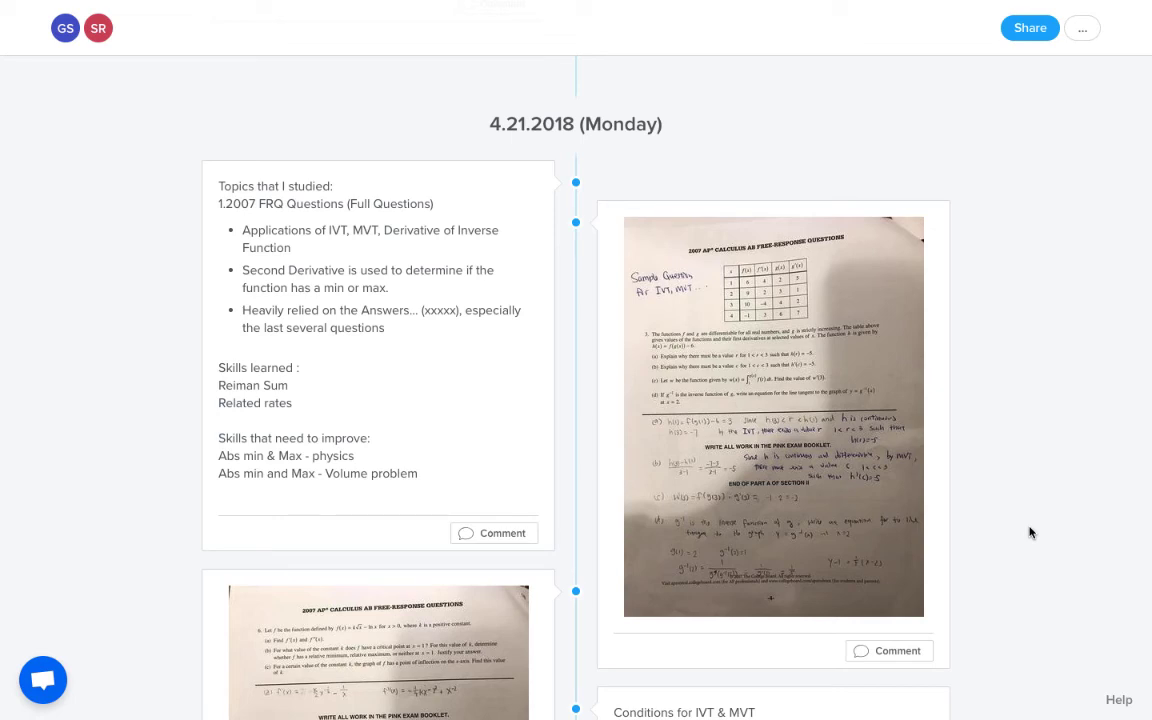
Preview the timeline's add-item menu (Text, Image, Video), then return to the April 18 entry
scroll("down", 3)
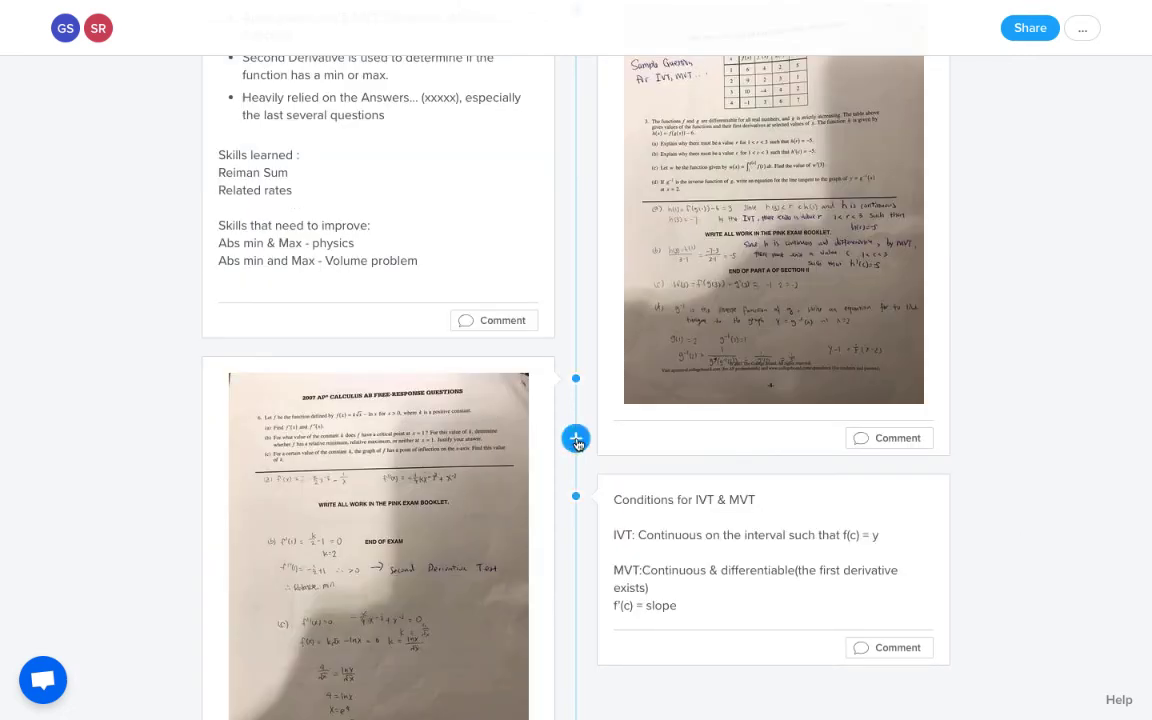
left_click(575, 438)
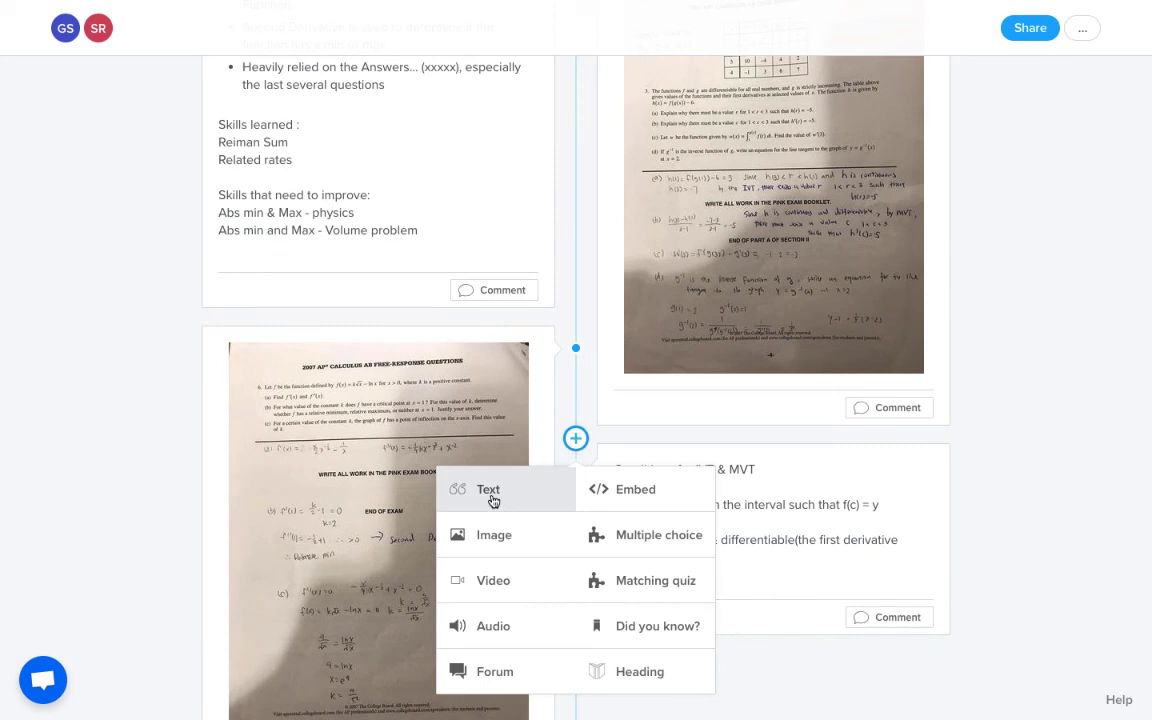
mouse_move(494, 535)
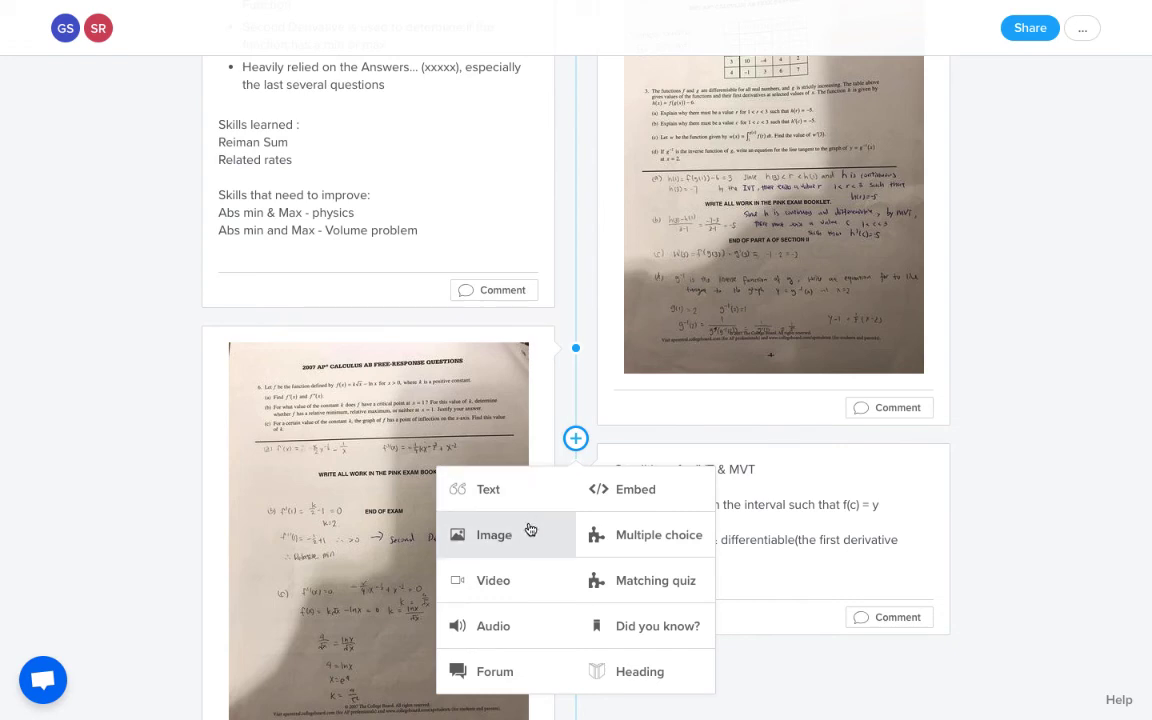
mouse_move(529, 537)
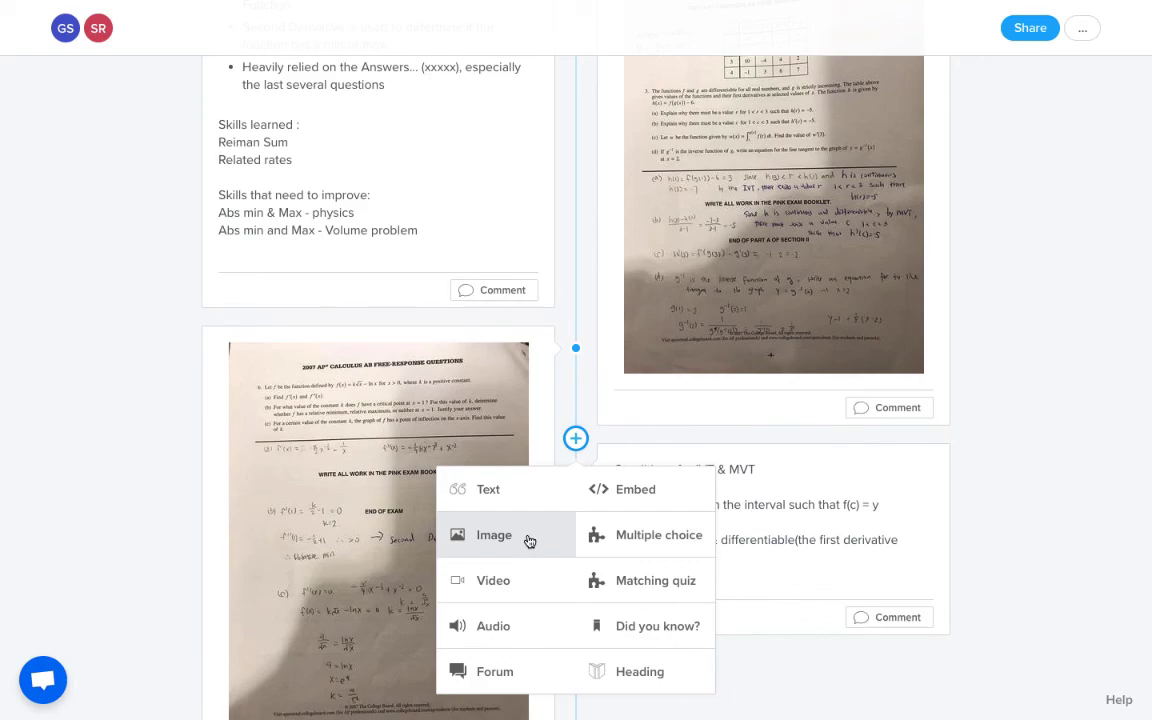
mouse_move(995, 495)
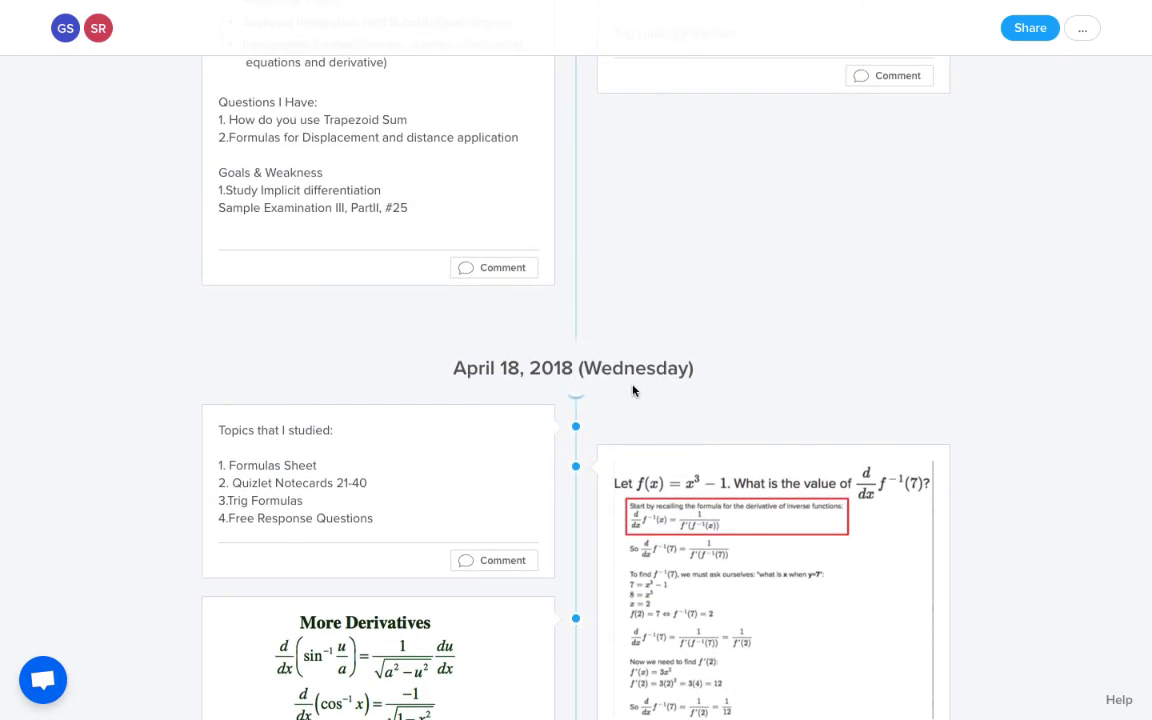
scroll("down", 3)
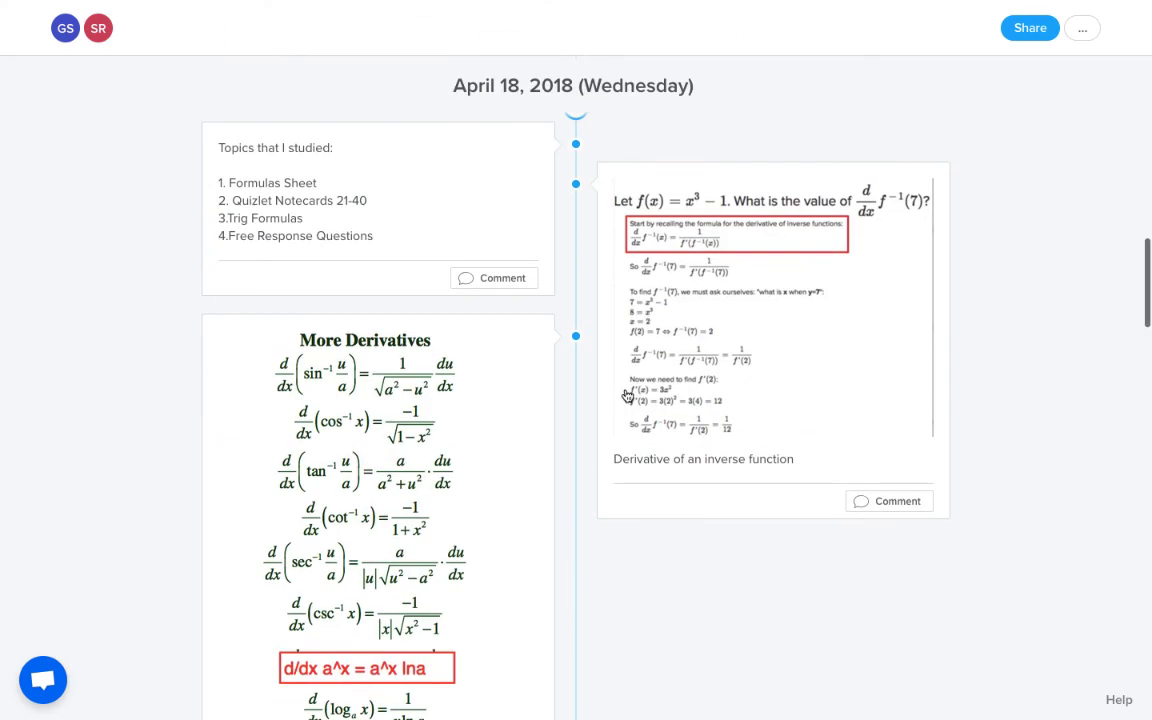
scroll("down", 3)
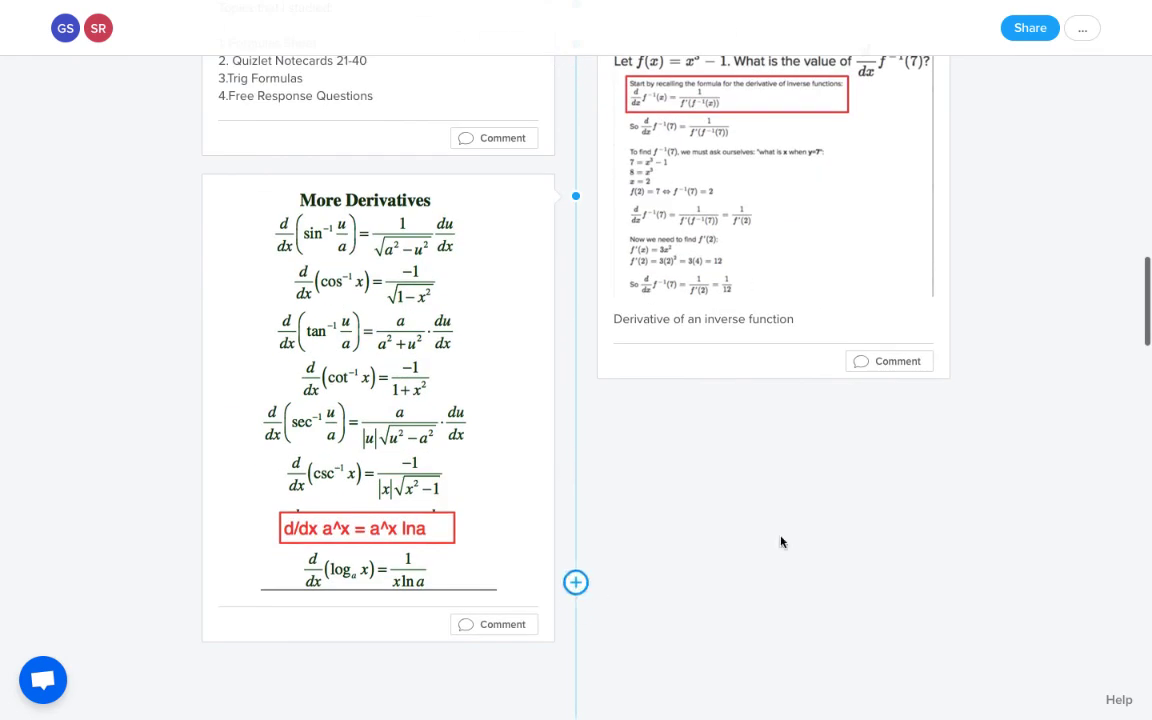